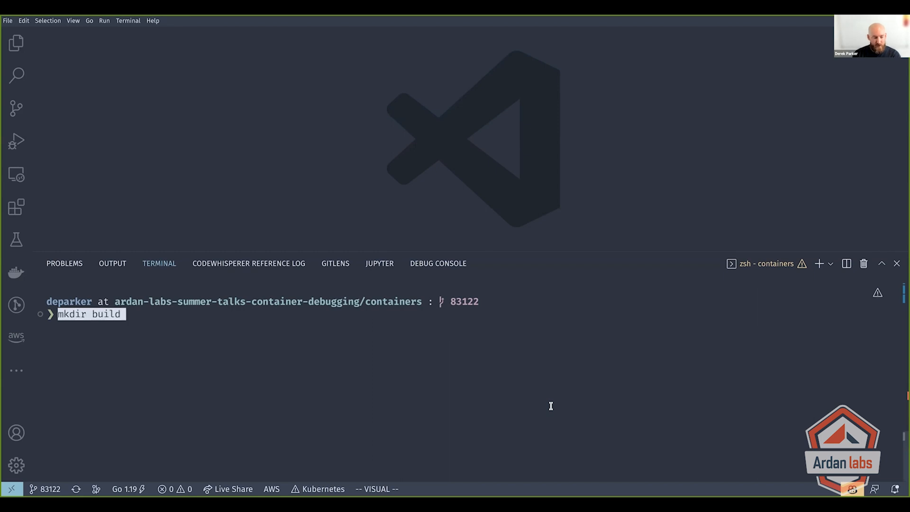
- Create the build directory and open build/Dockerfile-basic in the editor from the terminal
key(Return)
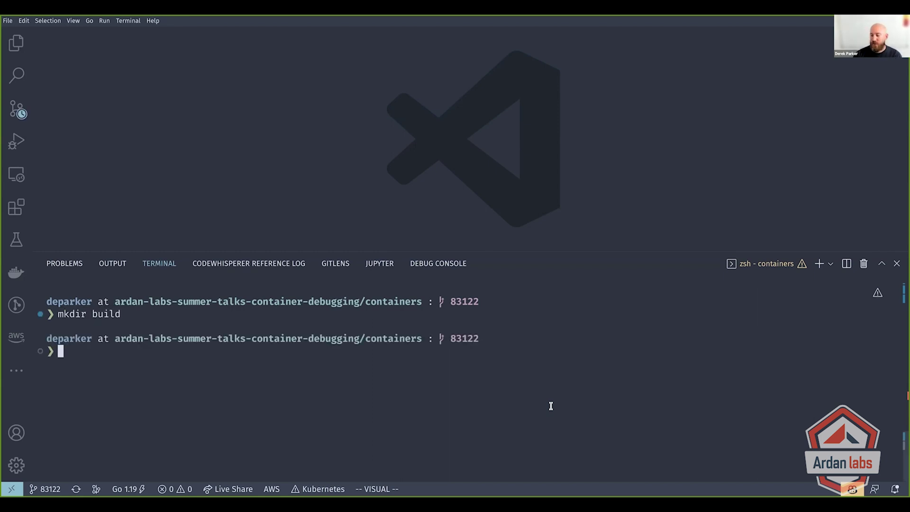
mouse_move(600, 438)
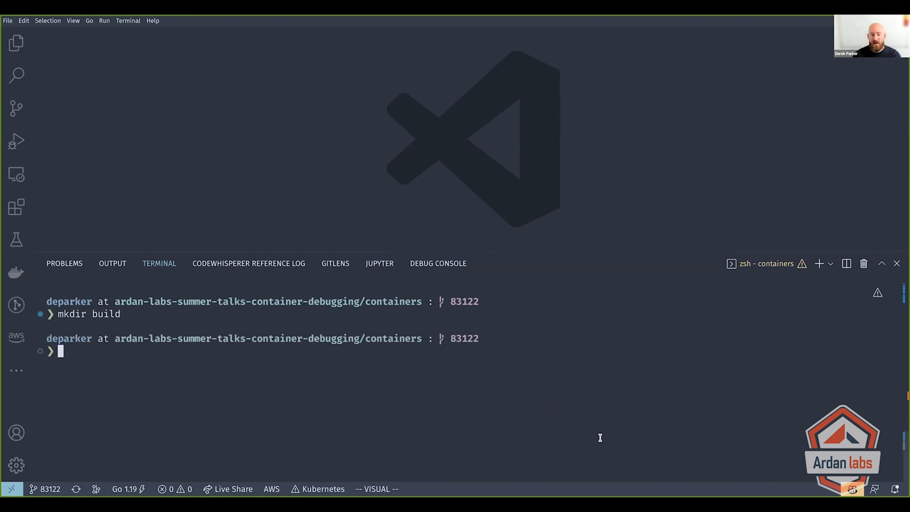
text(code)
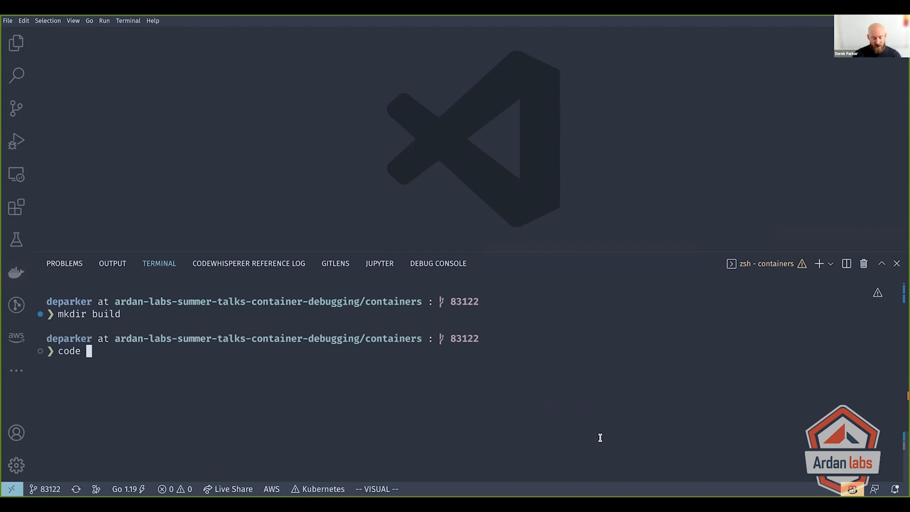
text(build/)
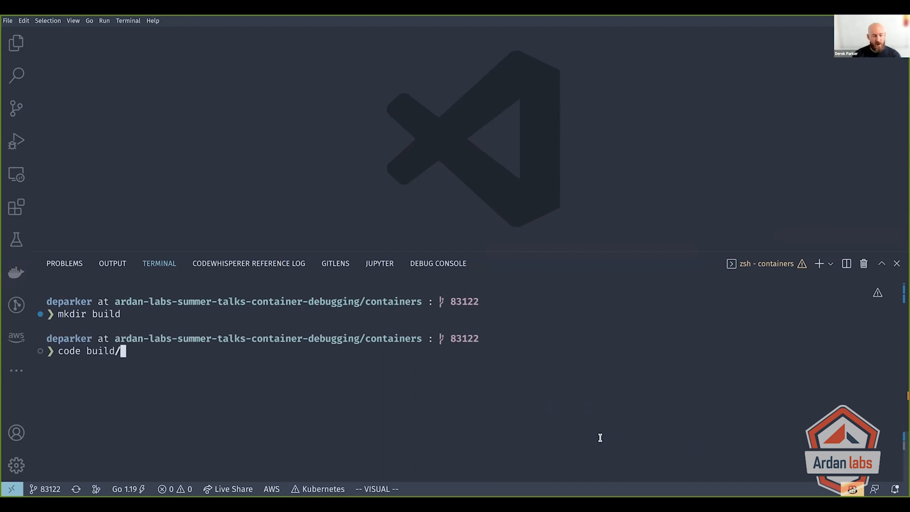
text(Dockerfile-)
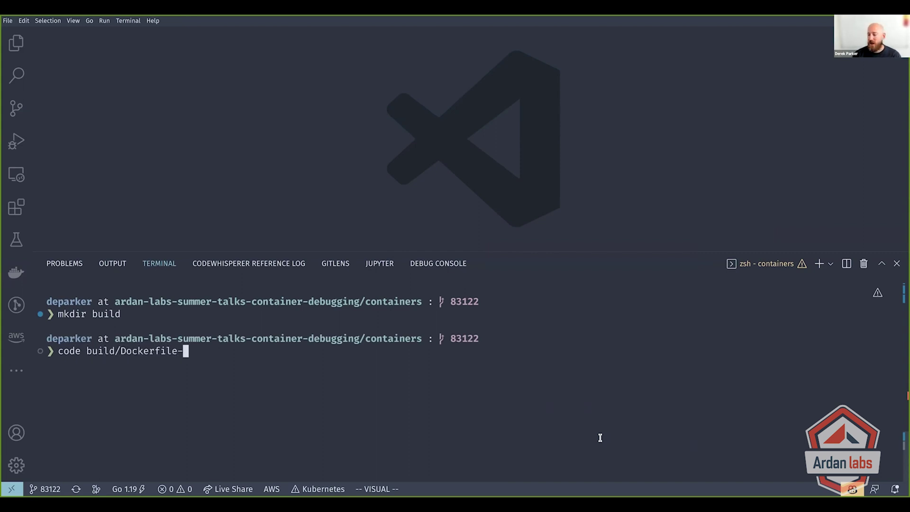
key(Return)
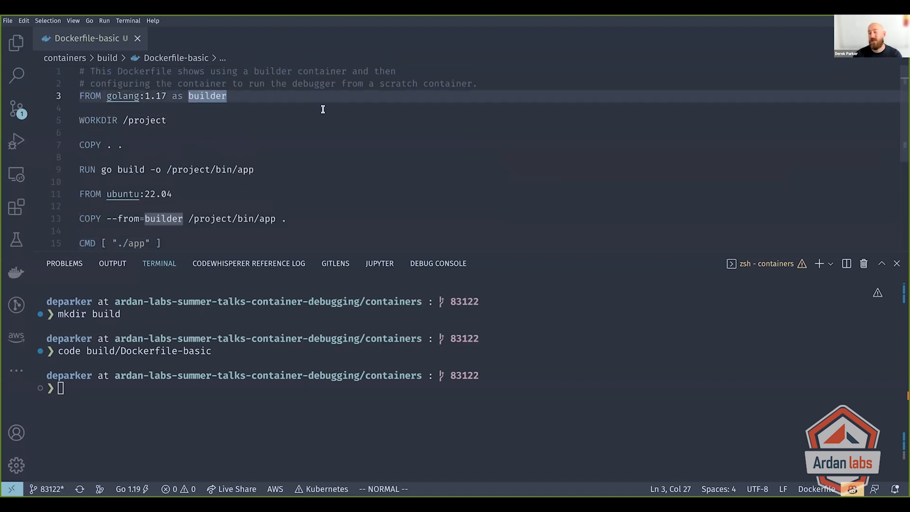
mouse_move(281, 126)
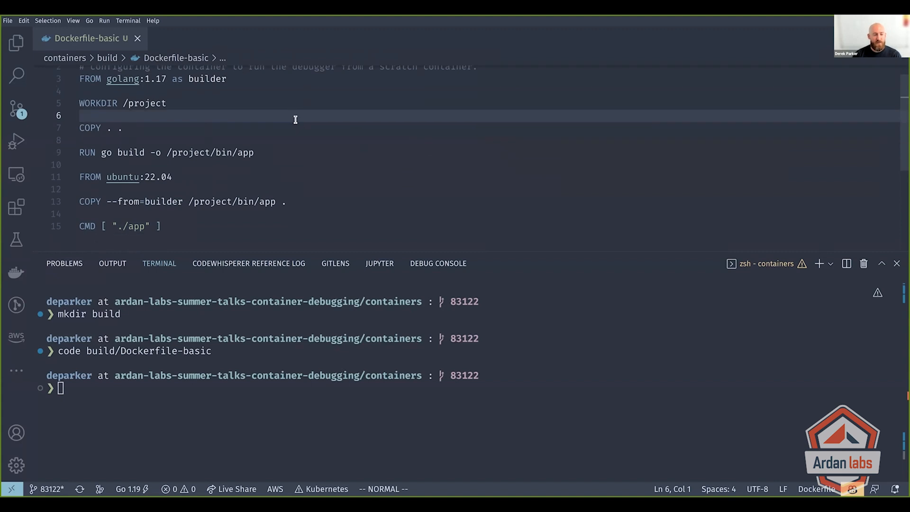
- Review Dockerfile-basic's golang:1.17 builder and ubuntu:22.04 stages down to the CMD ./app line
scroll(up, 3)
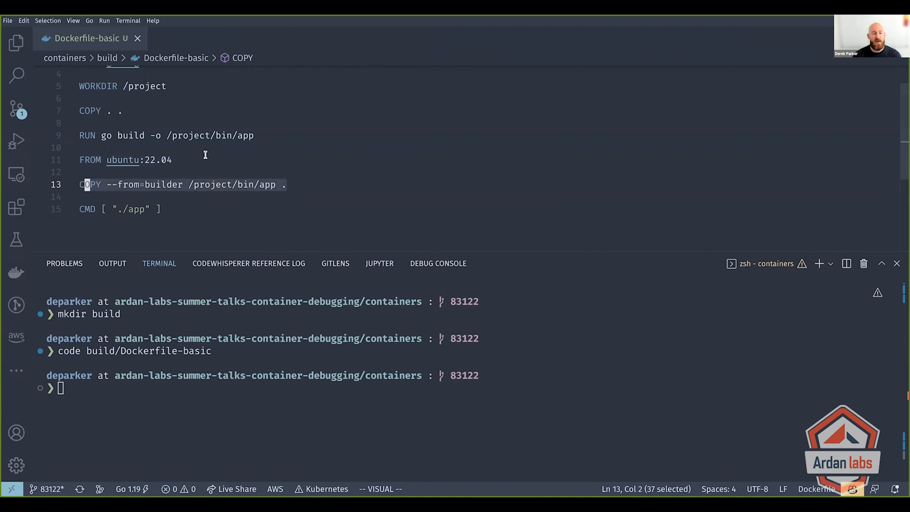
click(159, 209)
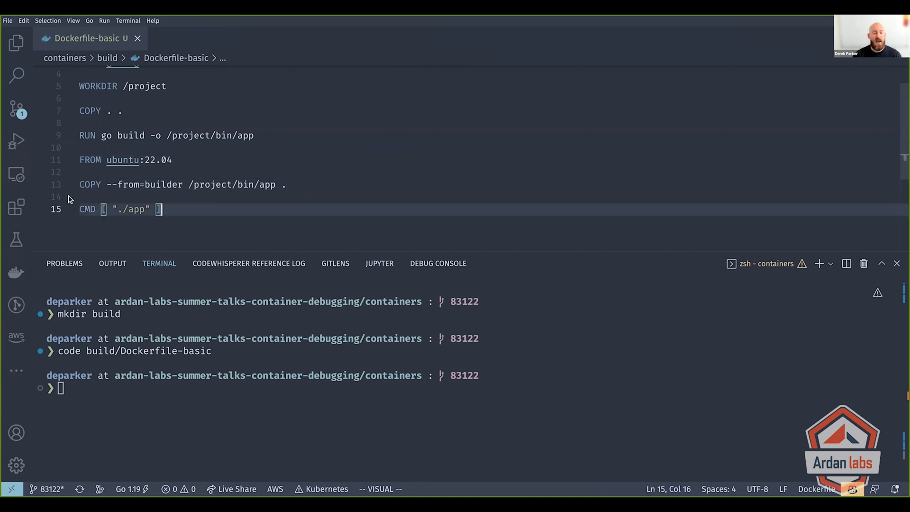
mouse_move(213, 226)
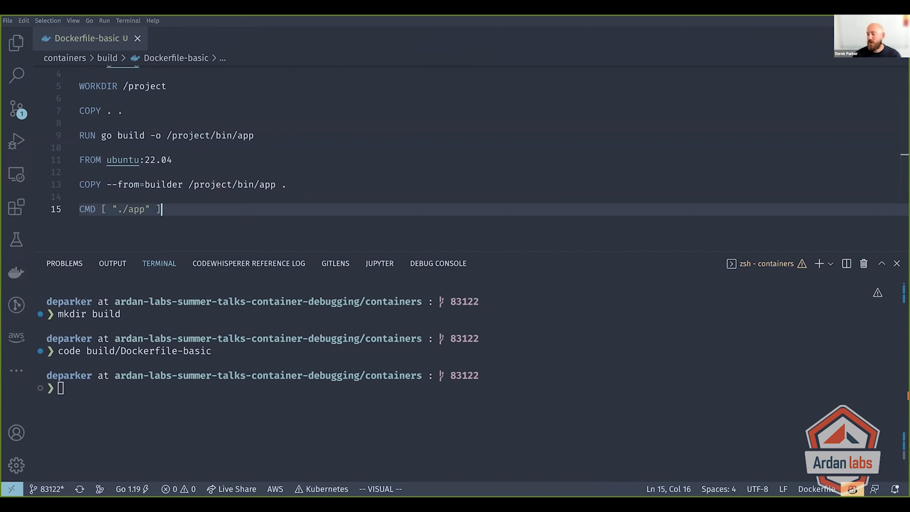
mouse_move(229, 354)
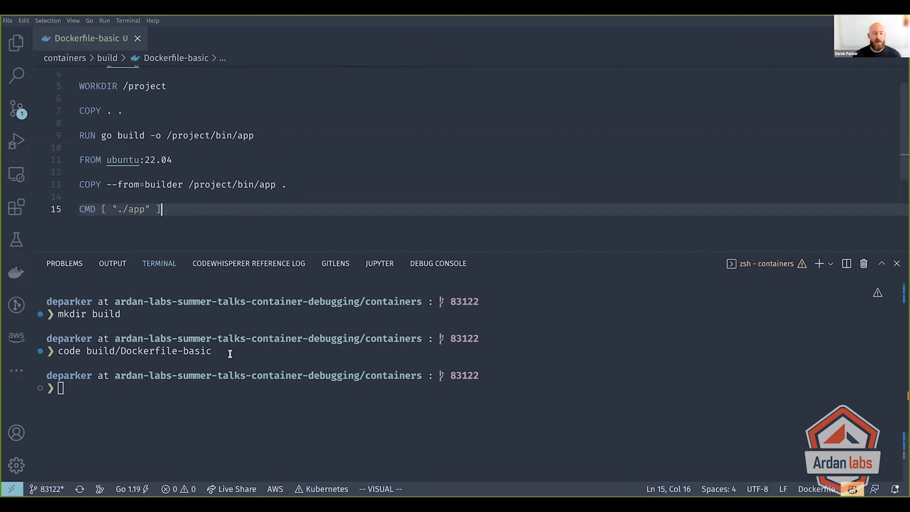
- Open the Makefile with its image variables and build-image target via 'code Makefile'
text(code Mak)
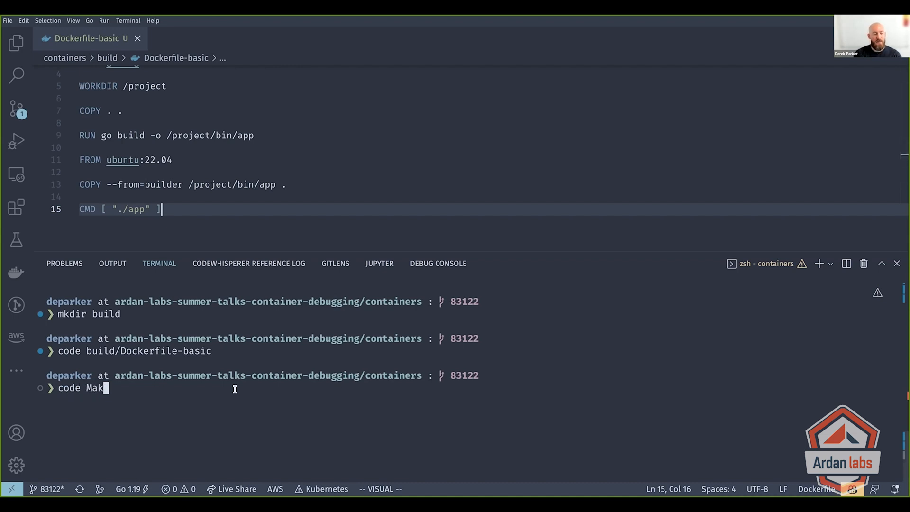
key(Return)
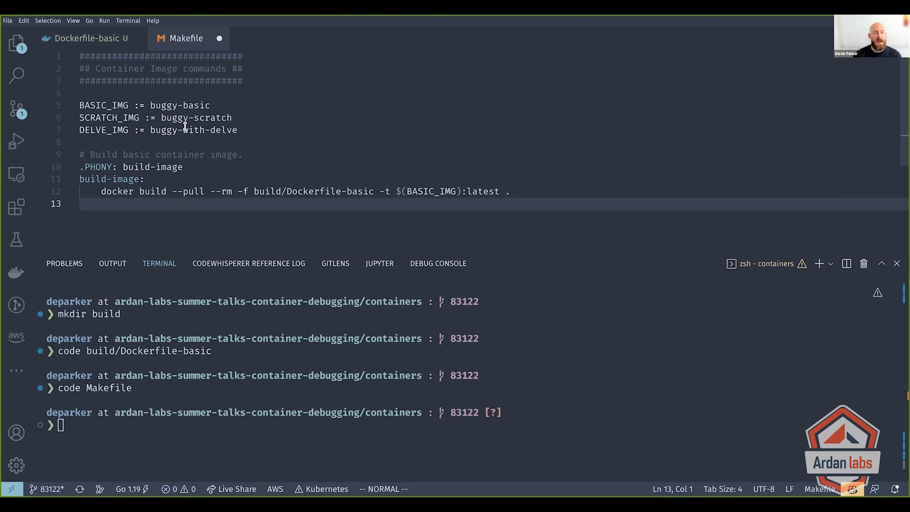
mouse_move(288, 152)
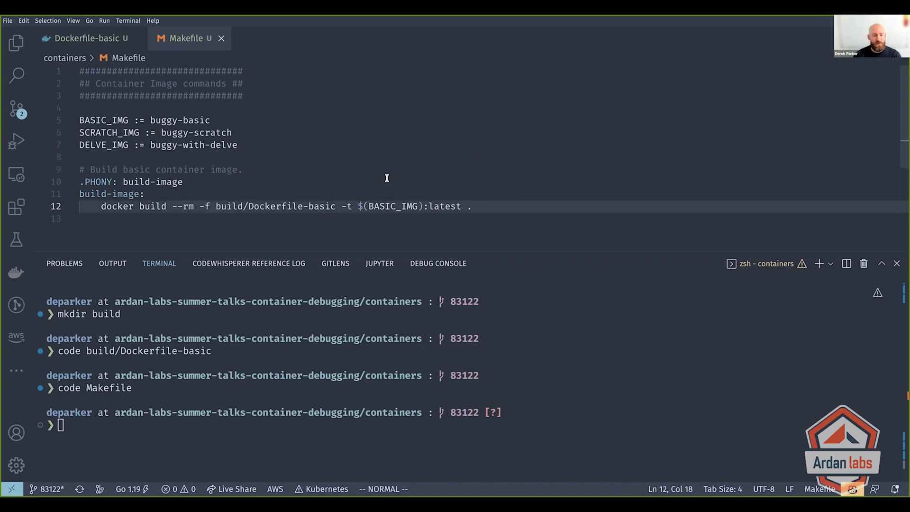
- Stage and commit Dockerfile-basic and the Makefile, then run 'make build-image'
click(17, 110)
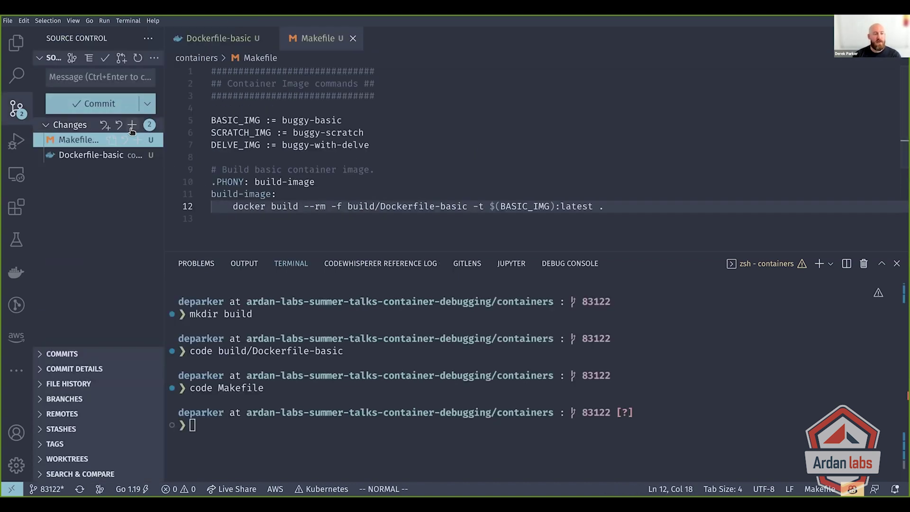
click(131, 125)
text(Add initial dockerfile and command)
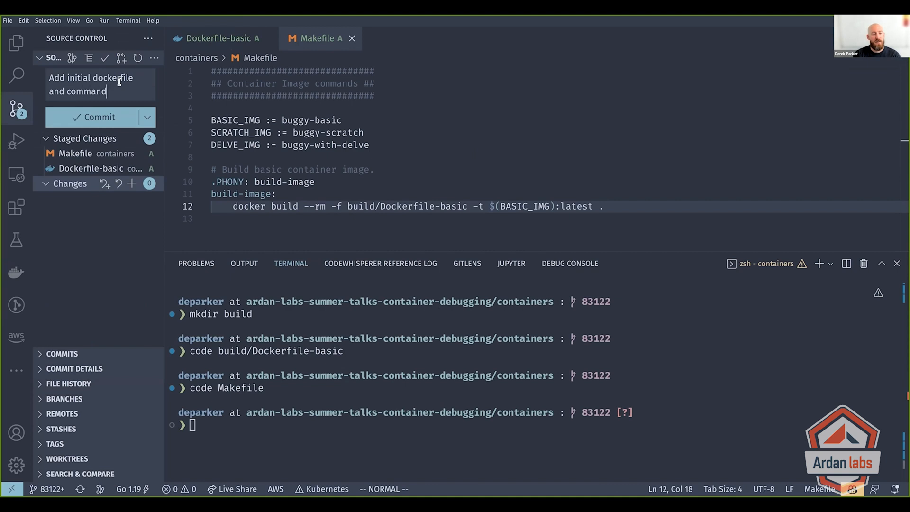
click(98, 116)
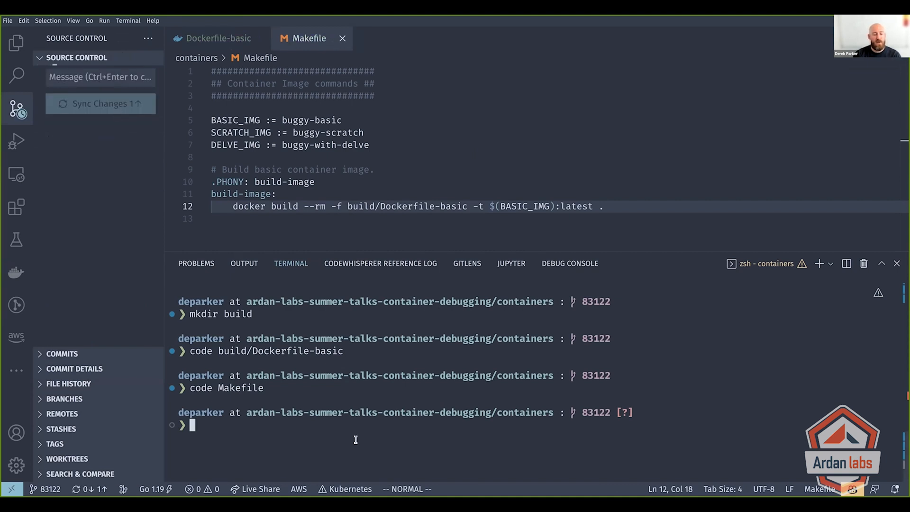
text(make buil)
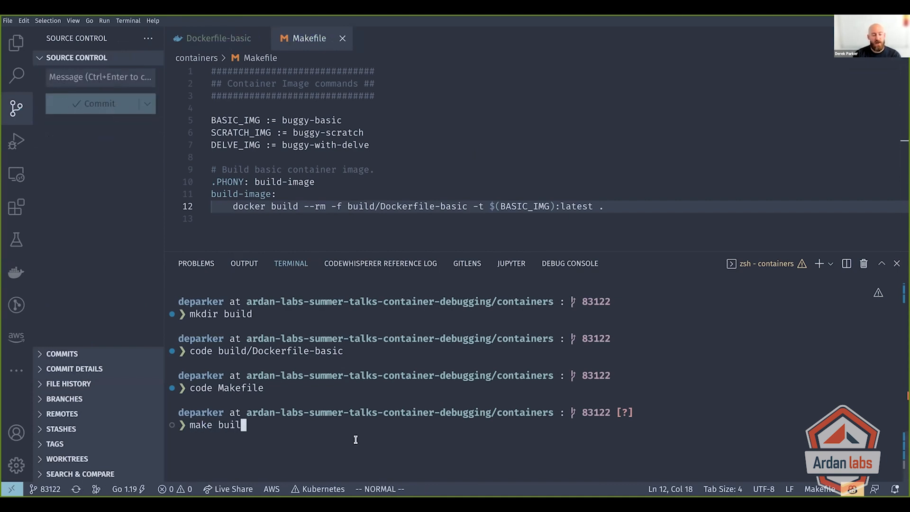
key(Return)
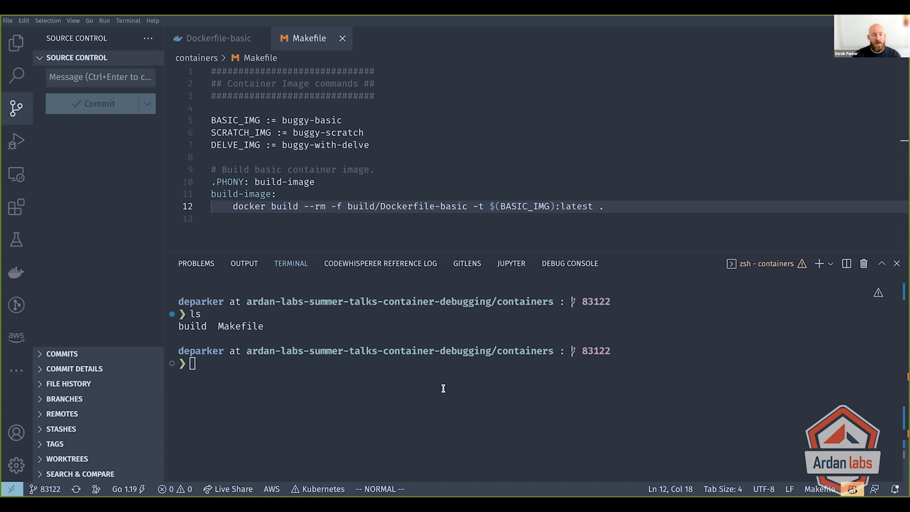
- Create containers/main.go and copy the root main.go hello server code into it
text(code main.go)
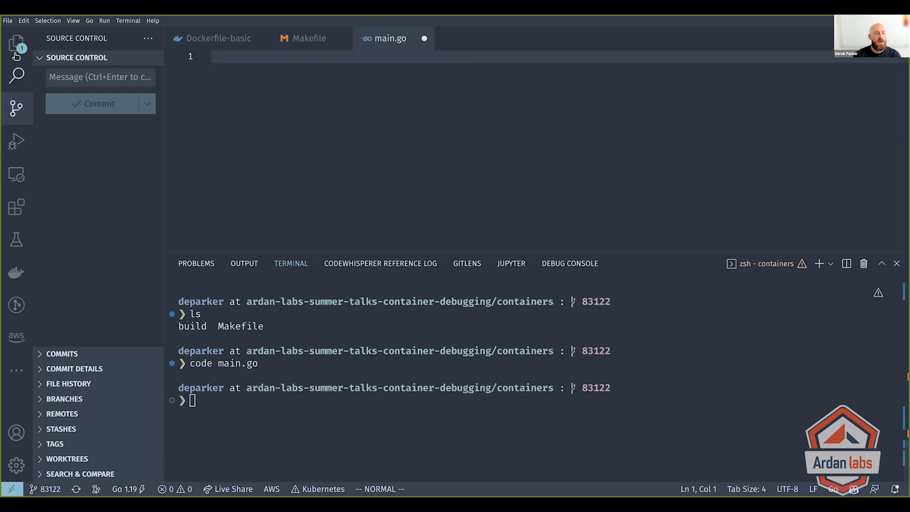
click(16, 45)
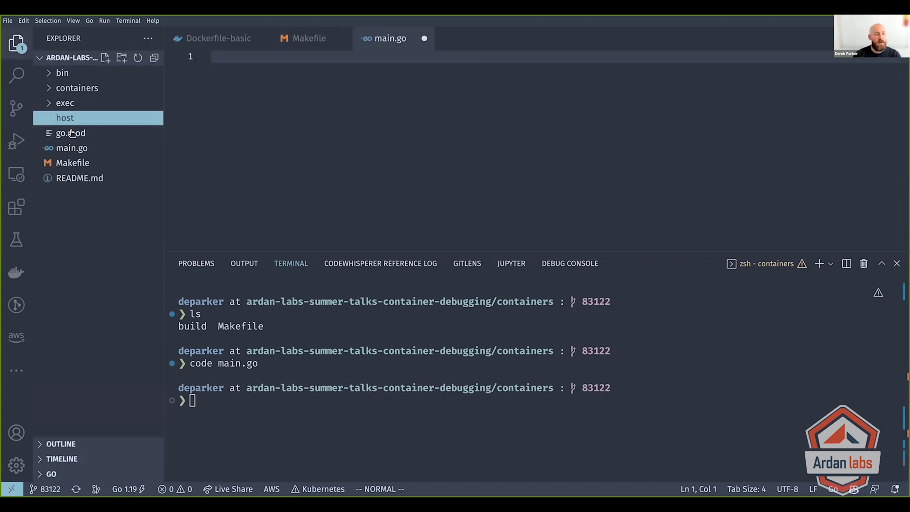
click(72, 147)
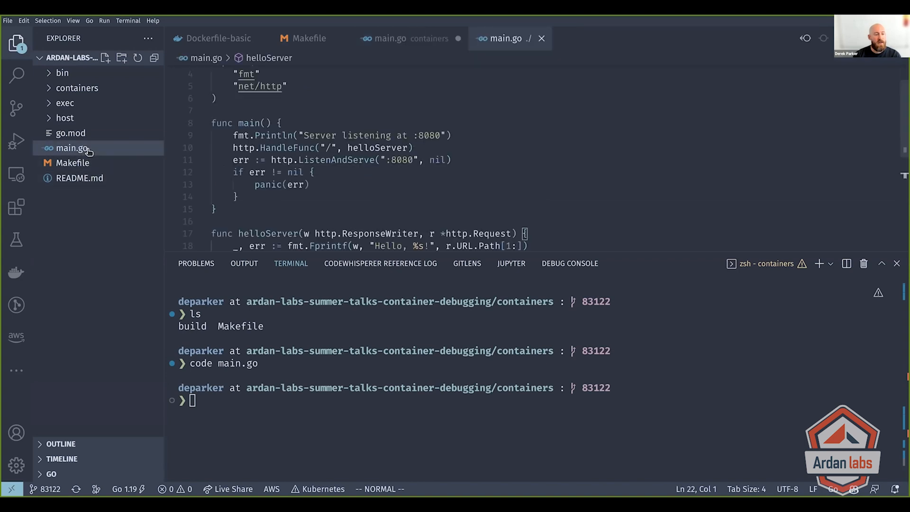
click(436, 108)
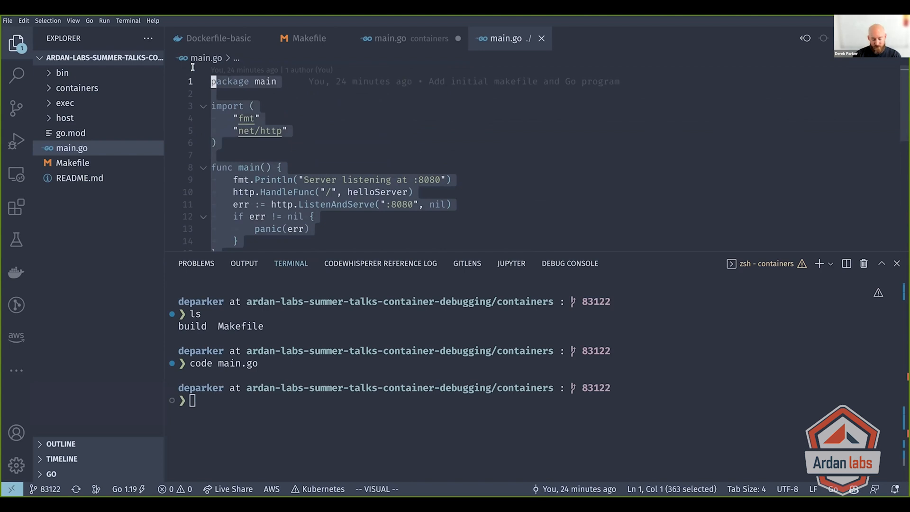
click(390, 38)
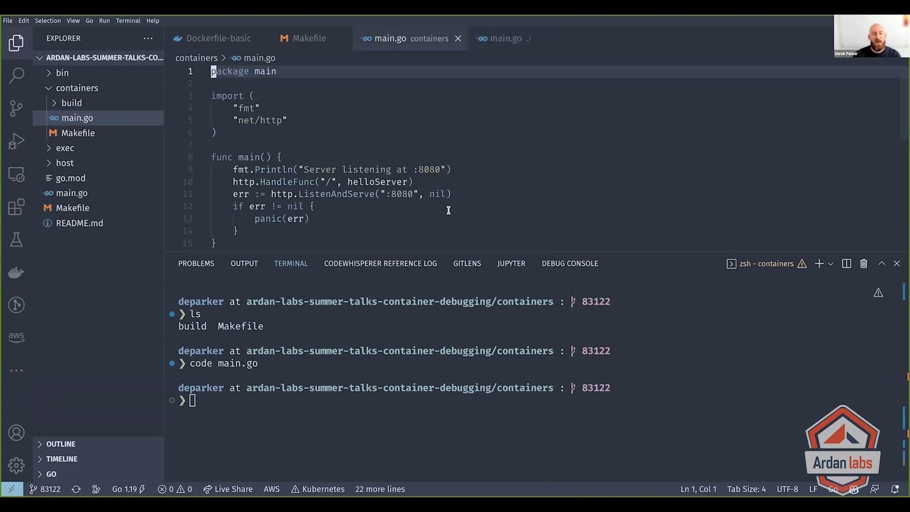
- Initialise a Go module for the containers folder with 'go mod init'
key(ctrl+r)
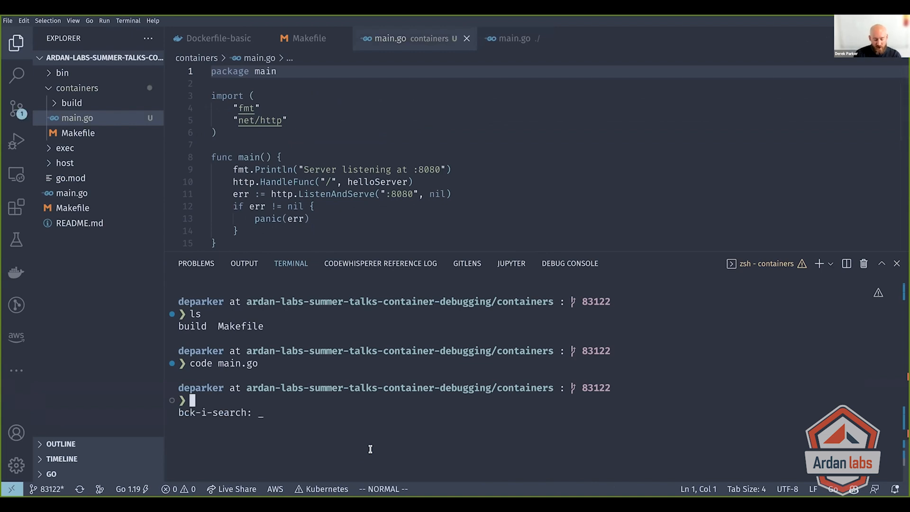
text(go mod init github.com/summer-talk/containe)
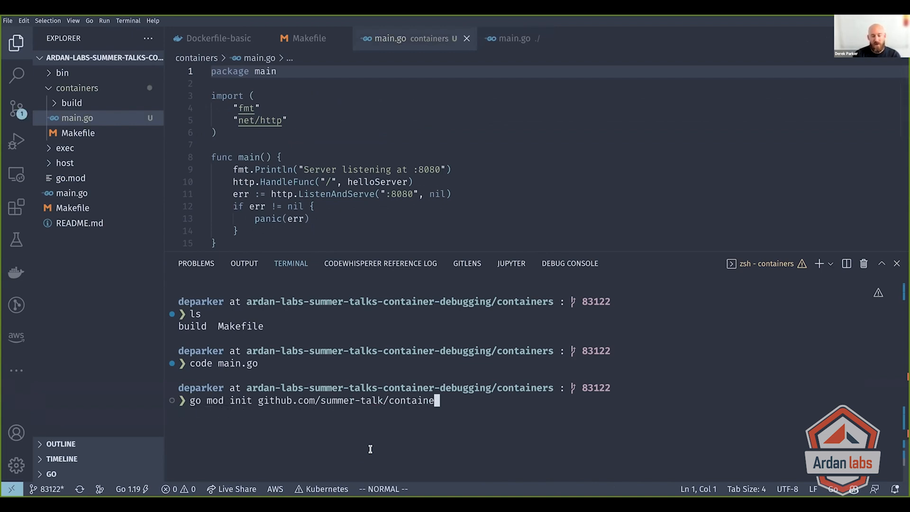
key(Return)
text(make build-image)
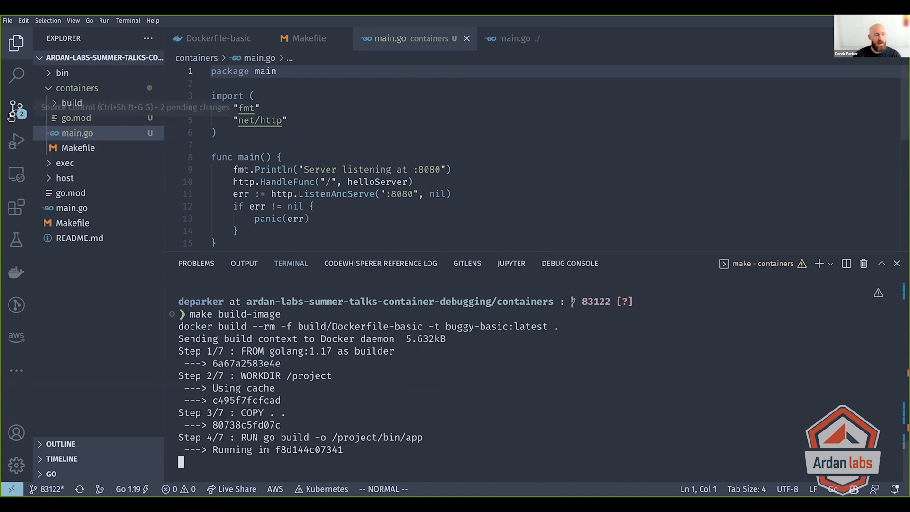
- Stage and commit main.go and go.mod with a 'Go file' message, then hide Source Control
click(16, 110)
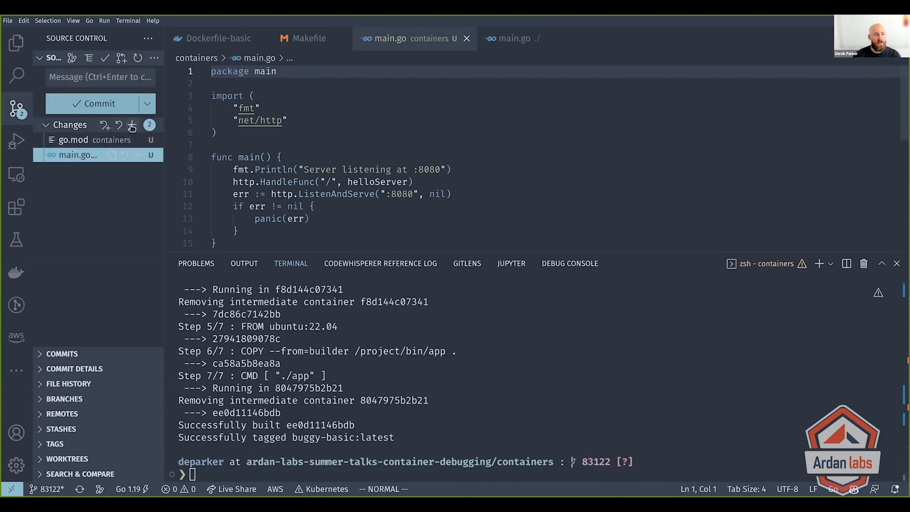
click(132, 125)
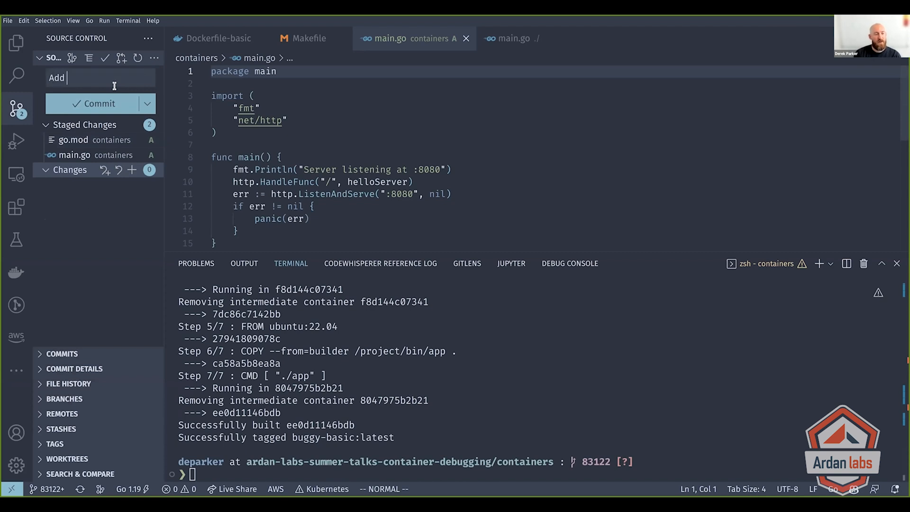
text(Go fi)
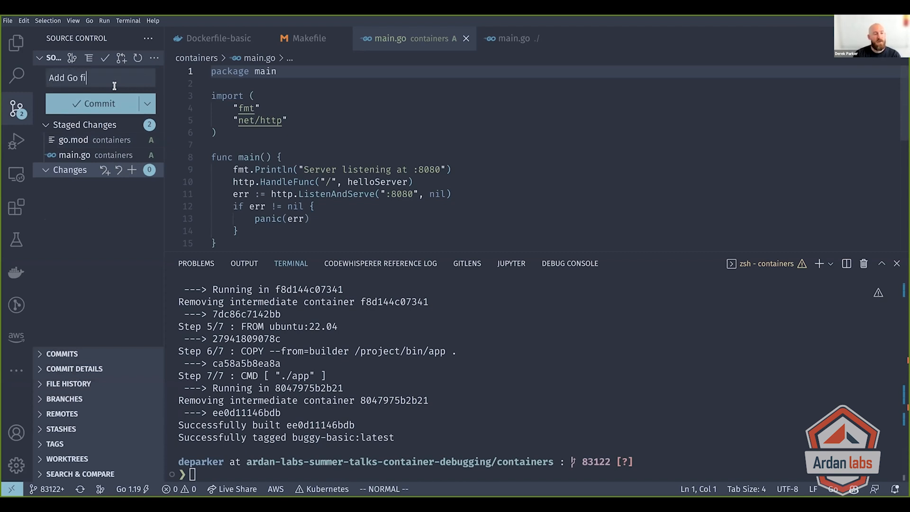
click(98, 103)
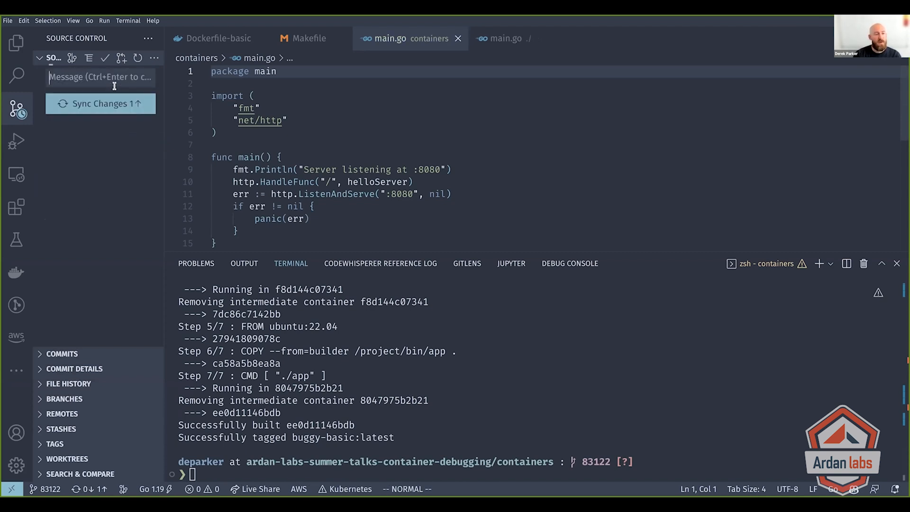
mouse_move(17, 110)
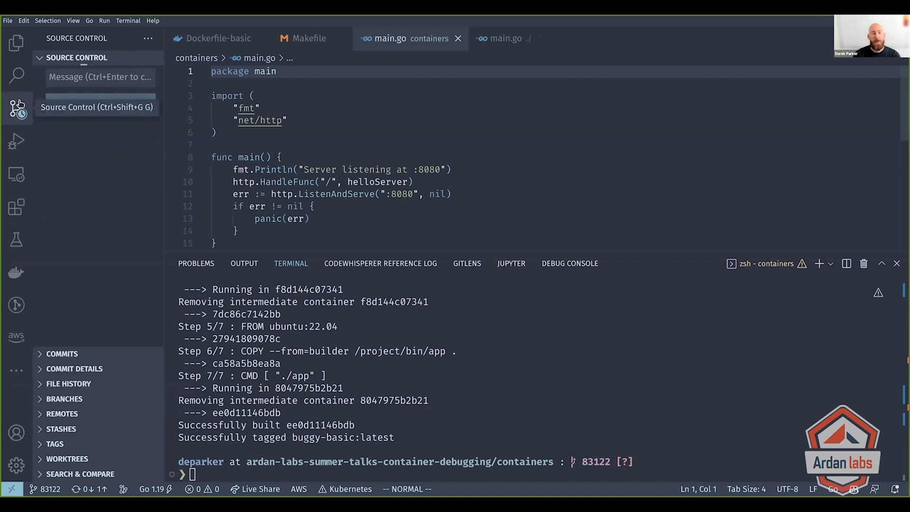
click(16, 108)
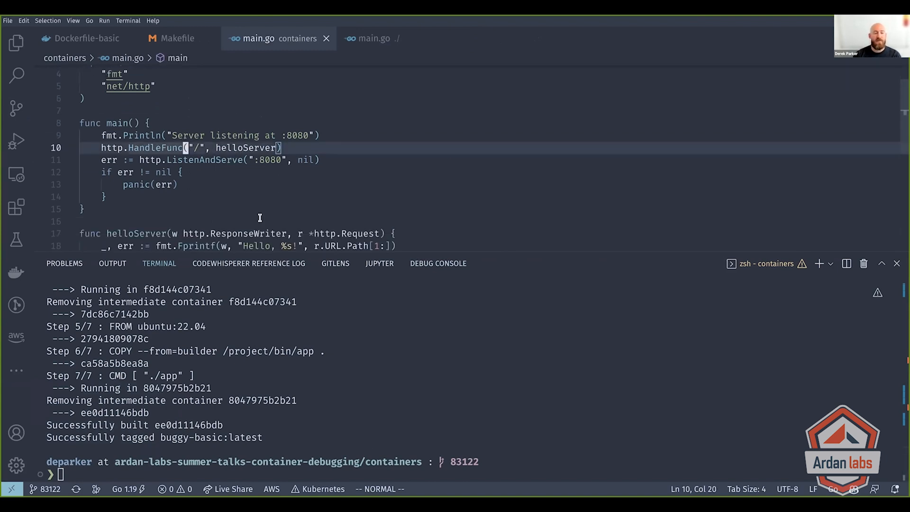
- Close the top-level main.go tab so only the containers main.go stays open
scroll(up, 3)
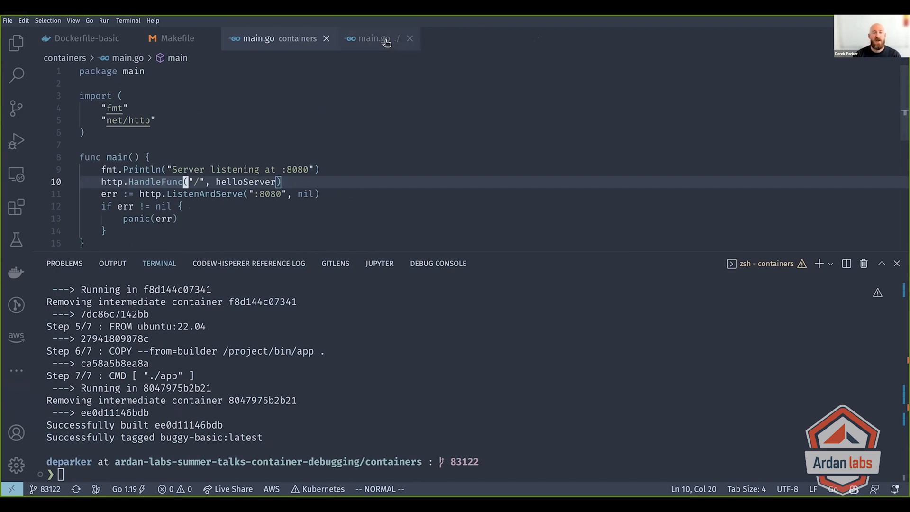
click(371, 38)
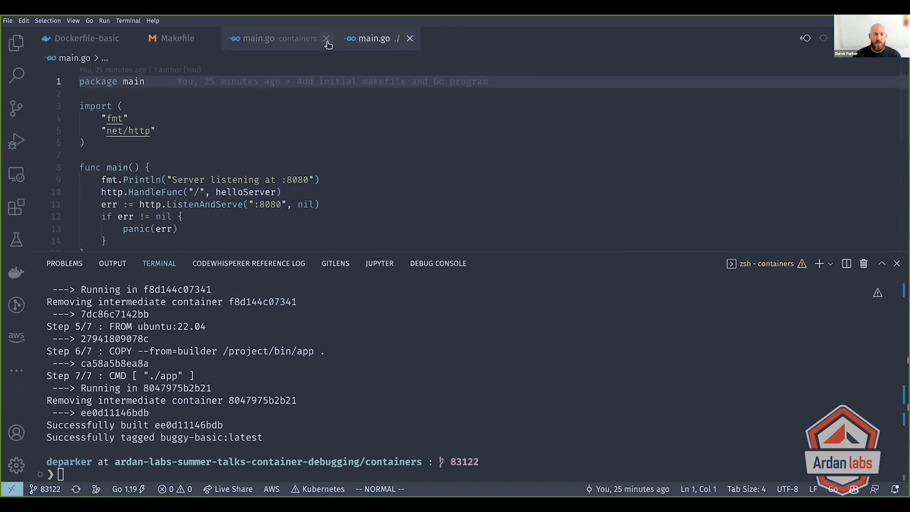
click(327, 37)
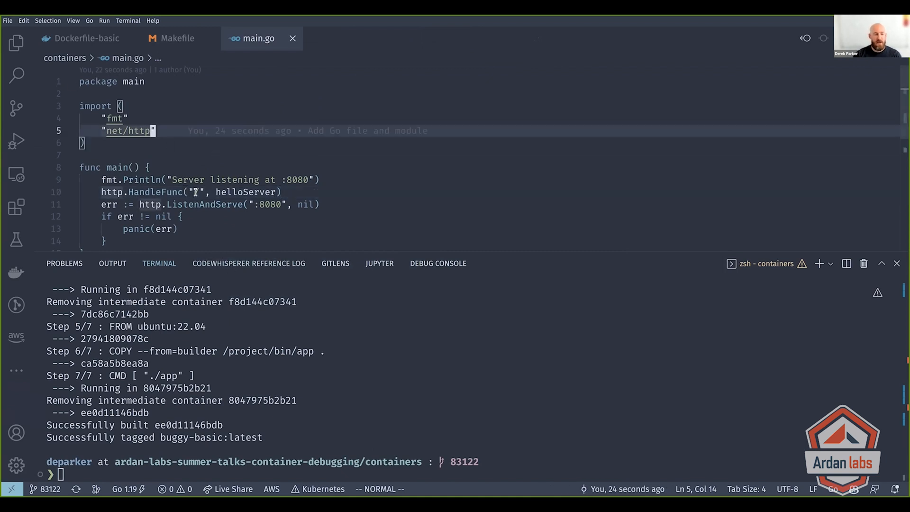
mouse_move(177, 38)
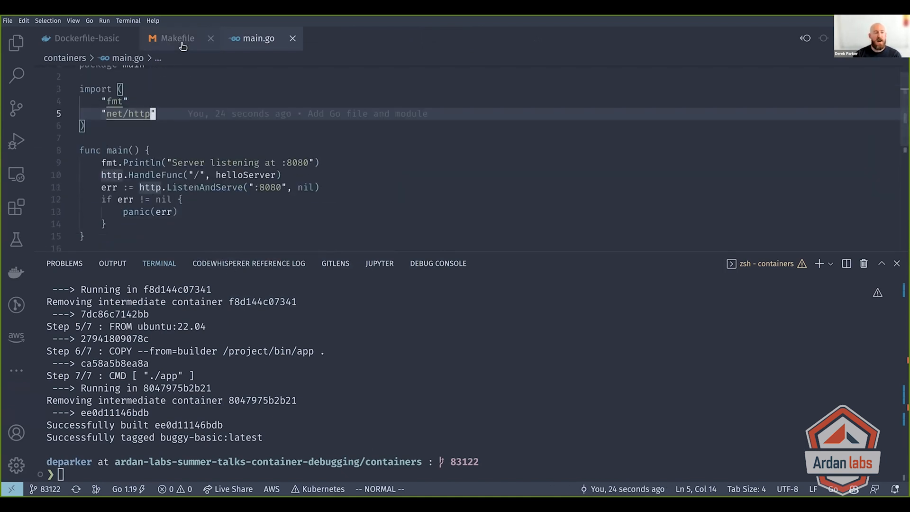
- Copy the curl-app target from the root Makefile to the end of the containers Makefile
click(177, 38)
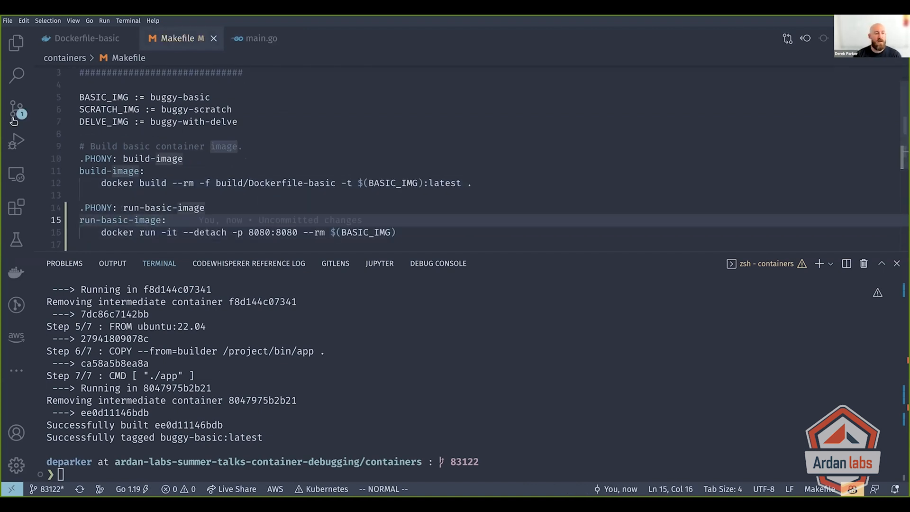
click(16, 43)
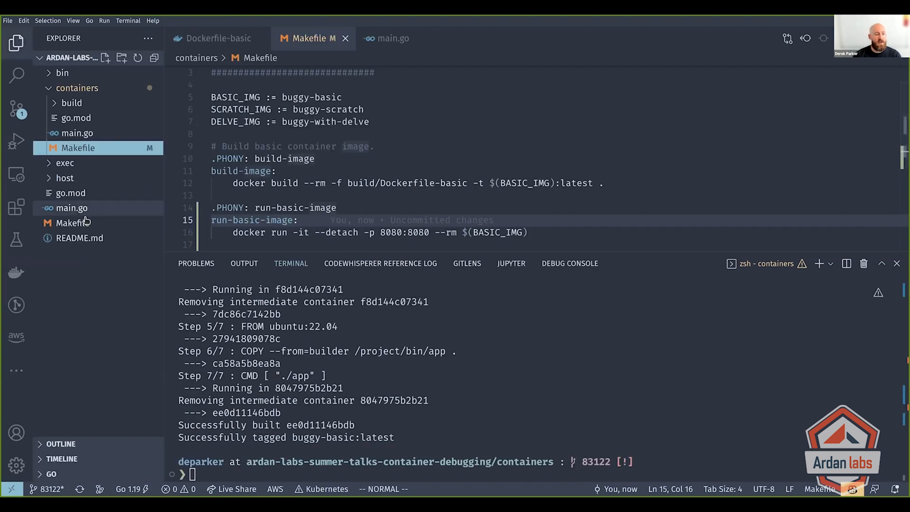
click(73, 222)
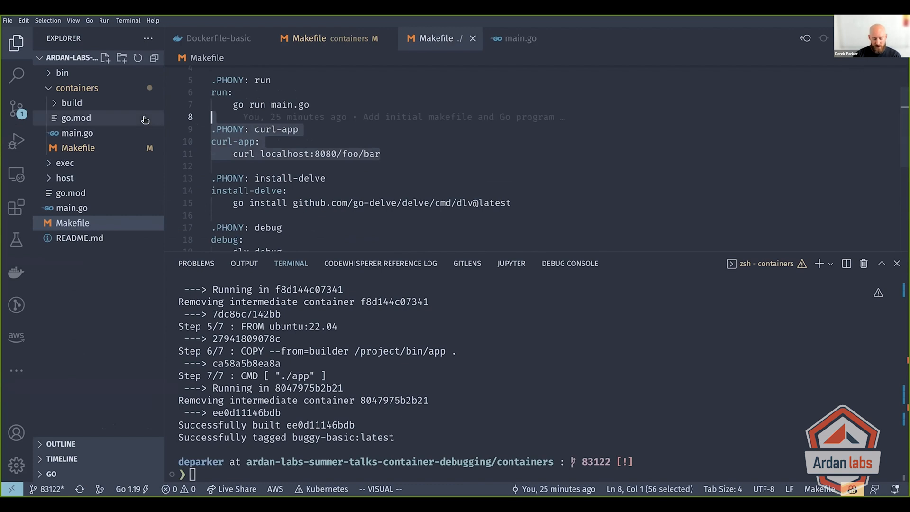
click(309, 38)
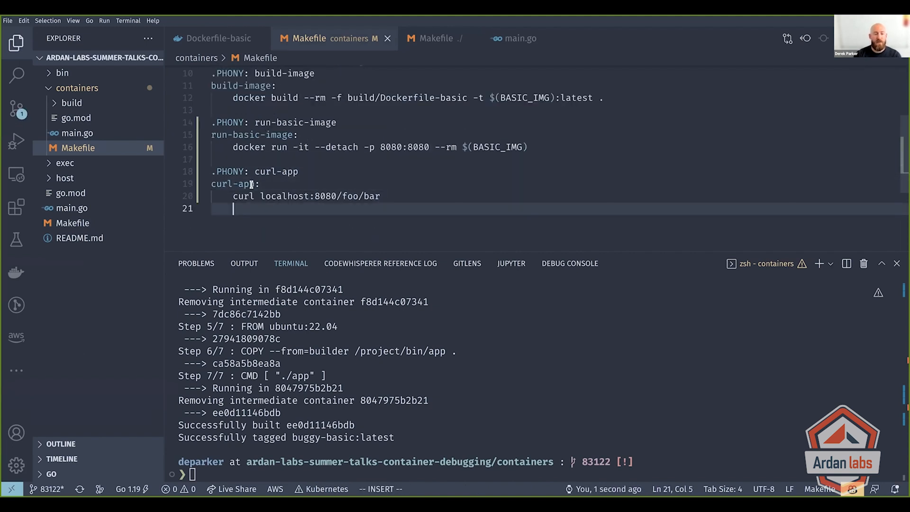
key(Escape)
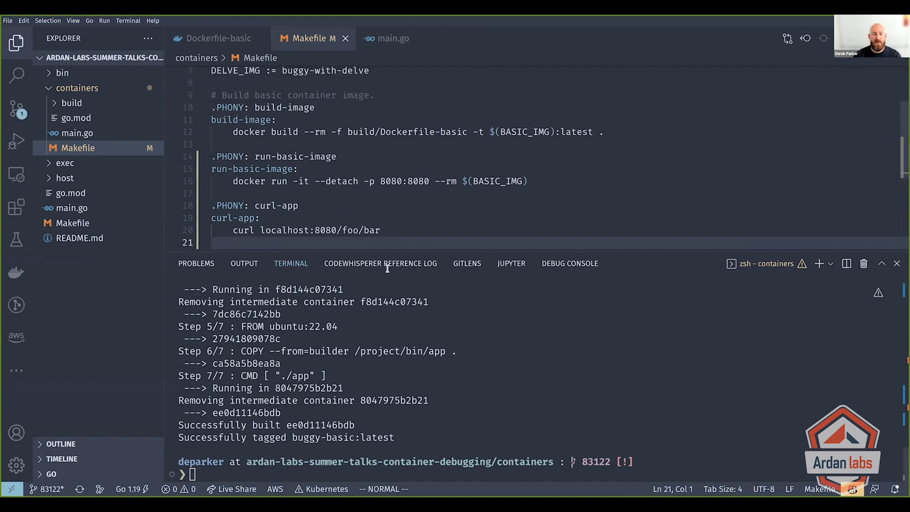
- Stage the Makefile and enter the commit message 'Add additional make commands'
click(17, 109)
text(A)
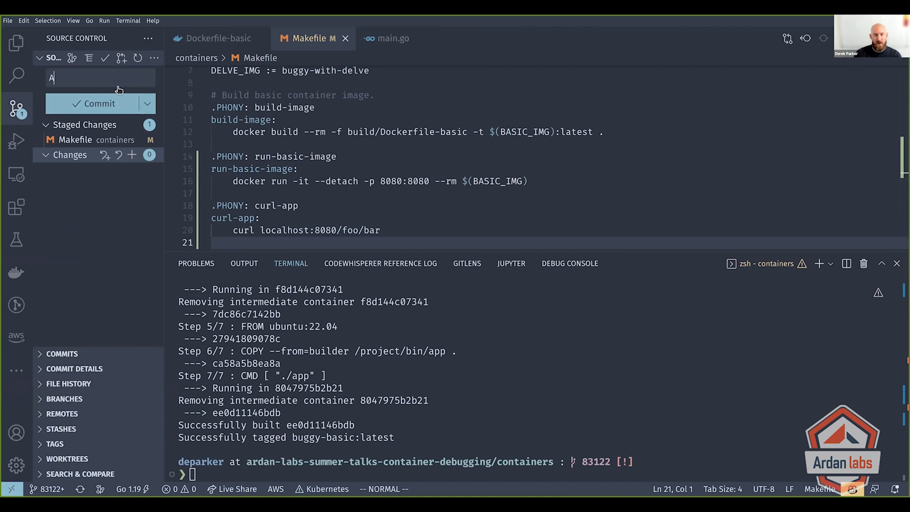
text(dd additional)
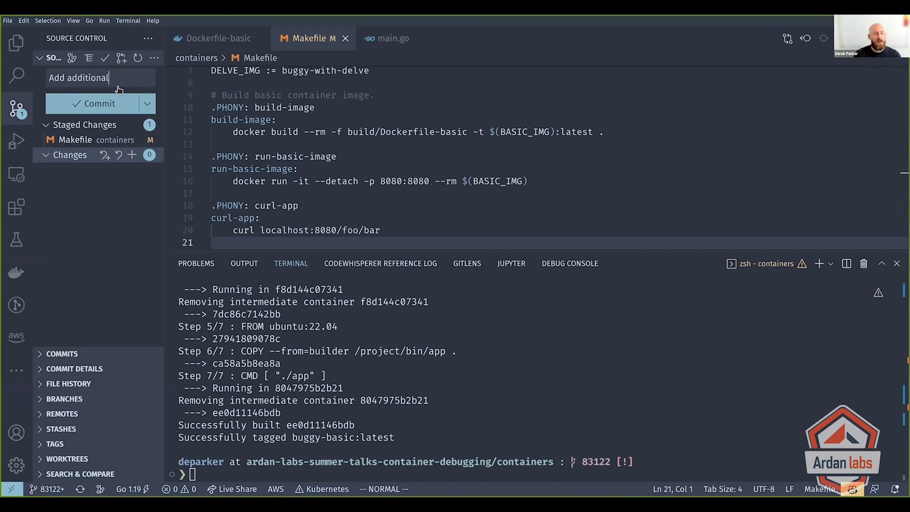
text(make commands)
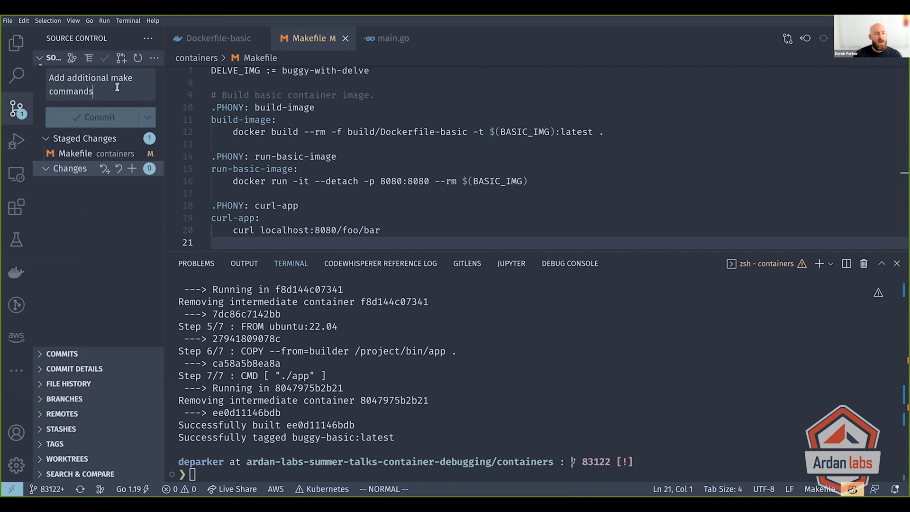
- Commit the Makefile, run 'make run-basic-image', then 'make curl-app' returning Hello, foo/bar!
click(99, 117)
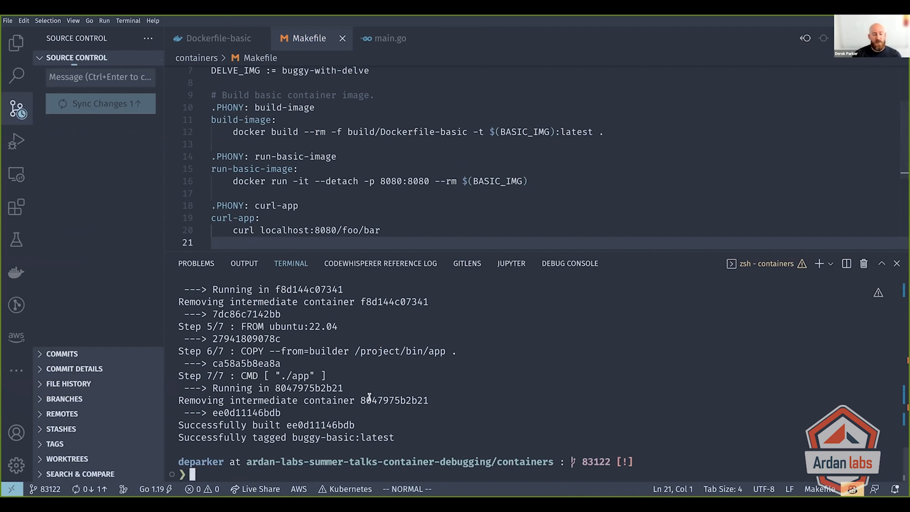
text(make run)
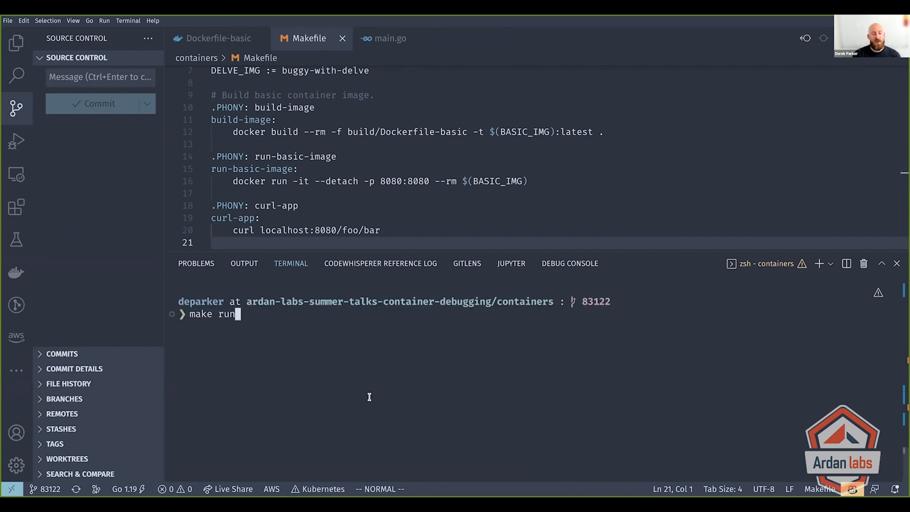
text(-basic-image)
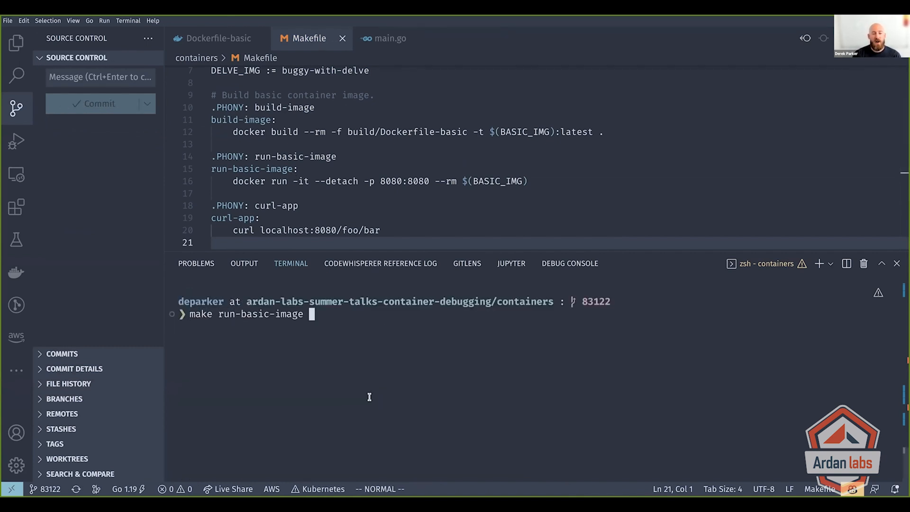
key(Return)
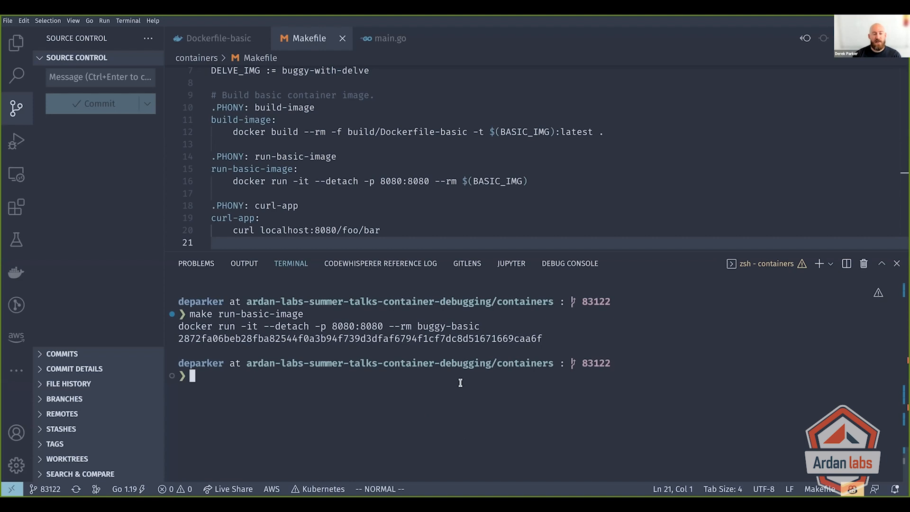
mouse_move(343, 180)
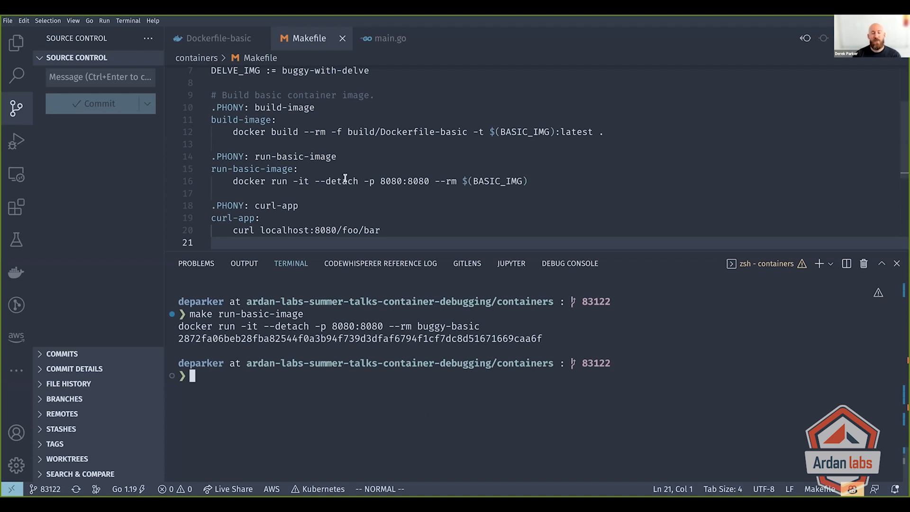
mouse_move(405, 193)
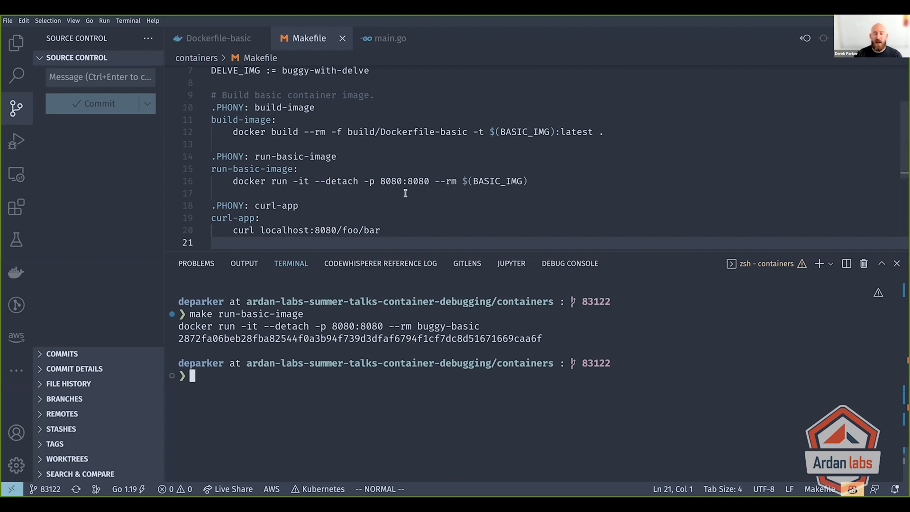
mouse_move(439, 201)
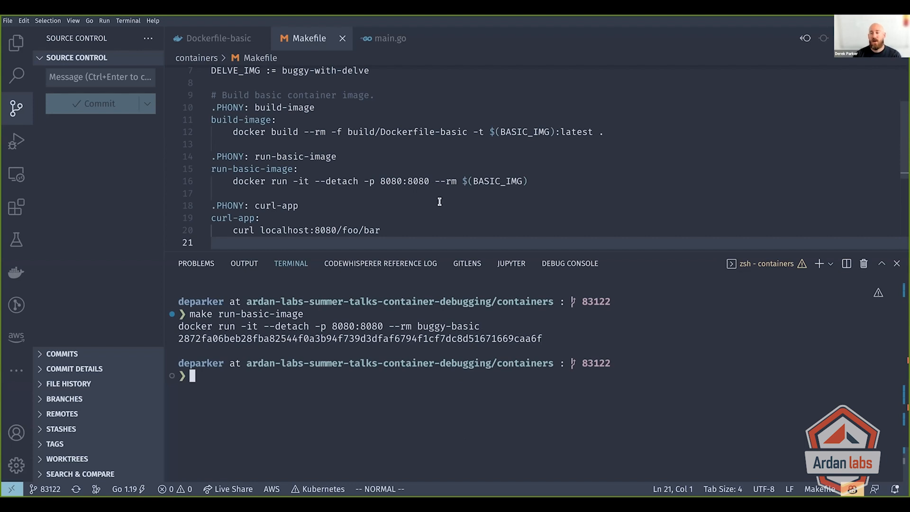
mouse_move(428, 424)
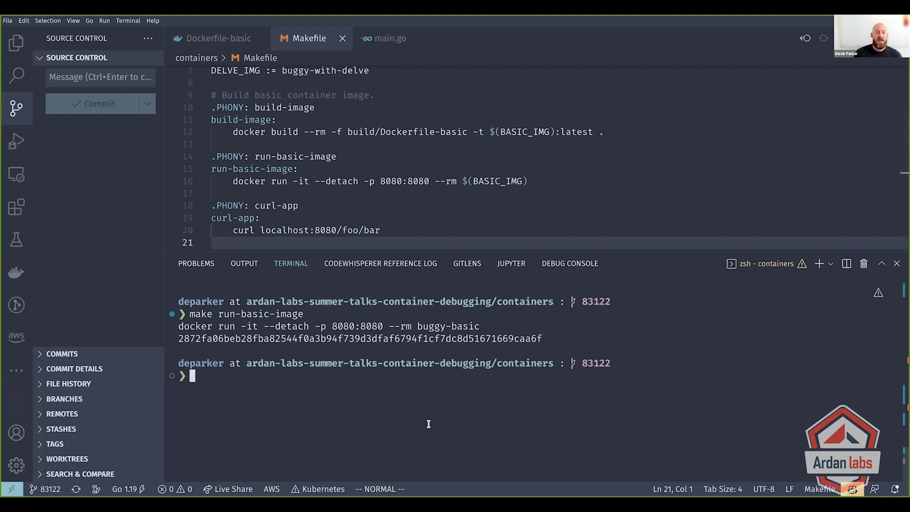
text(make curl-app)
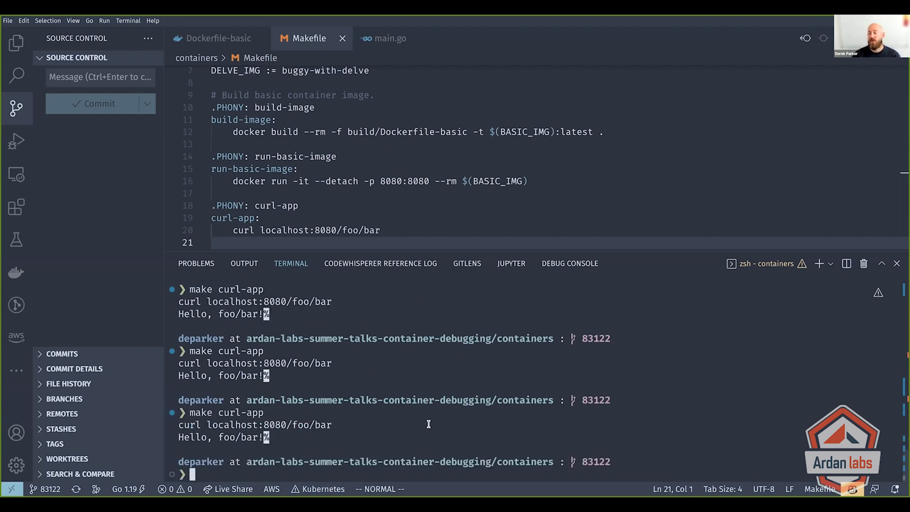
mouse_move(353, 386)
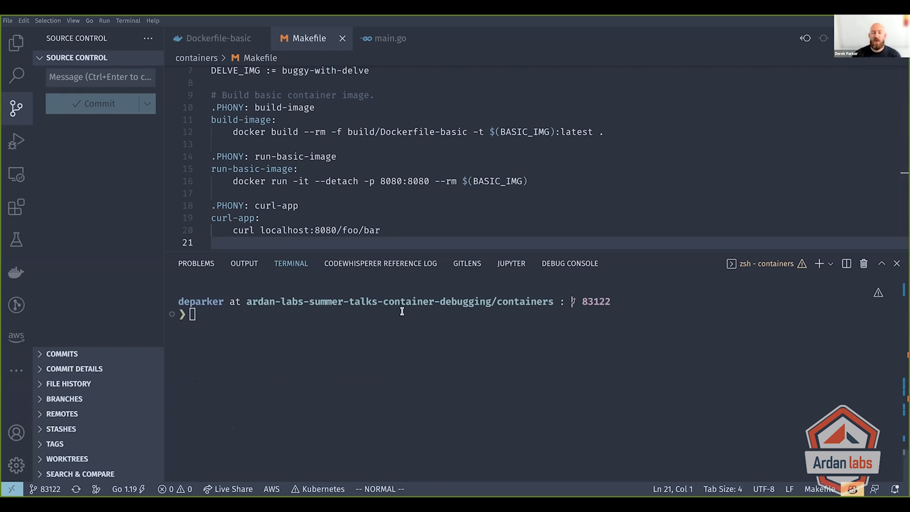
mouse_move(475, 352)
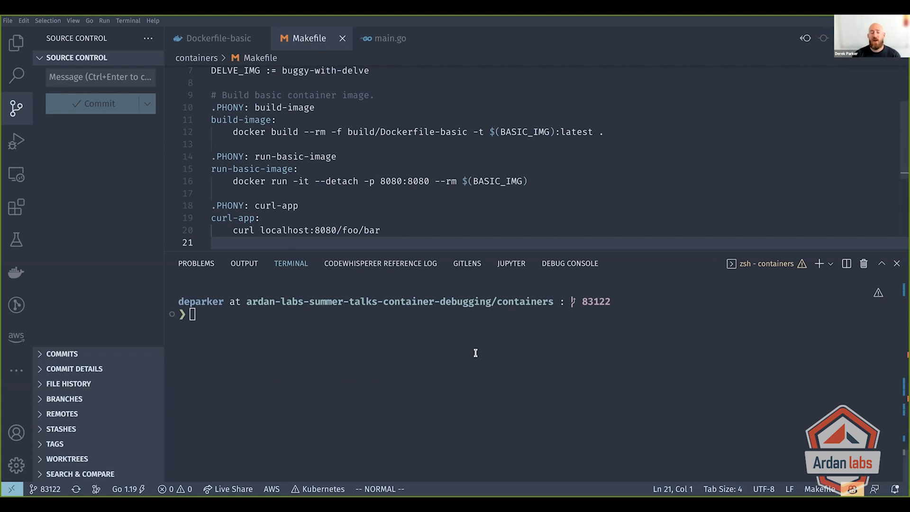
mouse_move(470, 398)
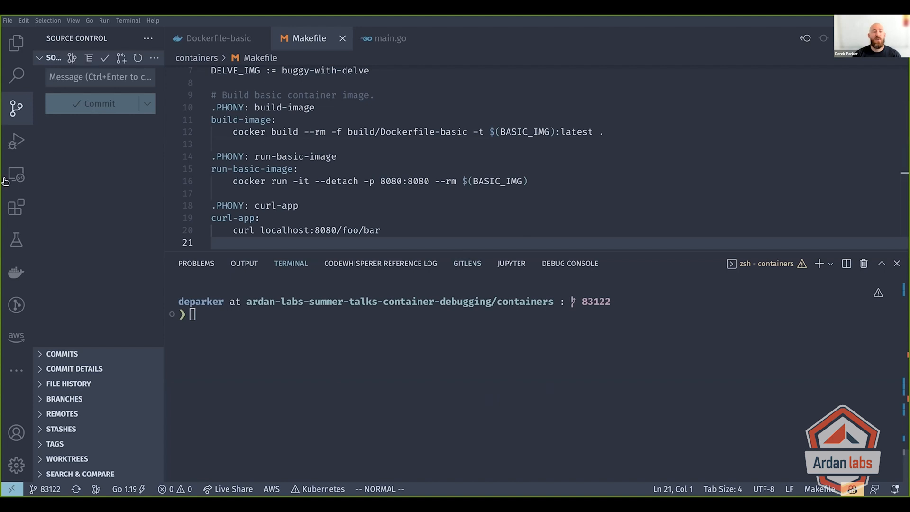
- Complete the exec-dlv-basic-container target with docker exec -it ... /dlv attach 1
click(16, 108)
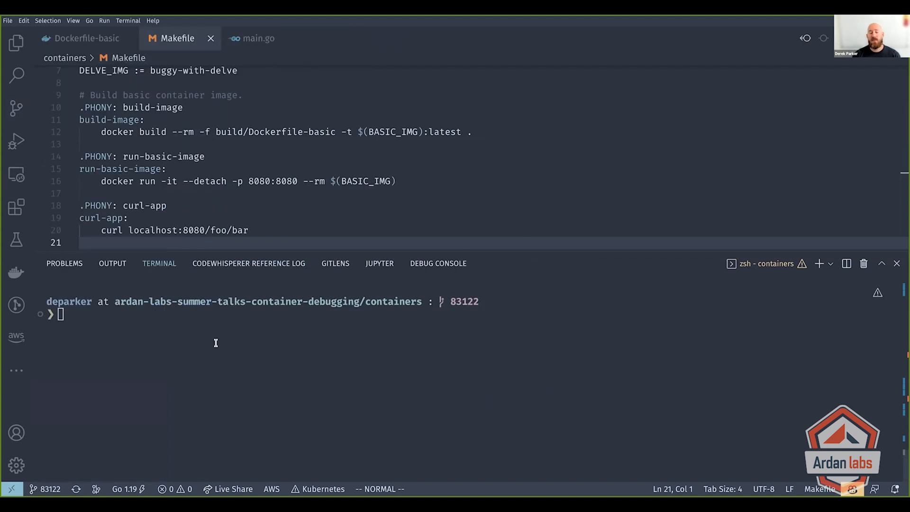
scroll(down, 3)
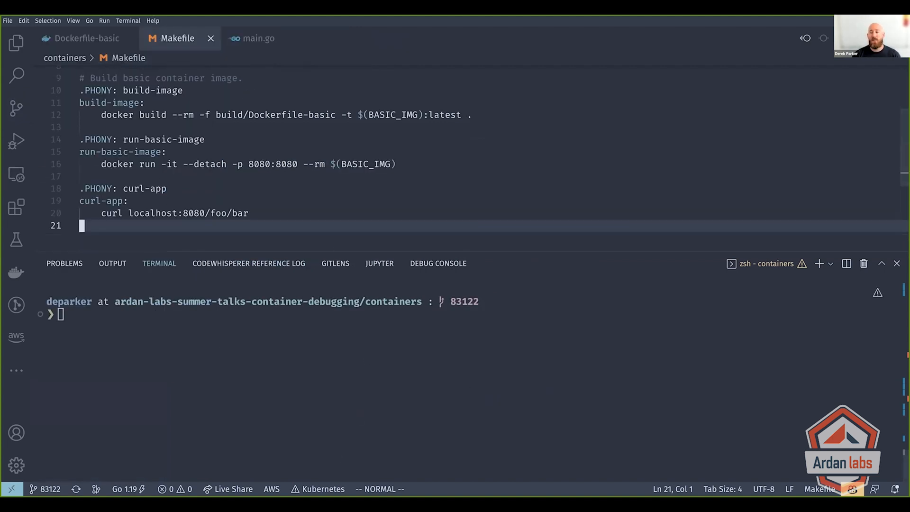
click(249, 213)
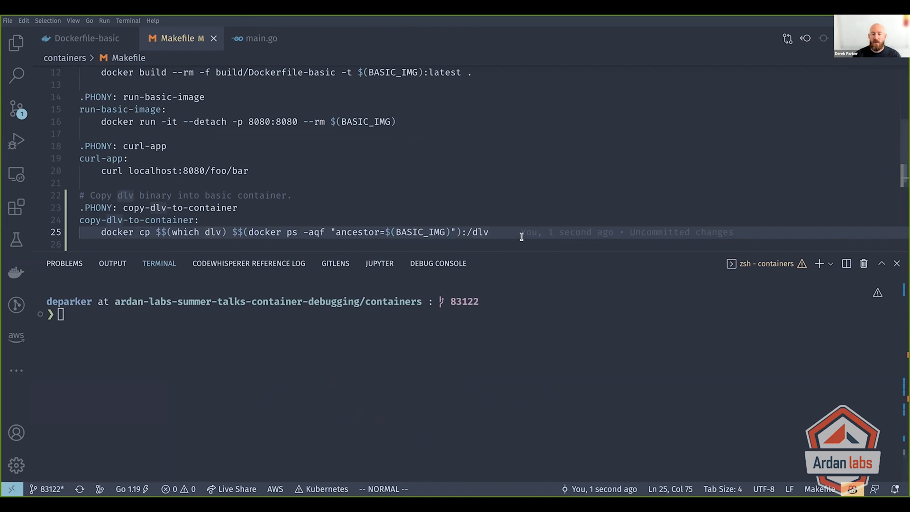
key(o)
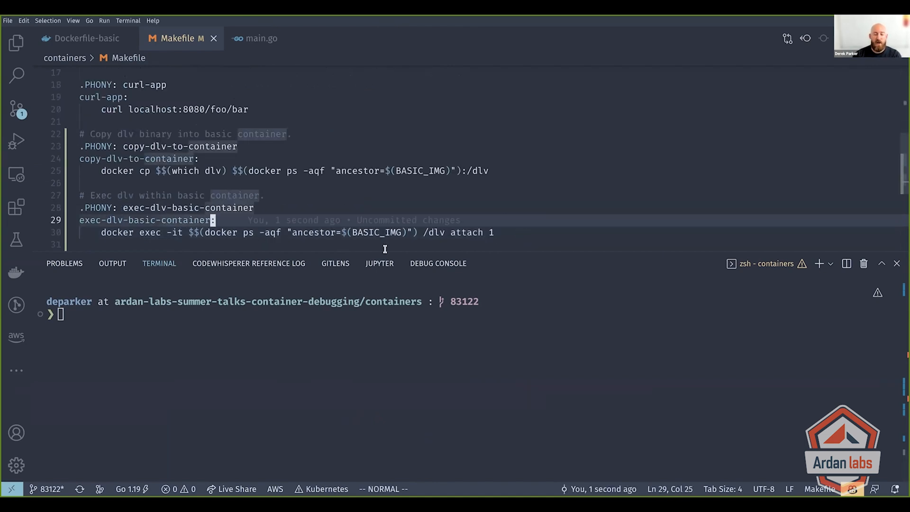
mouse_move(527, 200)
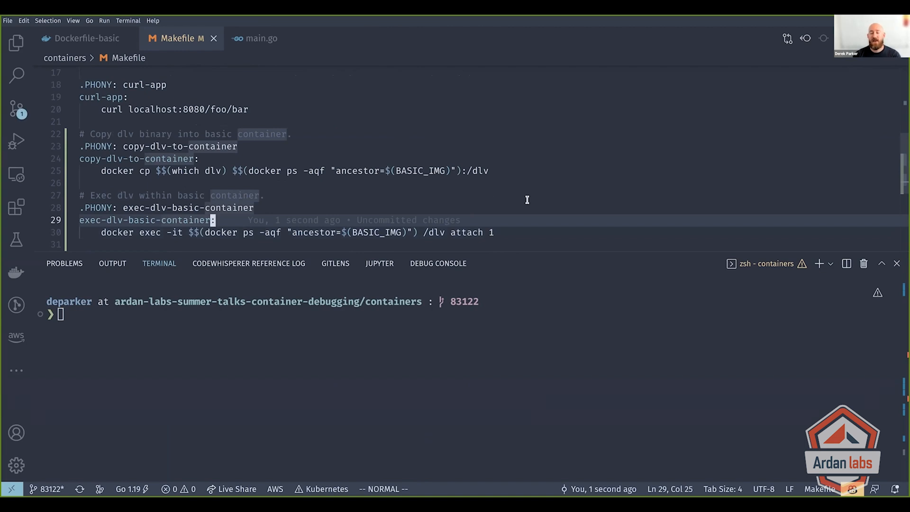
scroll(up, 3)
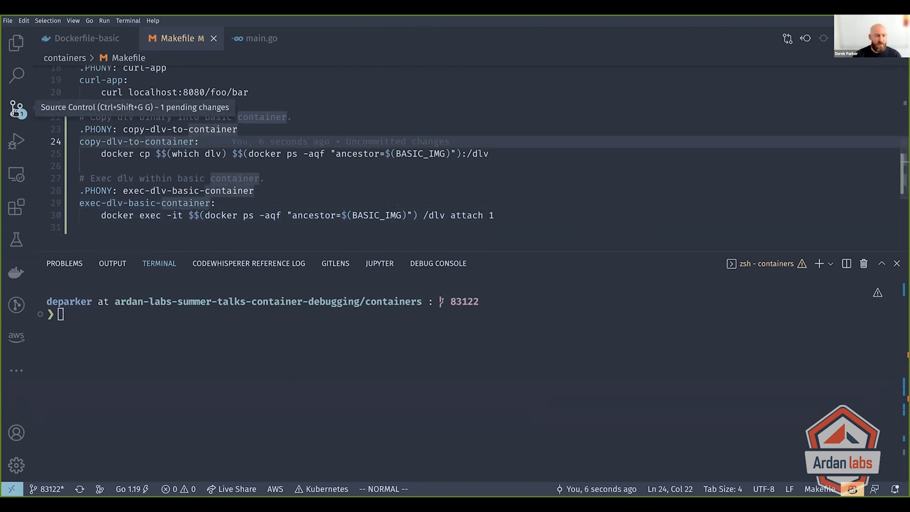
- Commit the Makefile changes with the message 'Add copy / exec commands'
click(16, 110)
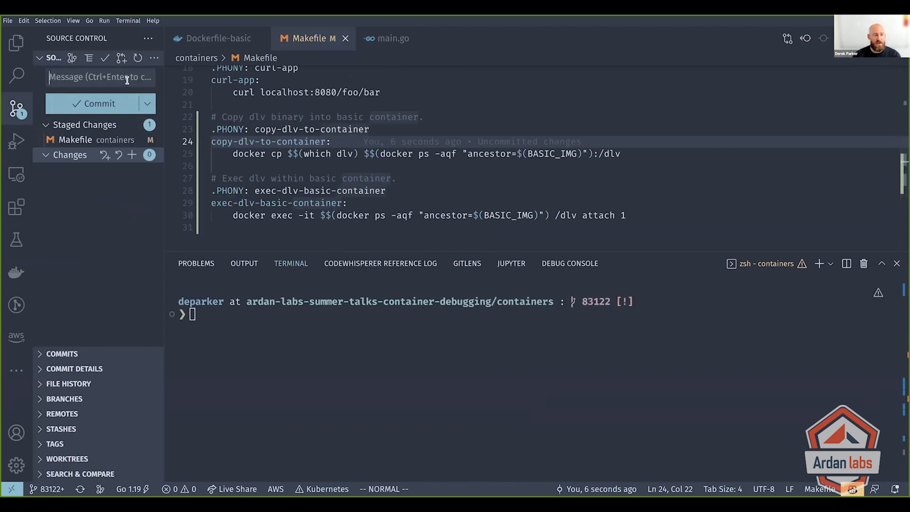
text(Add copy / exec commands)
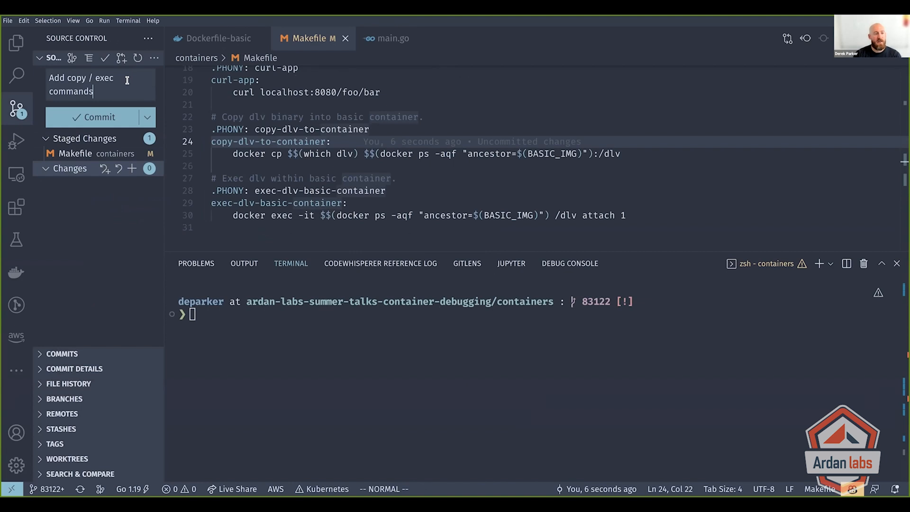
click(16, 109)
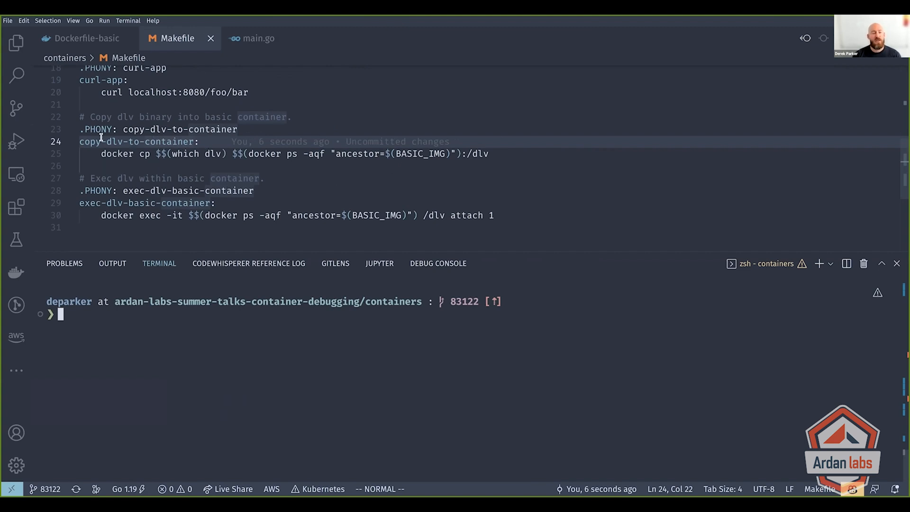
mouse_move(143, 153)
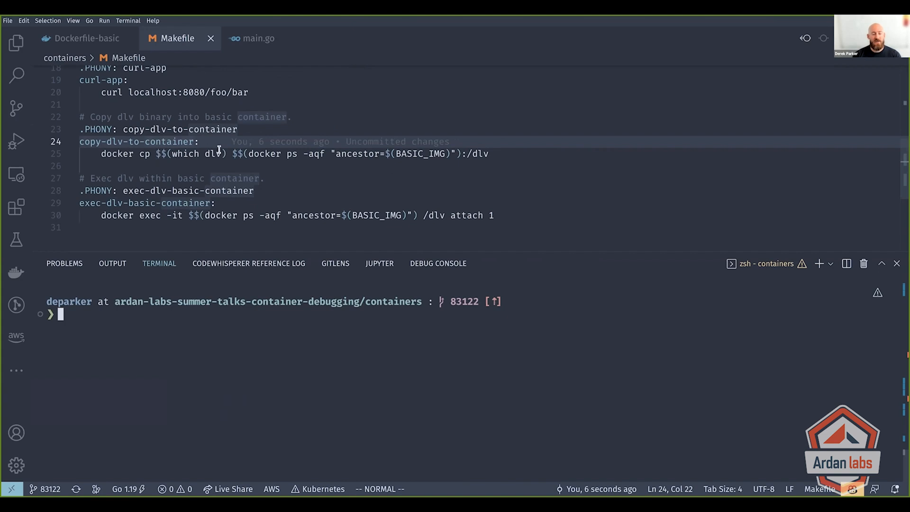
mouse_move(475, 153)
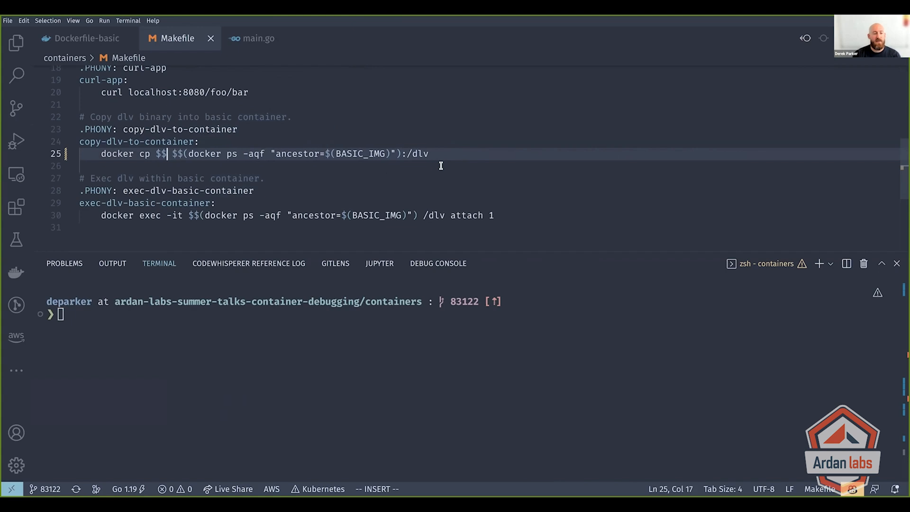
- Replace $$(which dlv) with ../bin/dlv on line 25 of the Makefile
text(../bin/dlv)
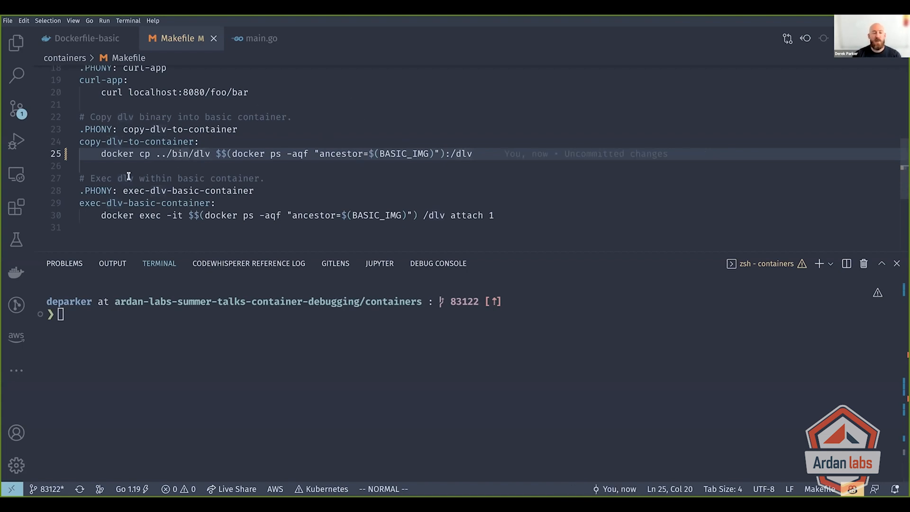
mouse_move(255, 173)
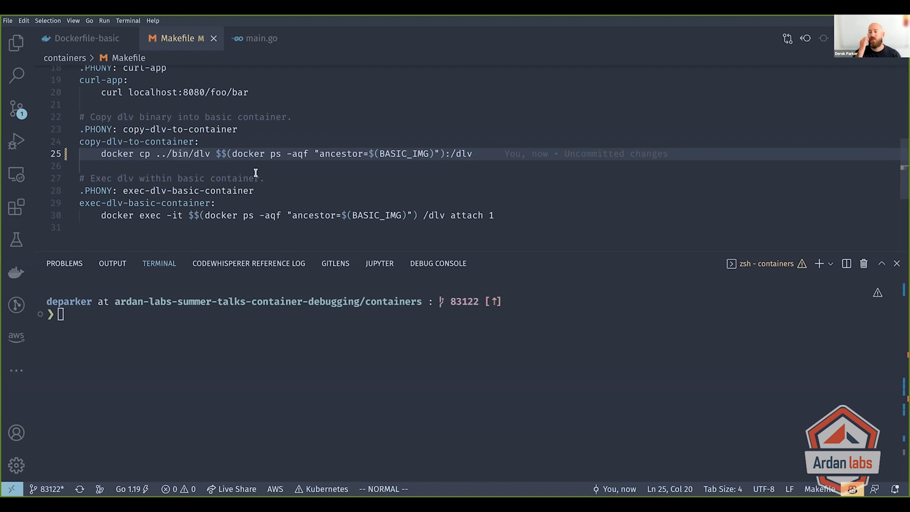
mouse_move(16, 109)
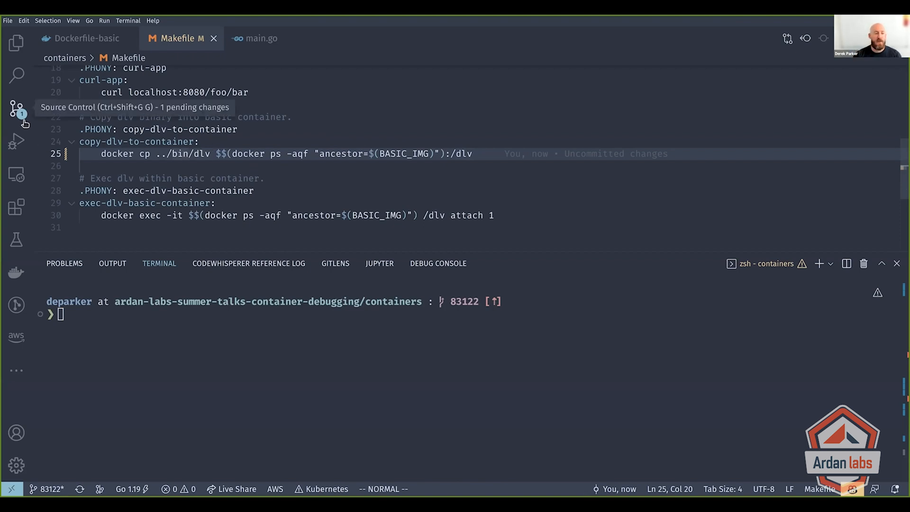
- Run make copy-dlv-to-container and begin committing the ../bin/dlv Makefile change
click(16, 109)
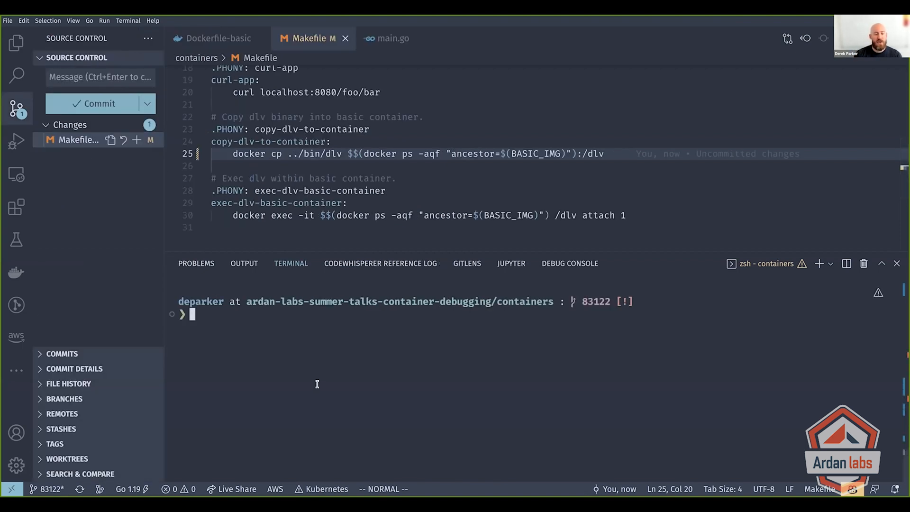
text(make copy-dlv-to-container)
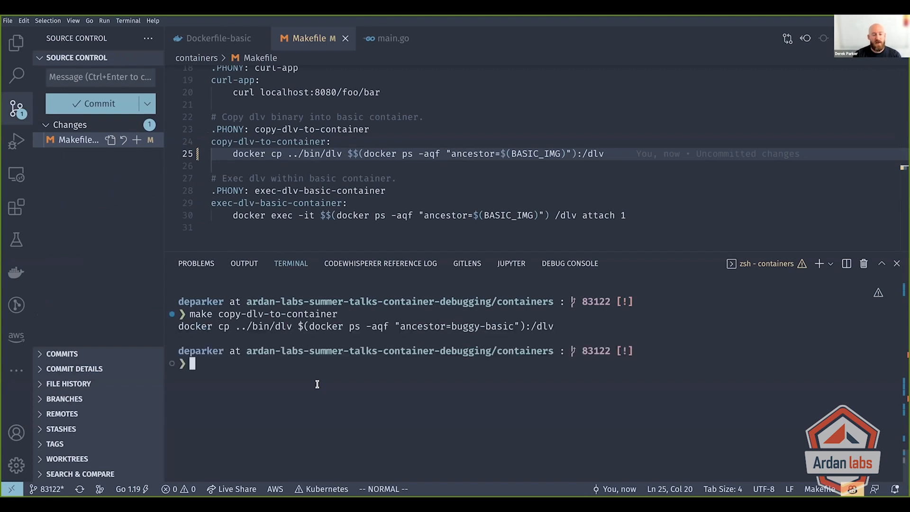
text(.)
click(100, 77)
text(Modify)
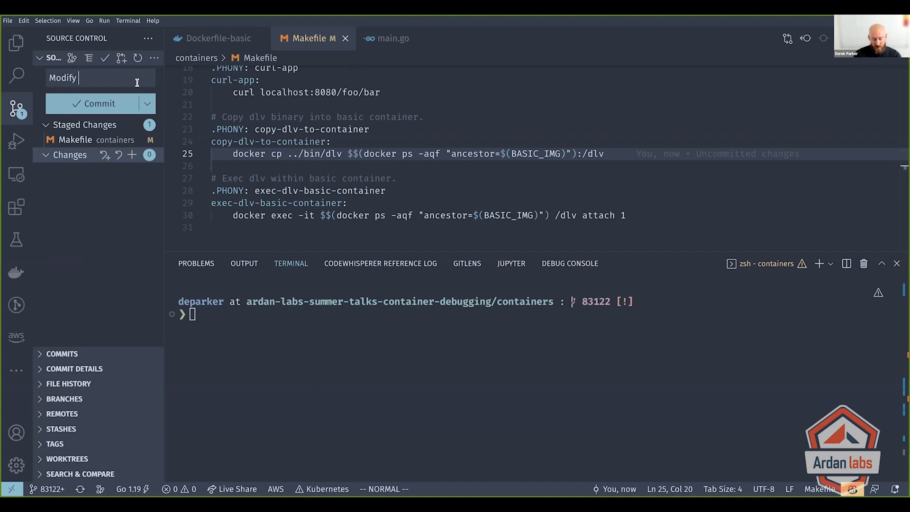
click(99, 104)
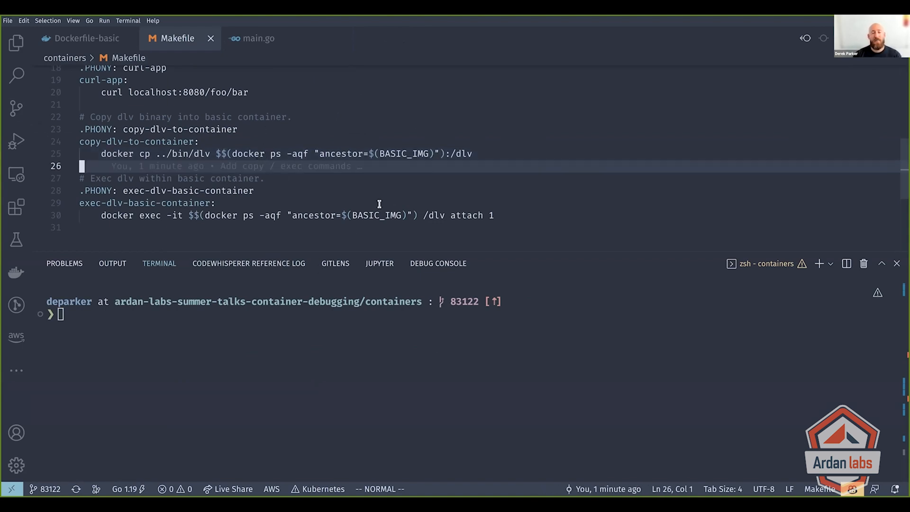
mouse_move(259, 153)
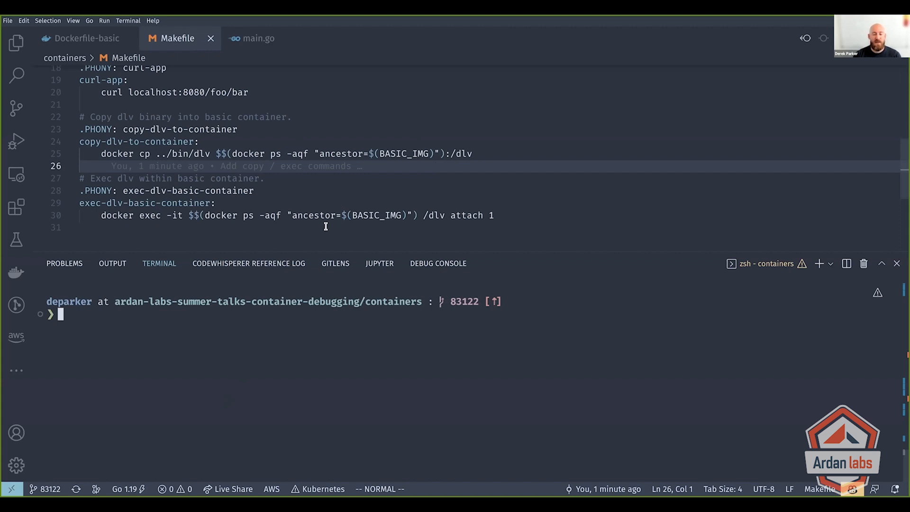
mouse_move(209, 206)
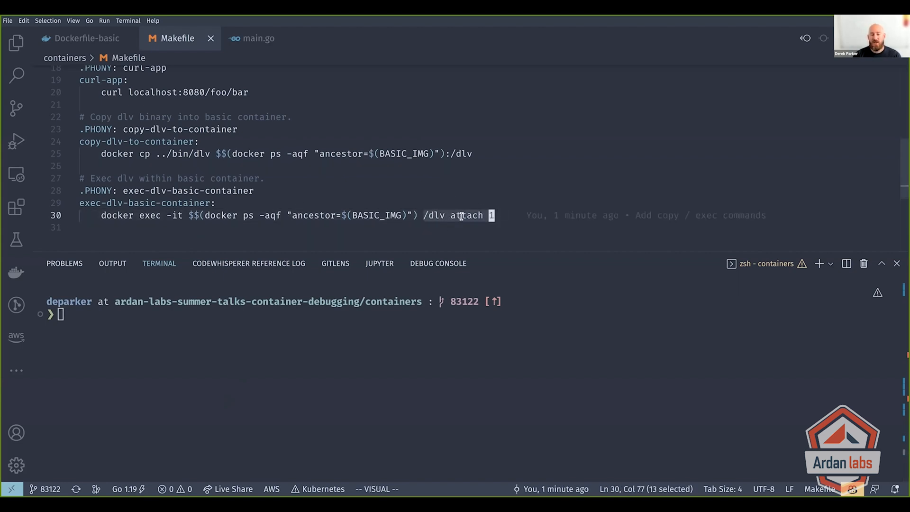
key(Escape)
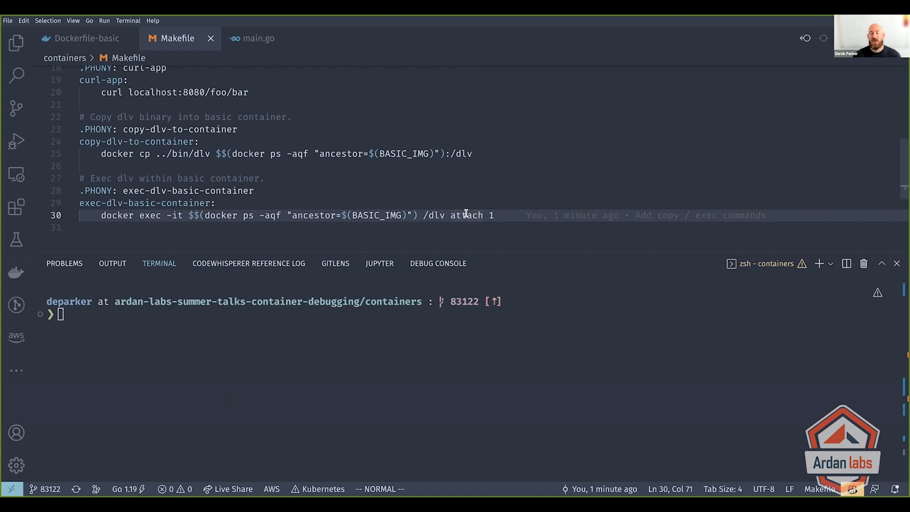
double_click(464, 215)
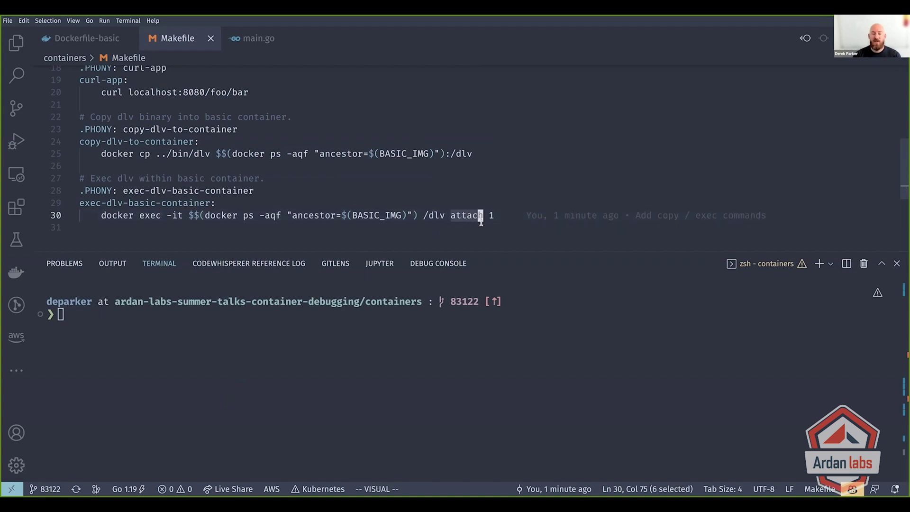
key(Escape)
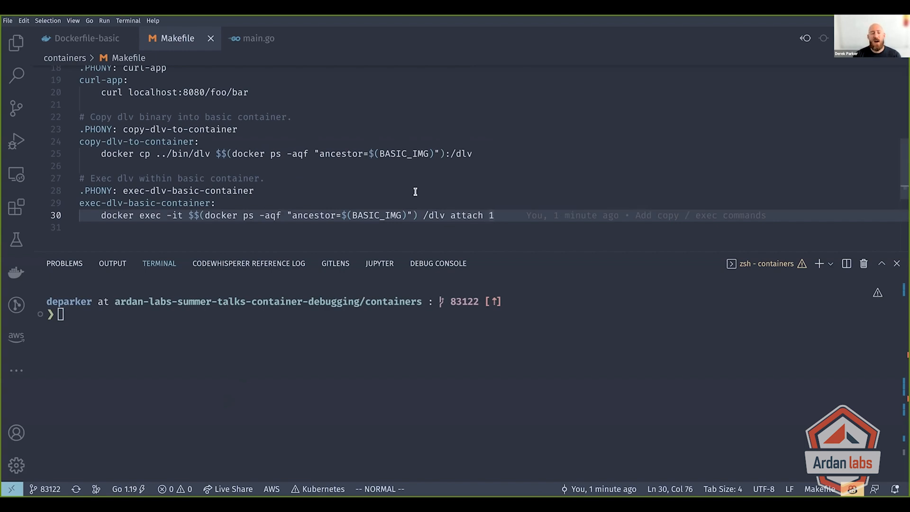
click(87, 38)
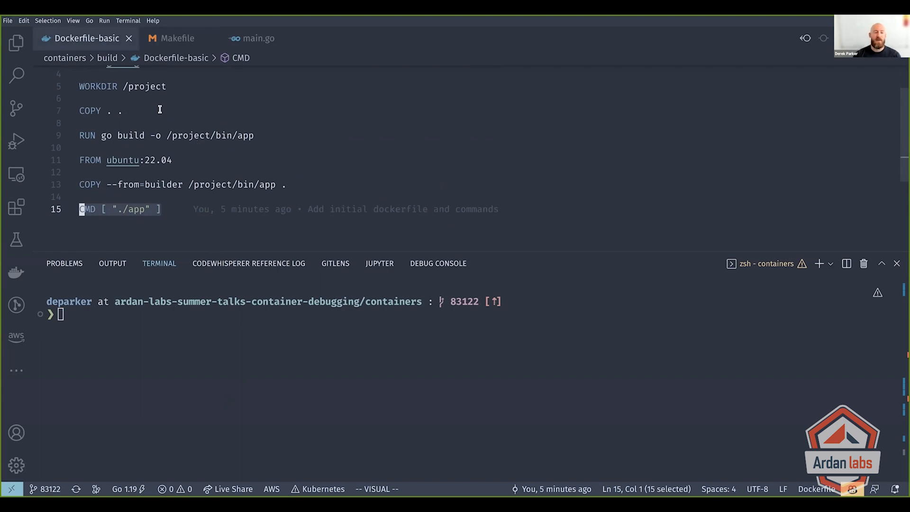
click(177, 38)
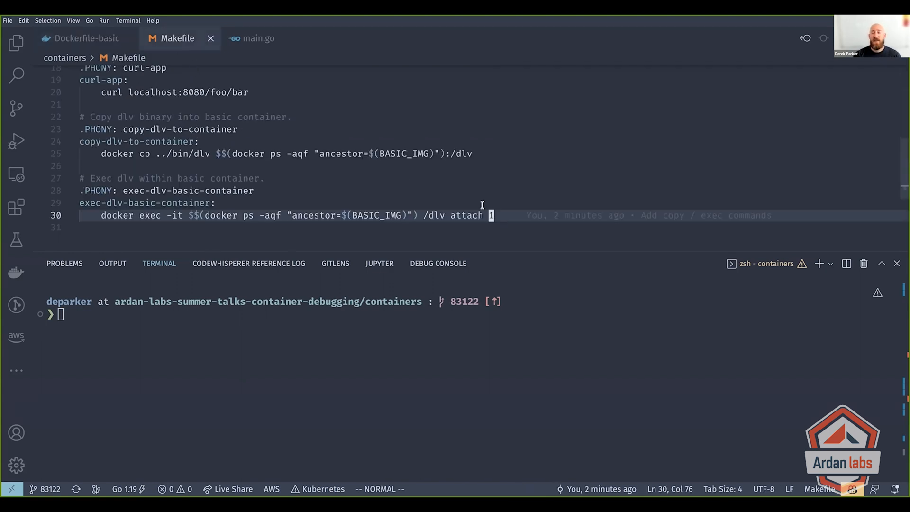
mouse_move(611, 169)
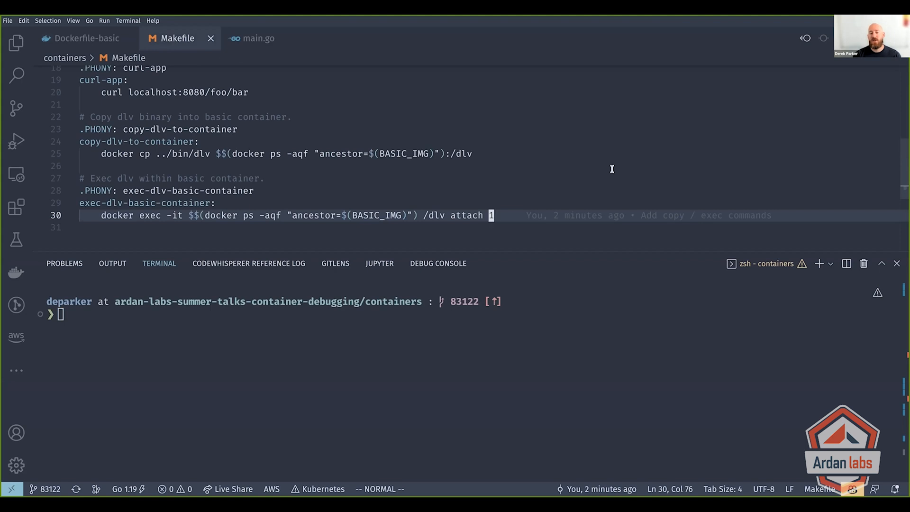
mouse_move(514, 172)
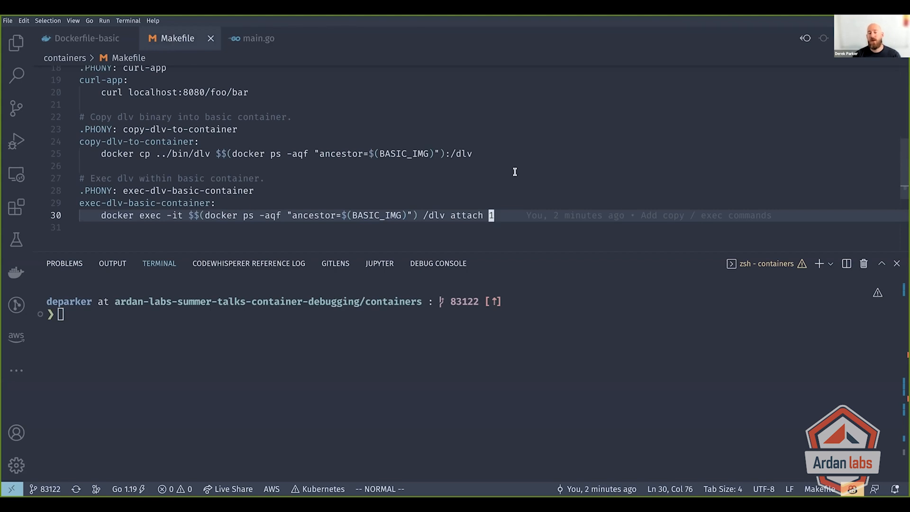
mouse_move(435, 183)
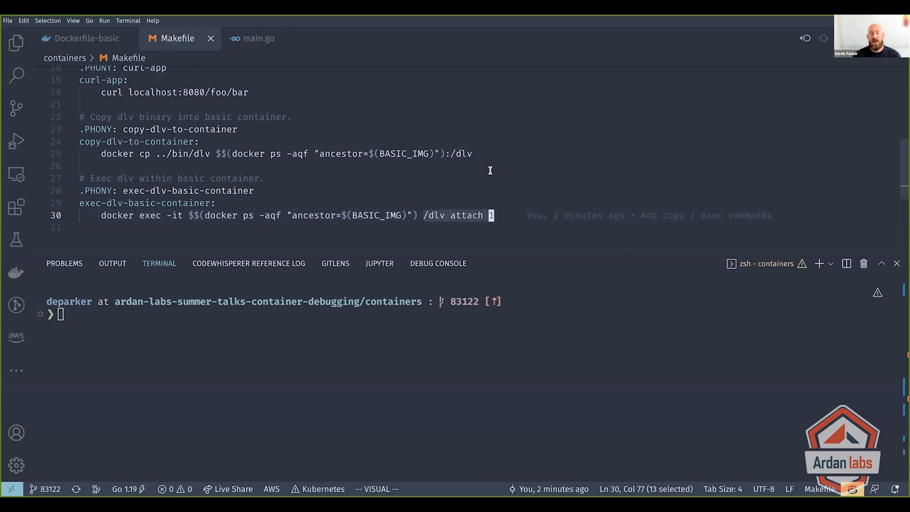
key(Escape)
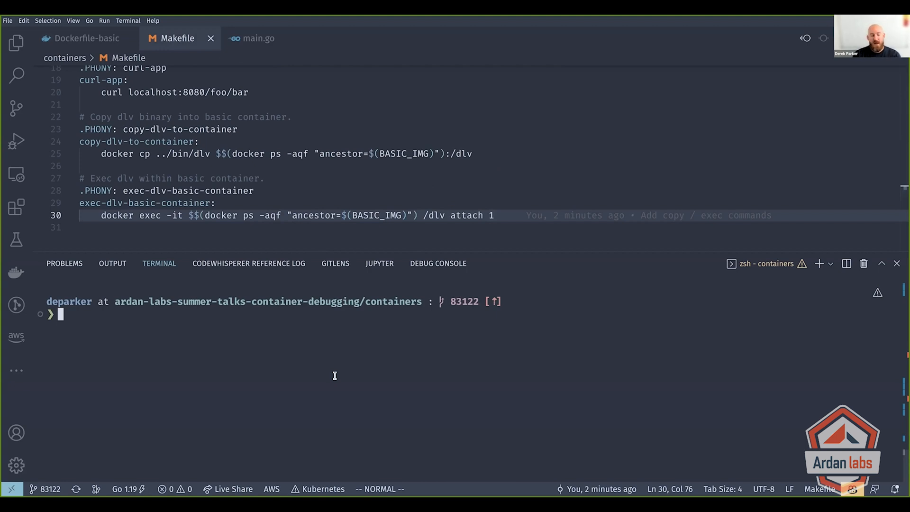
- Run make exec-dlv-basic-container and observe the ptrace_scope attach failure
text(make exec)
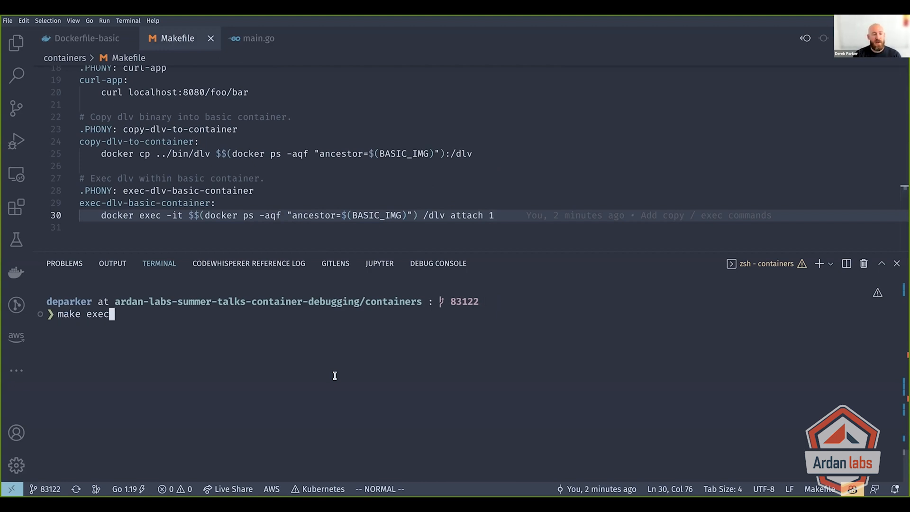
key(Return)
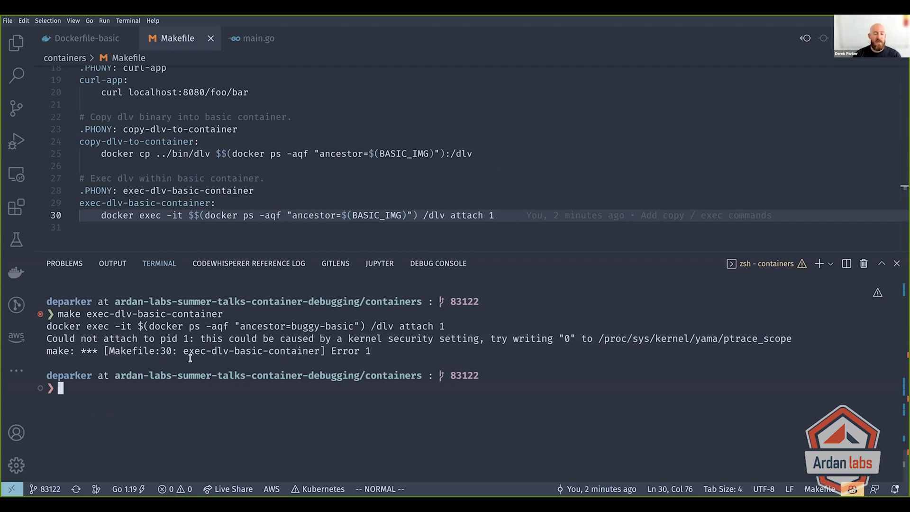
mouse_move(417, 357)
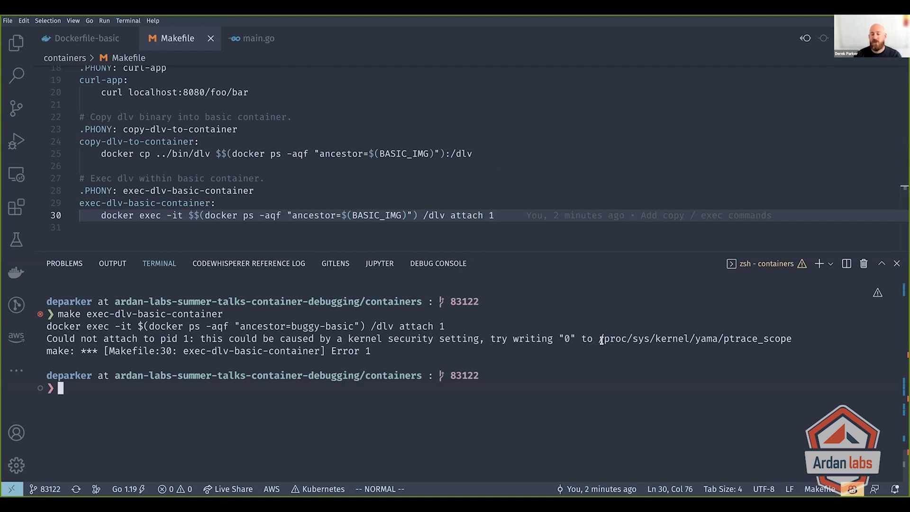
mouse_move(708, 369)
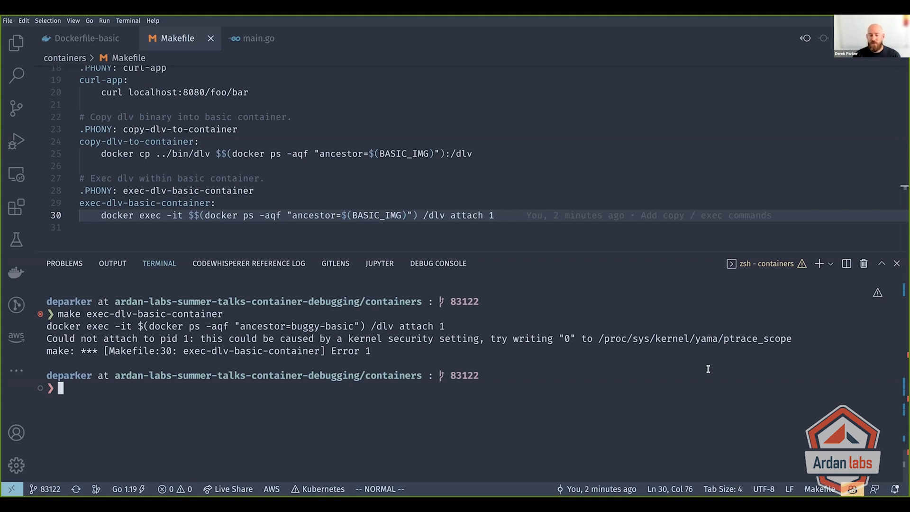
mouse_move(523, 299)
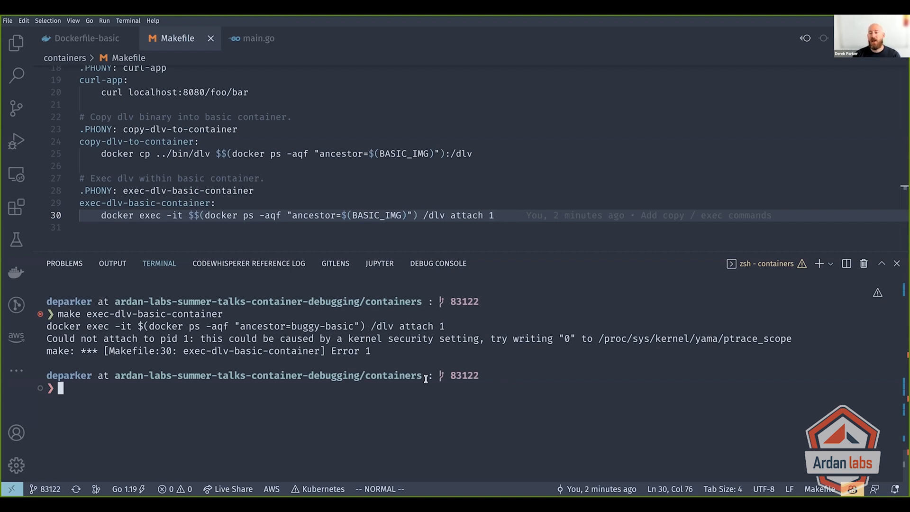
mouse_move(536, 333)
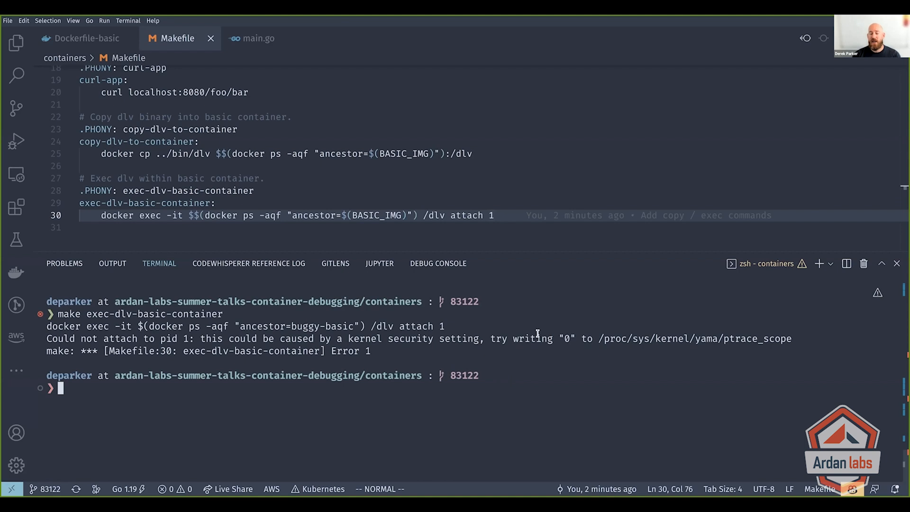
mouse_move(561, 376)
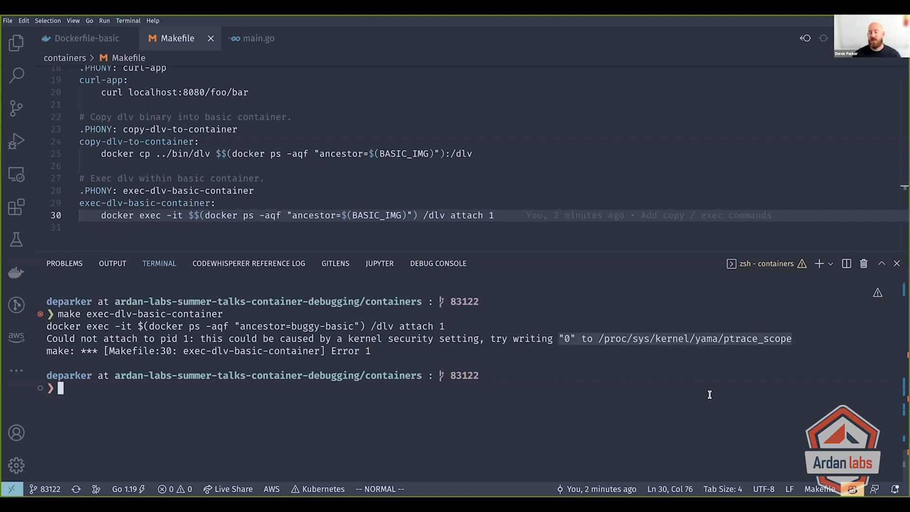
mouse_move(680, 409)
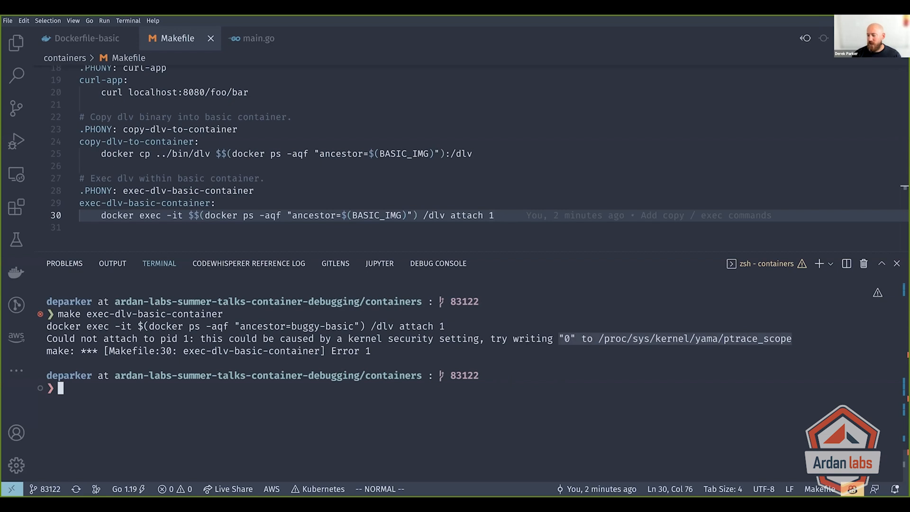
mouse_move(672, 417)
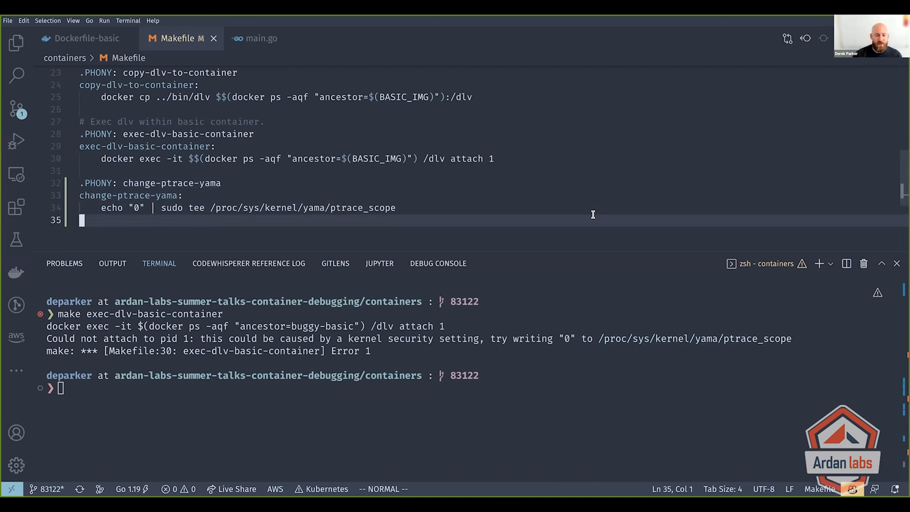
mouse_move(417, 247)
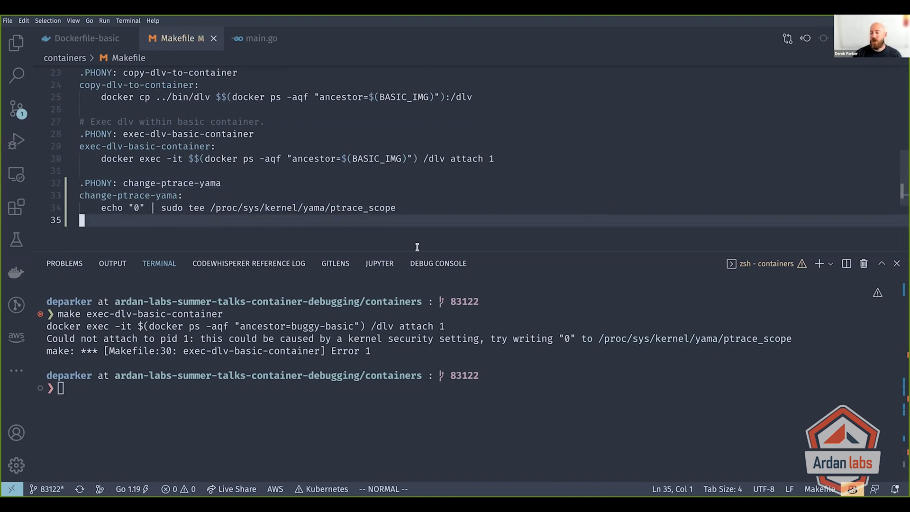
mouse_move(451, 187)
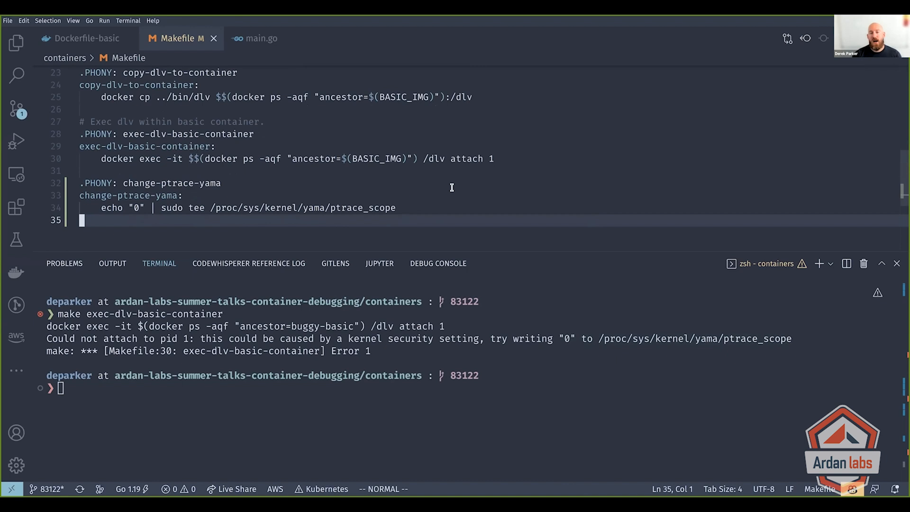
mouse_move(429, 224)
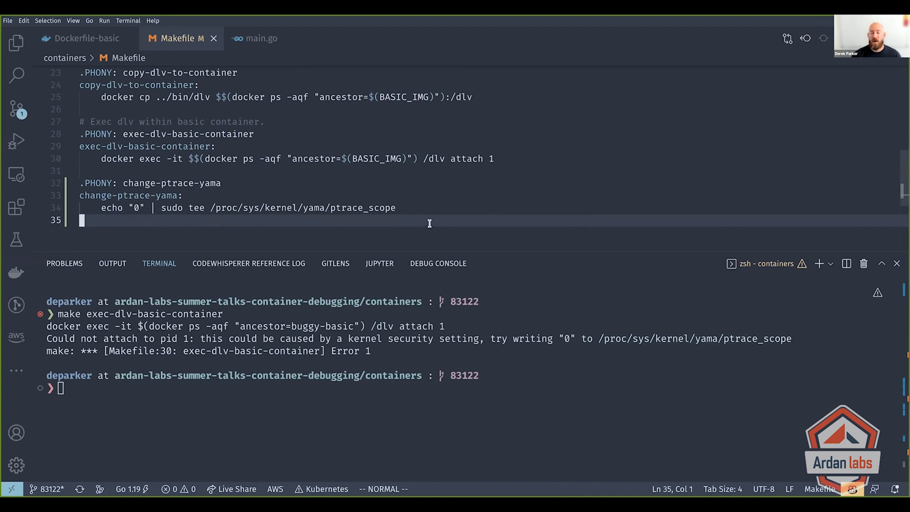
mouse_move(415, 226)
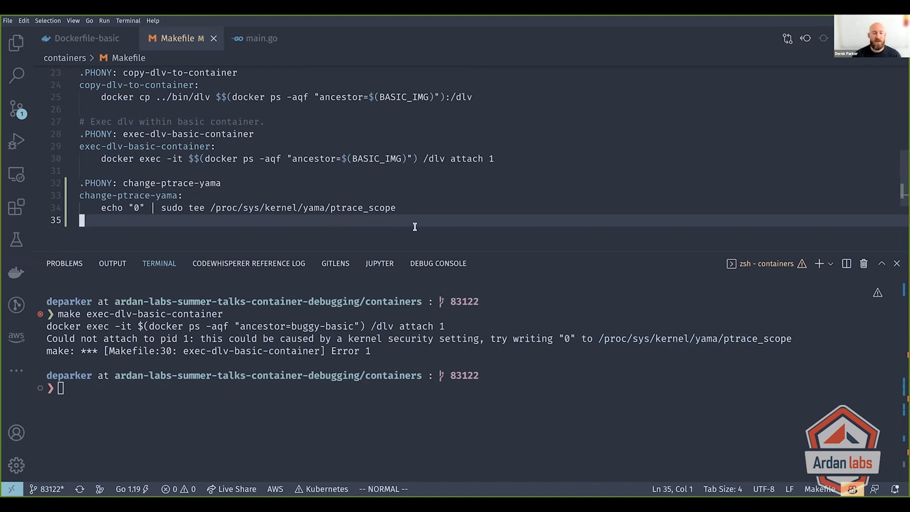
mouse_move(438, 196)
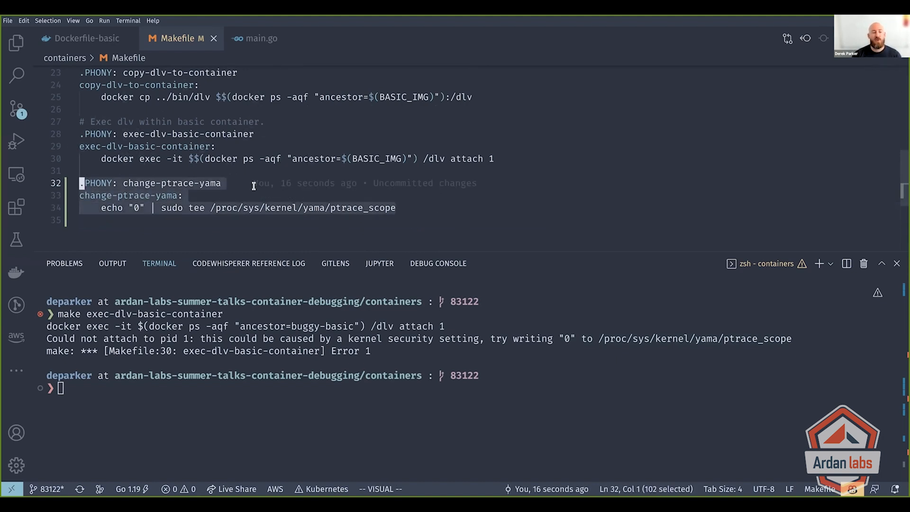
- Add a change-ptrace-yama target writing 0 to /proc/sys/kernel/yama/ptrace_scope via sudo tee
key(Escape)
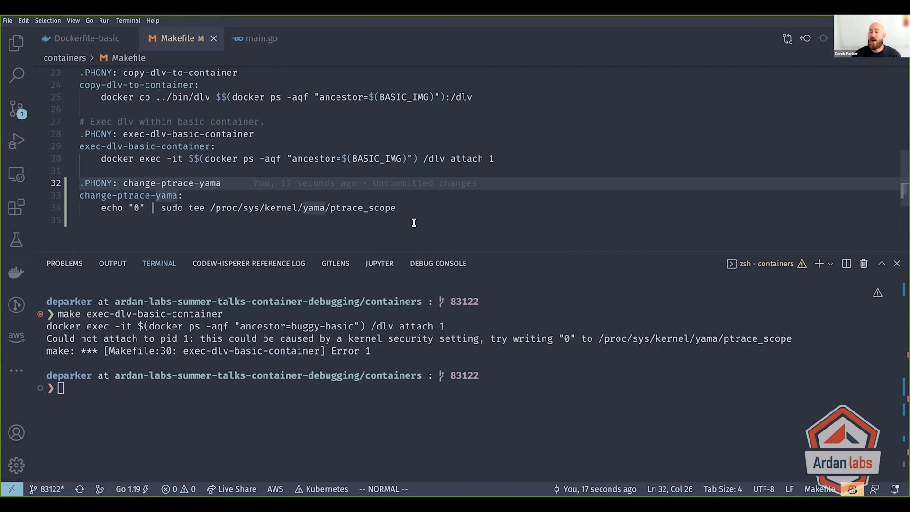
mouse_move(401, 222)
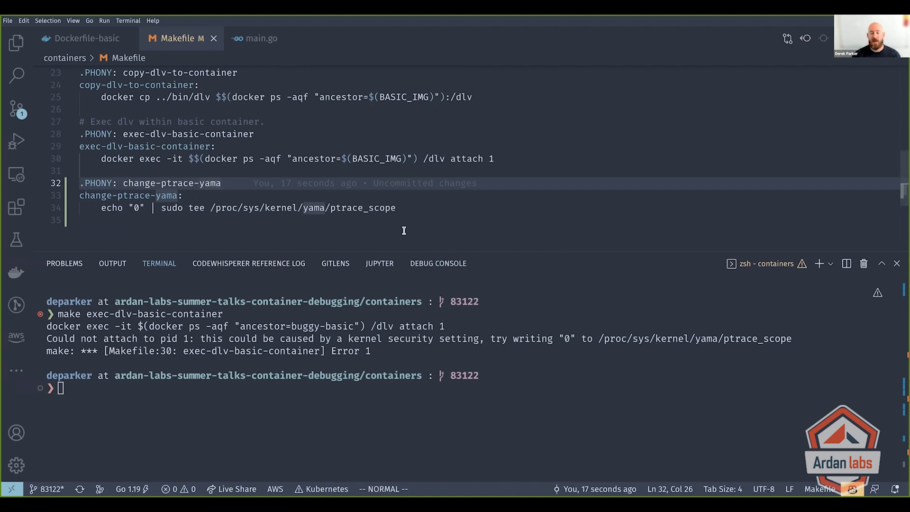
mouse_move(388, 200)
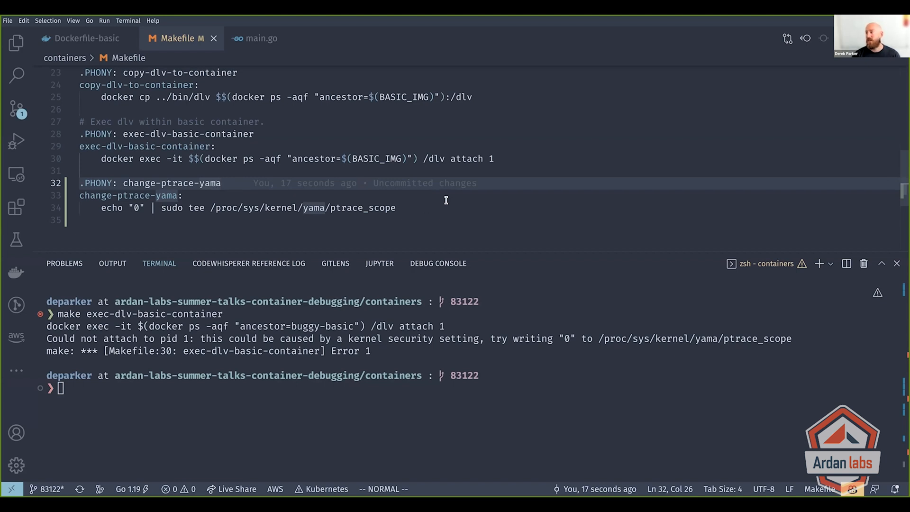
mouse_move(343, 199)
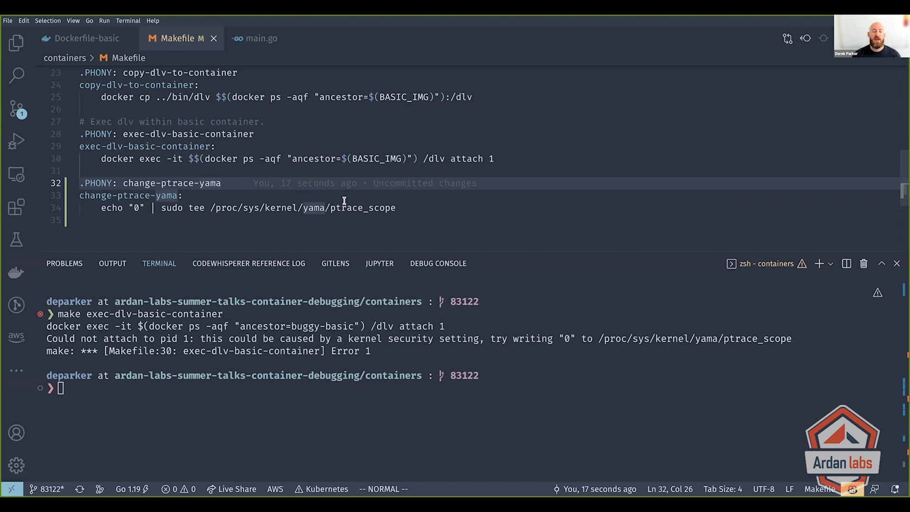
mouse_move(423, 228)
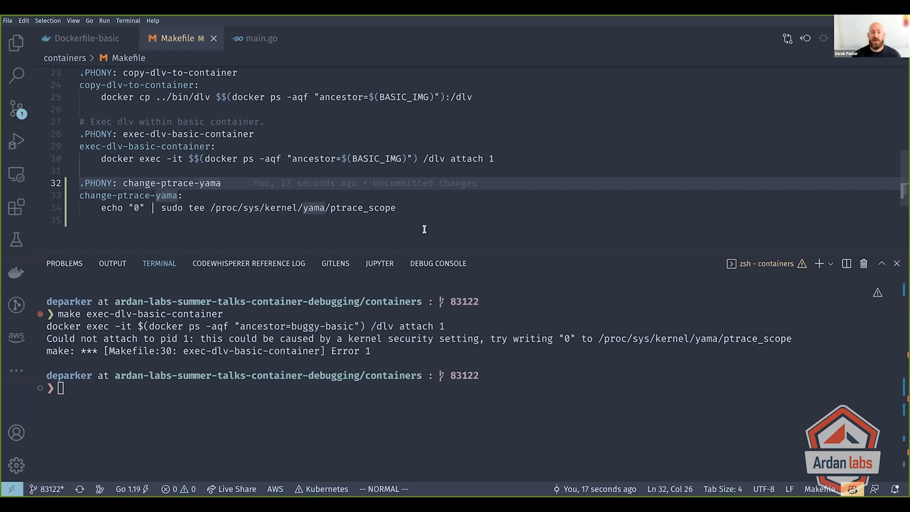
mouse_move(410, 210)
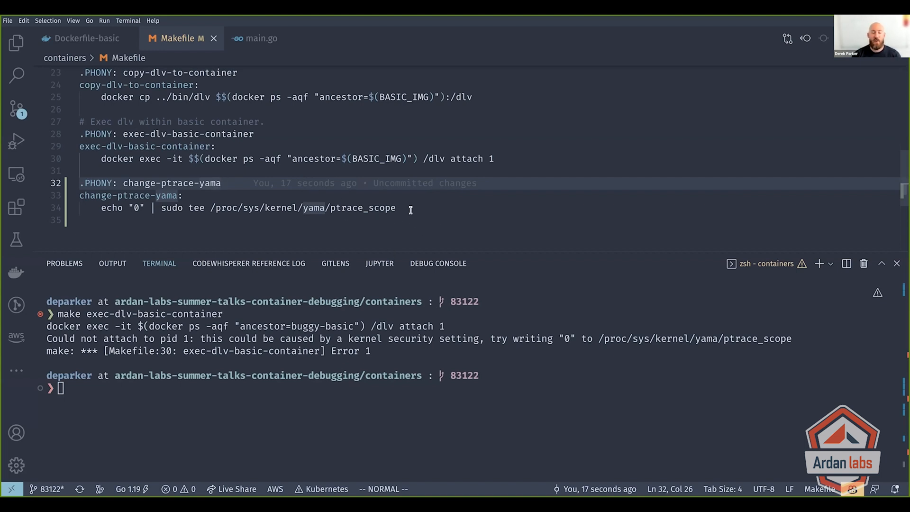
mouse_move(376, 219)
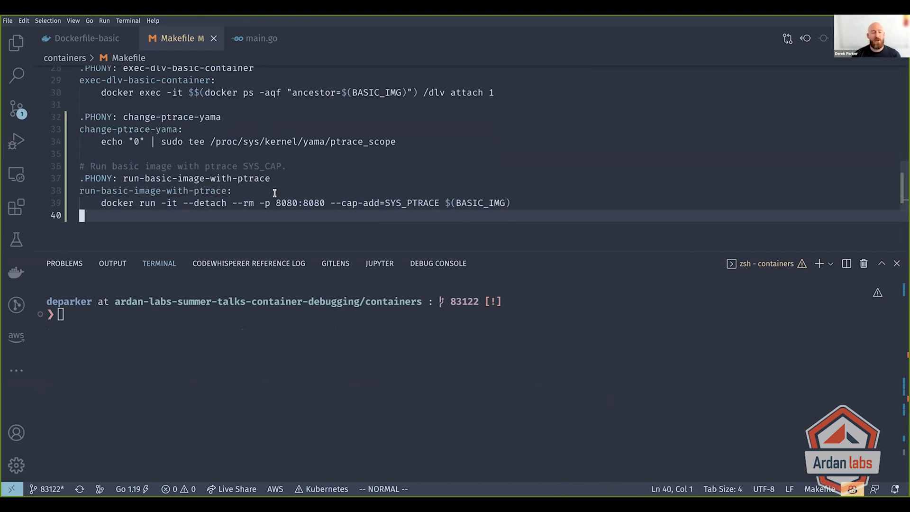
mouse_move(394, 229)
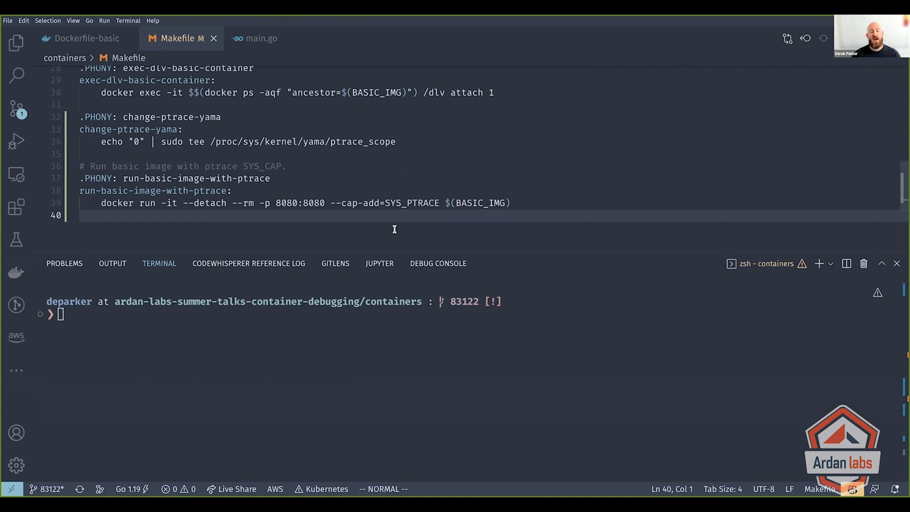
mouse_move(298, 339)
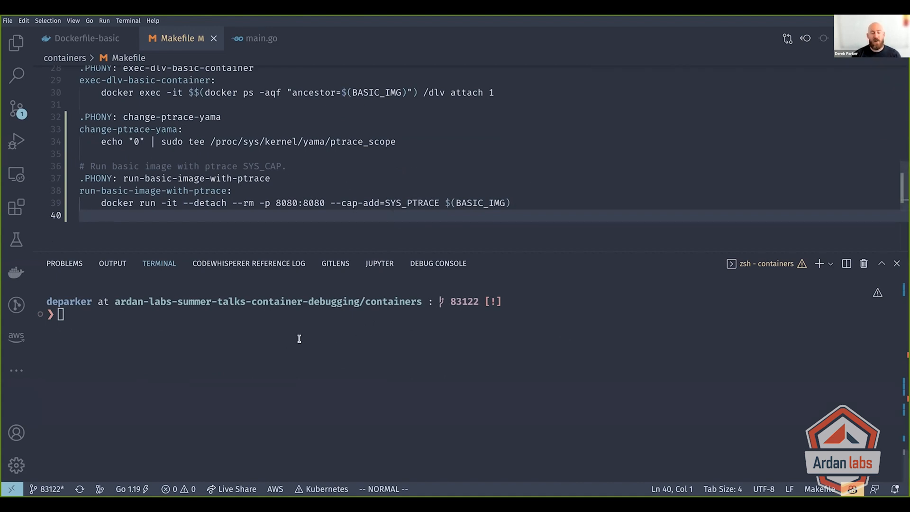
mouse_move(413, 169)
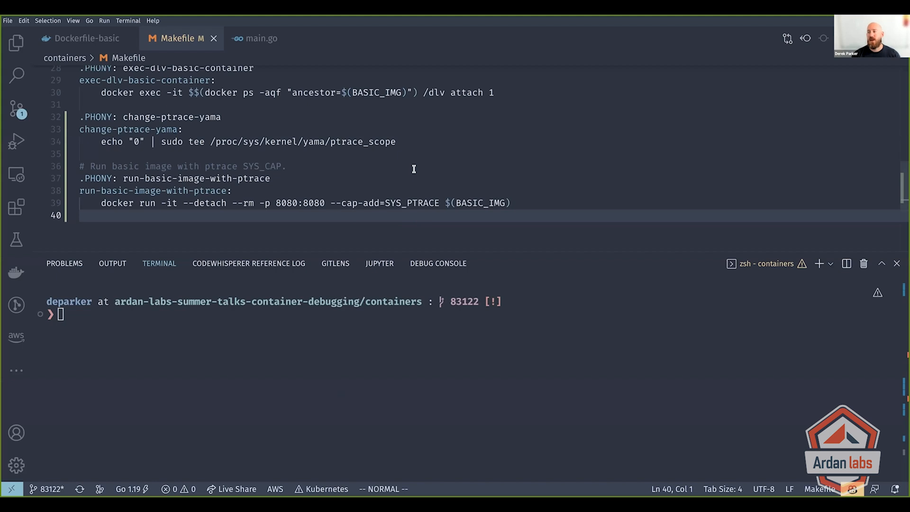
mouse_move(459, 186)
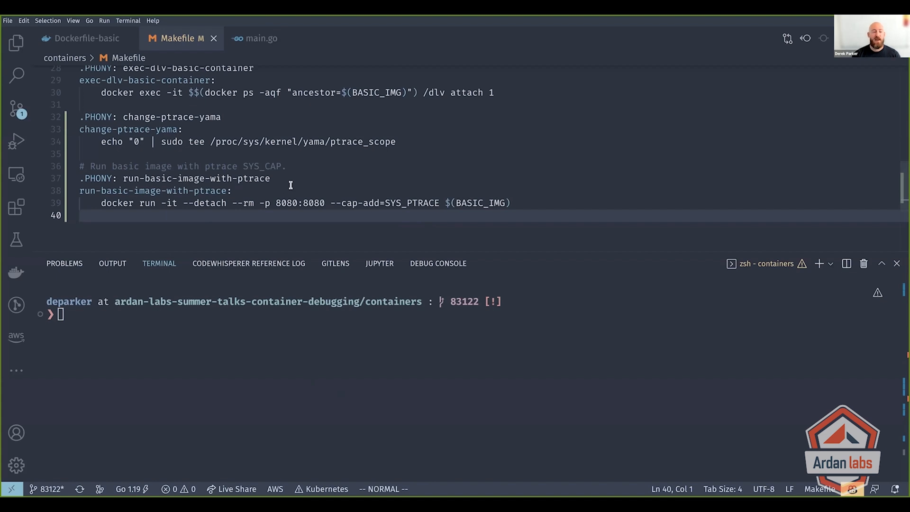
- Add a run-basic-image-with-ptrace target using docker run --cap-add=SYS_PTRACE $(BASIC_IMG)
click(82, 215)
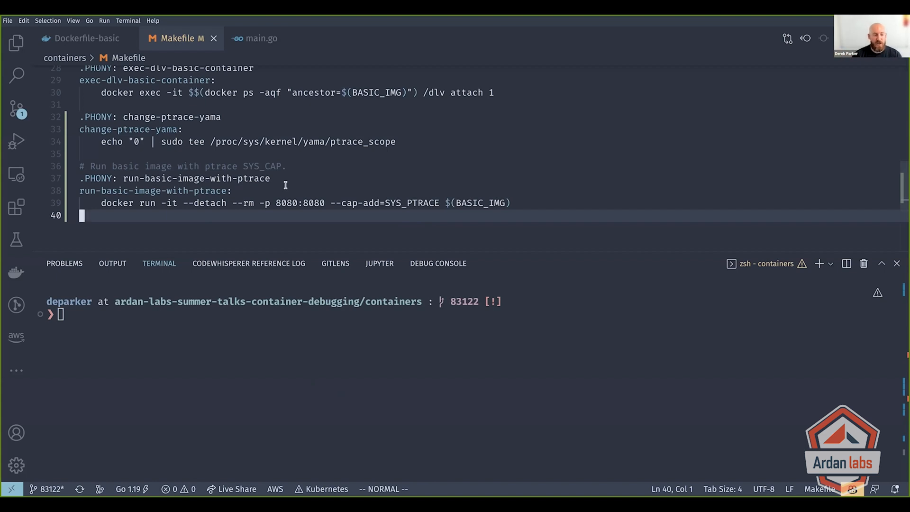
click(16, 109)
text(Add yama /)
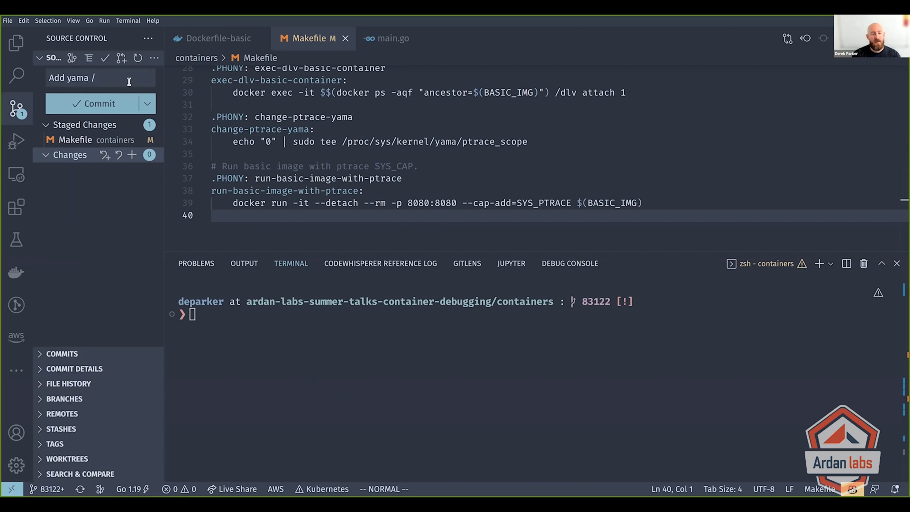
- Commit the staged Makefile with the message 'Add yama / ptrace commands'
text(ptrace commands)
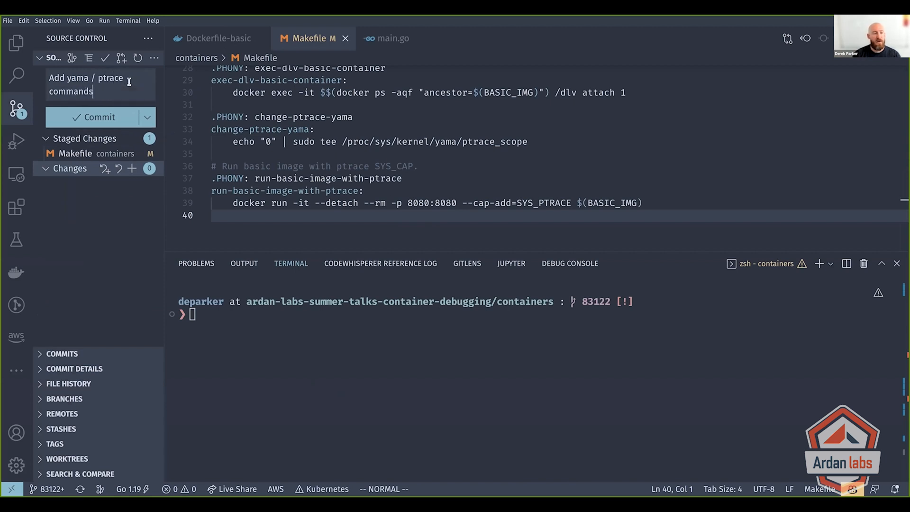
click(99, 117)
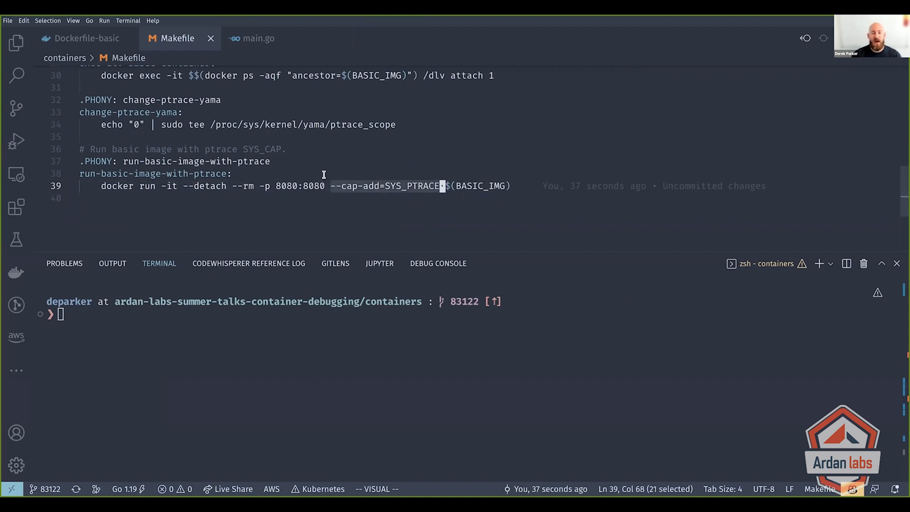
mouse_move(343, 199)
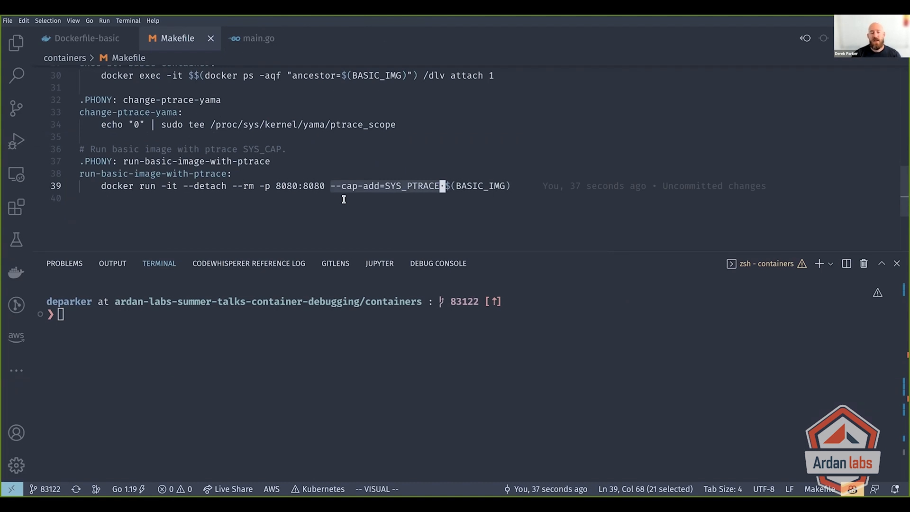
mouse_move(417, 161)
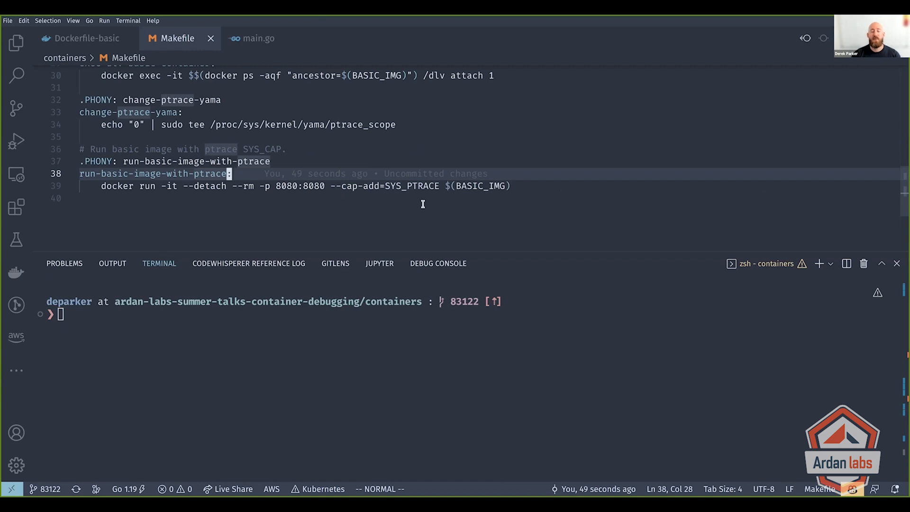
mouse_move(454, 209)
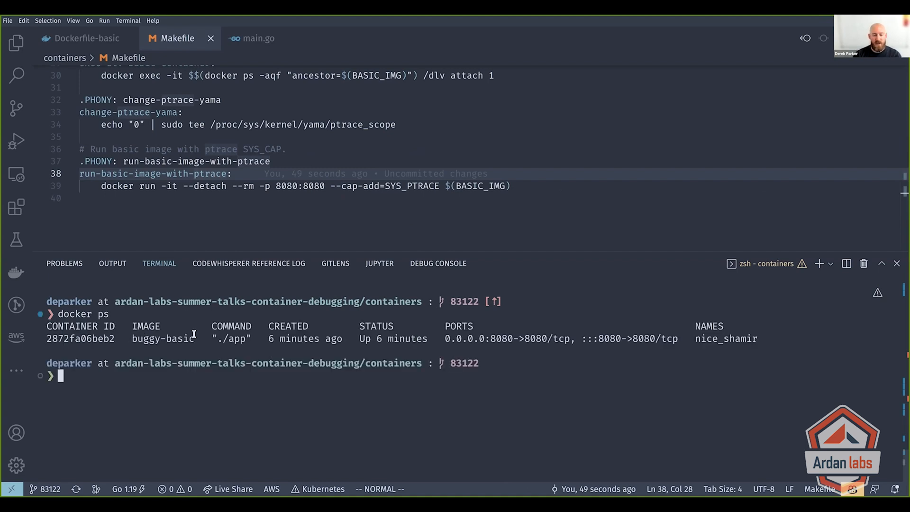
- Stop the buggy-basic container with docker stop 2872fa06beb2
text(docker s)
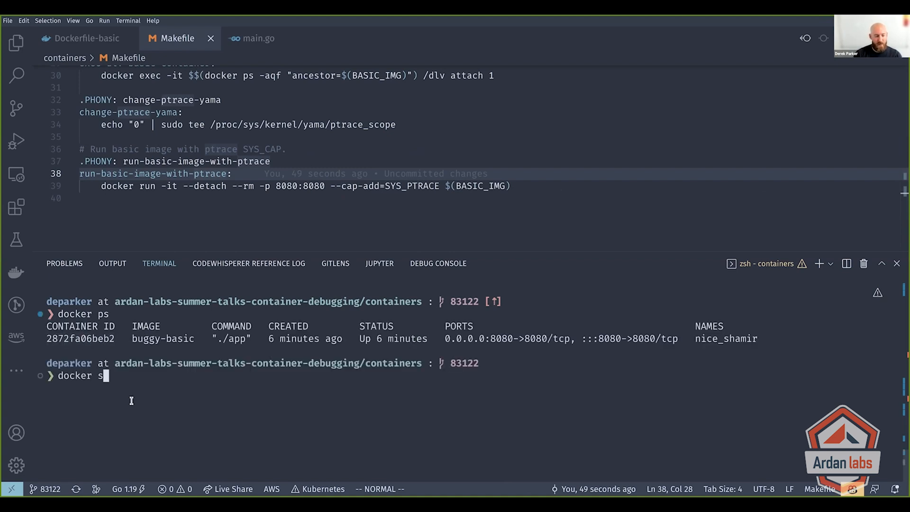
text(top 2872fa06beb2)
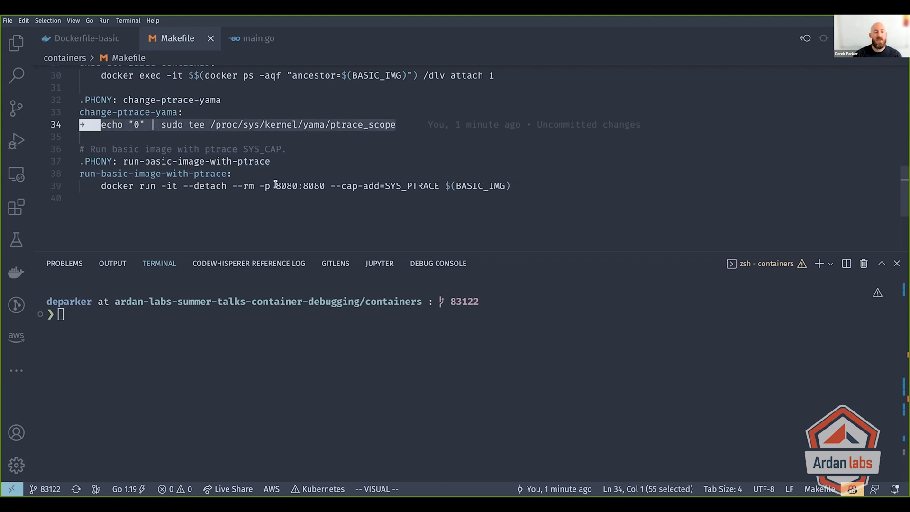
key(Escape)
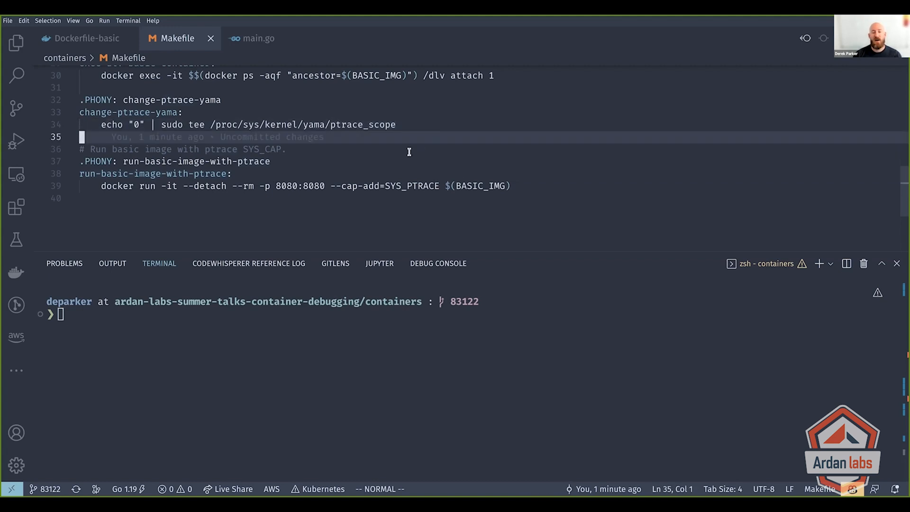
mouse_move(302, 343)
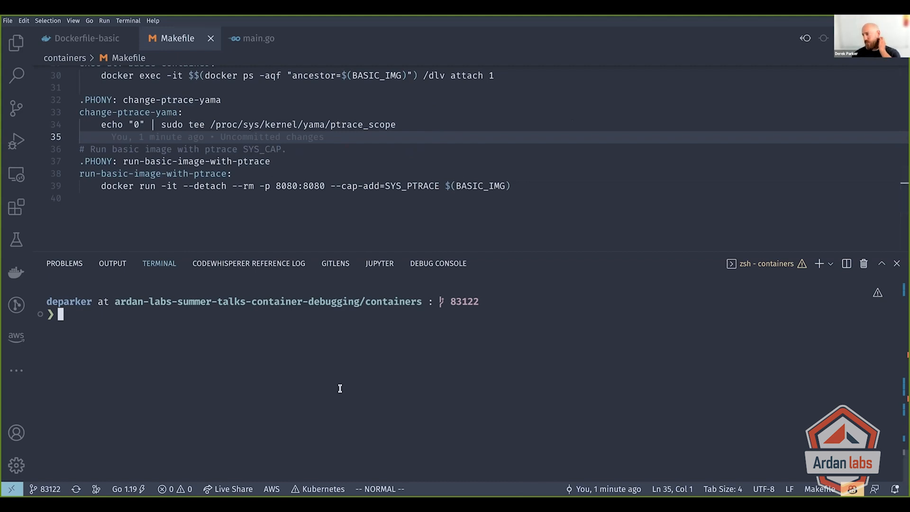
mouse_move(524, 186)
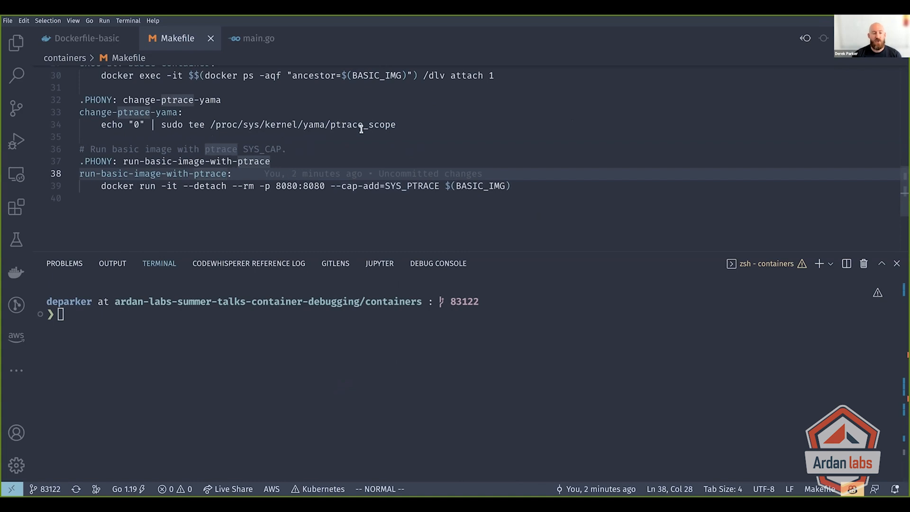
- Run make run-basic-image-with-ptrace, then make copy-dlv-to-container
scroll(up, 3)
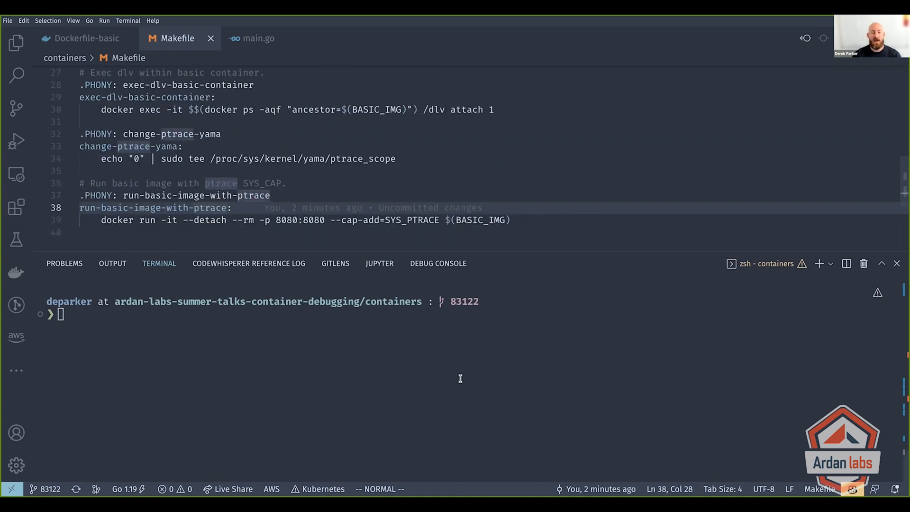
text(make run-)
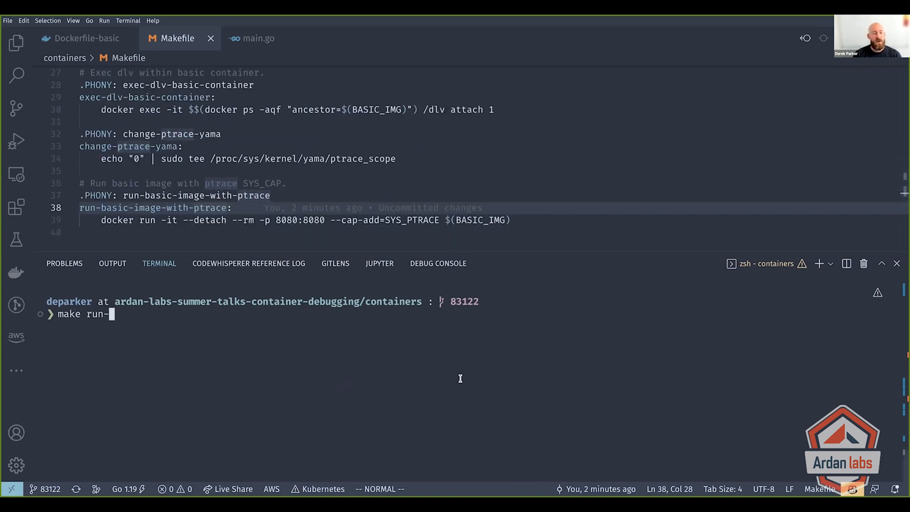
text(basic-image-with-ptrace)
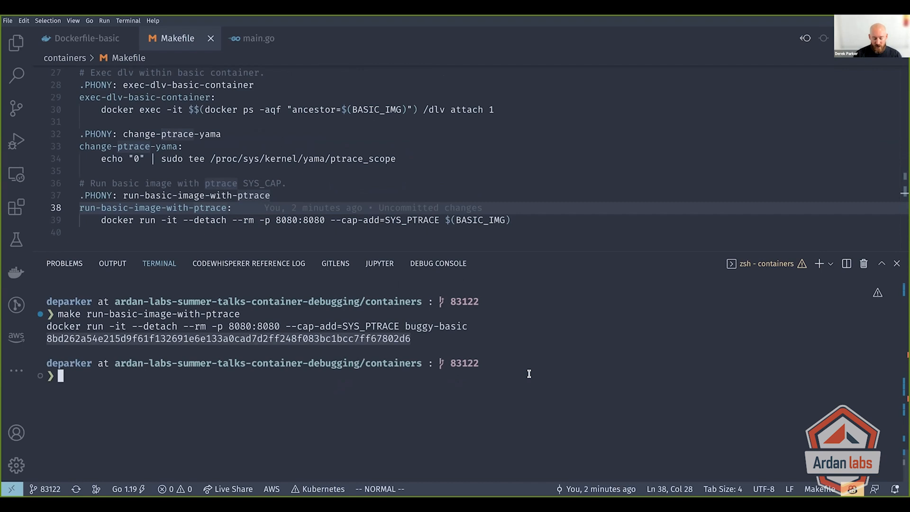
text(make copy-dlv-to-container)
text(make exec-dlv-basic-container)
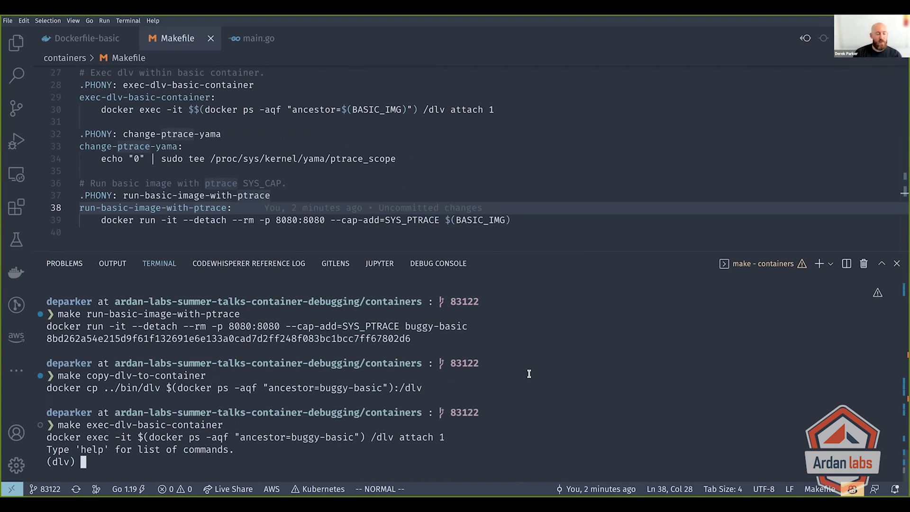
- Run list and sources main at the (dlv) prompt to see what source dlv knows about
text(l)
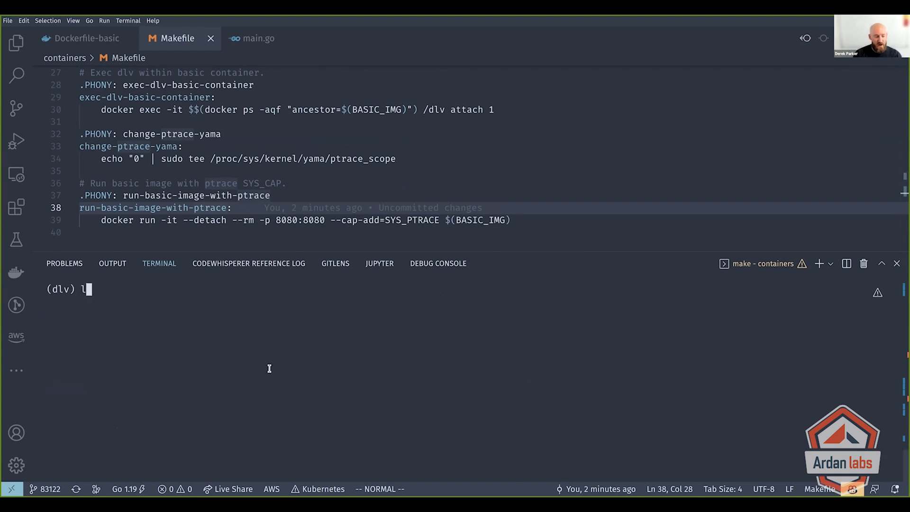
key(Return)
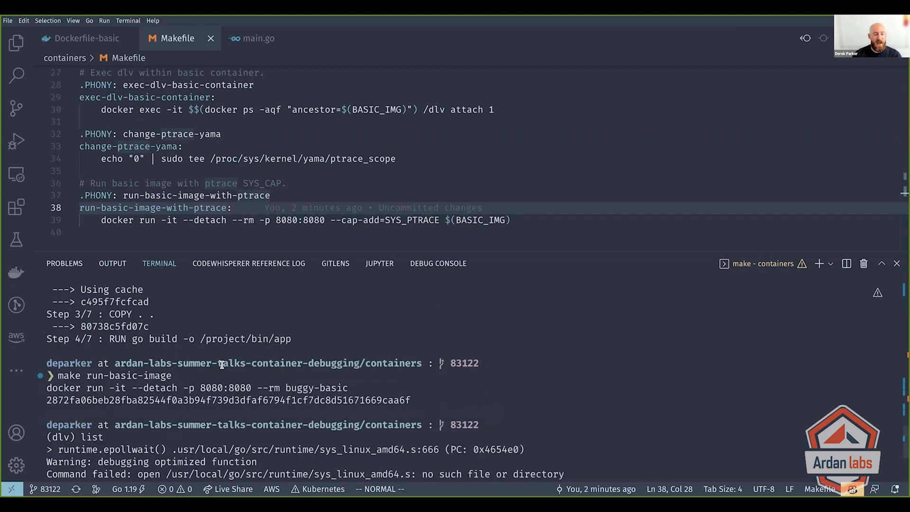
scroll(down, 3)
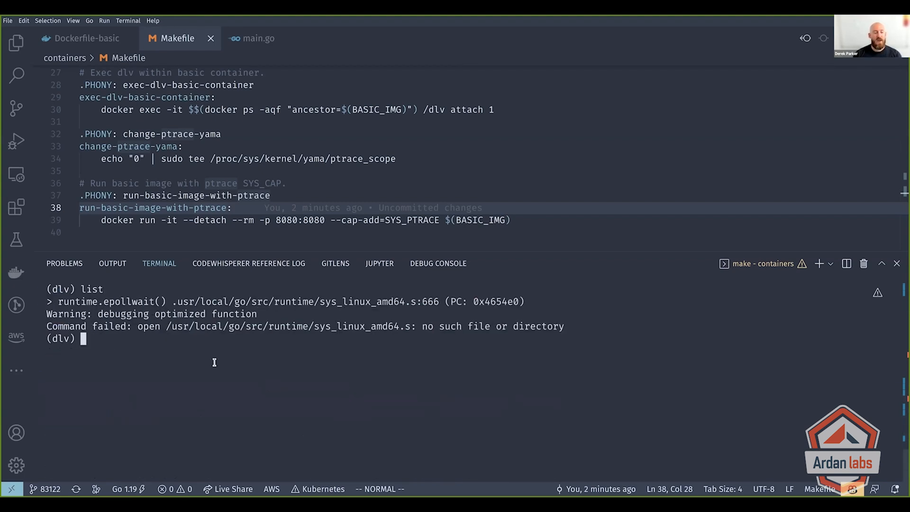
mouse_move(286, 359)
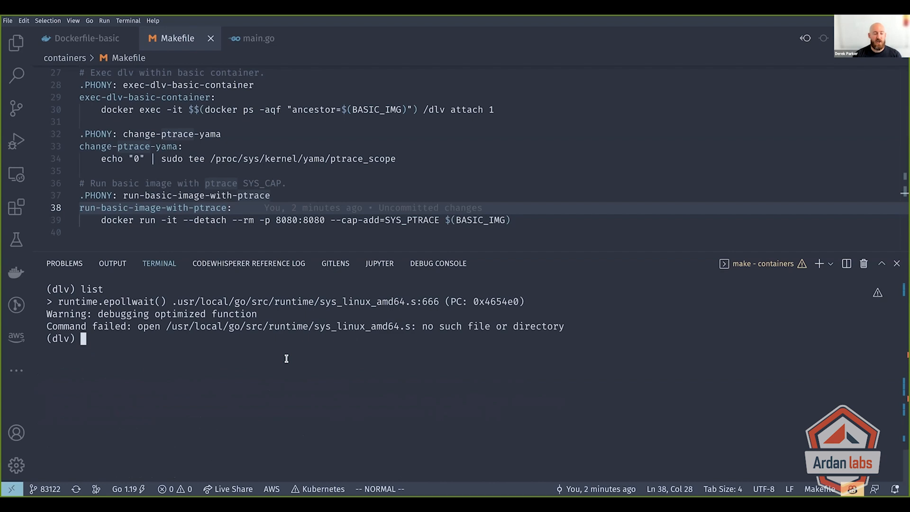
mouse_move(176, 302)
text(ls main.go)
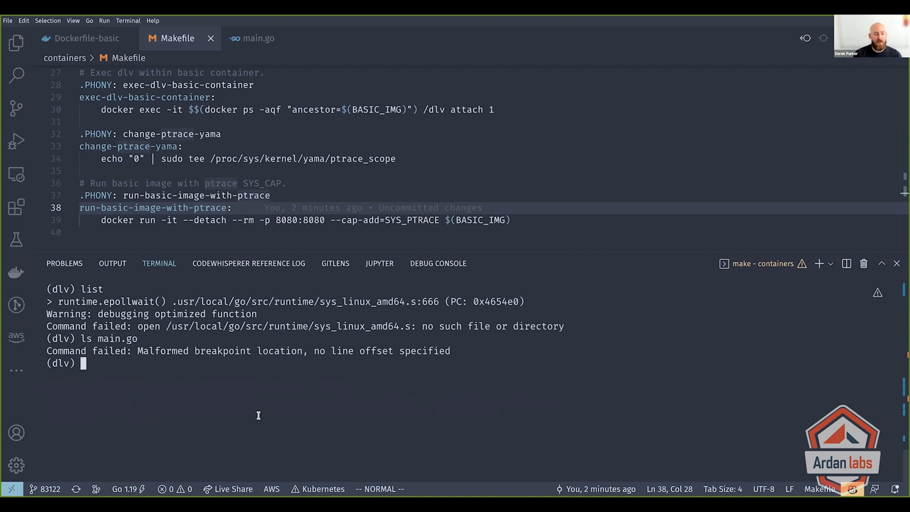
text(l)
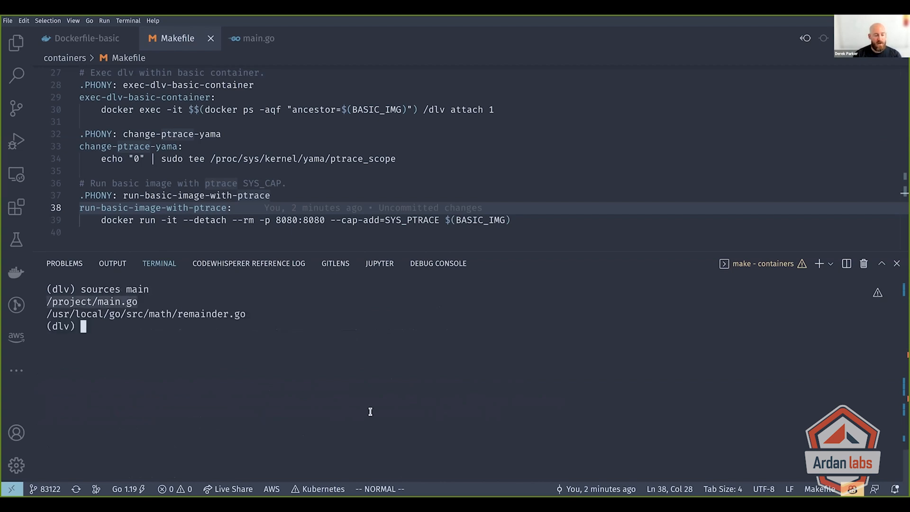
text(list /project/main.go)
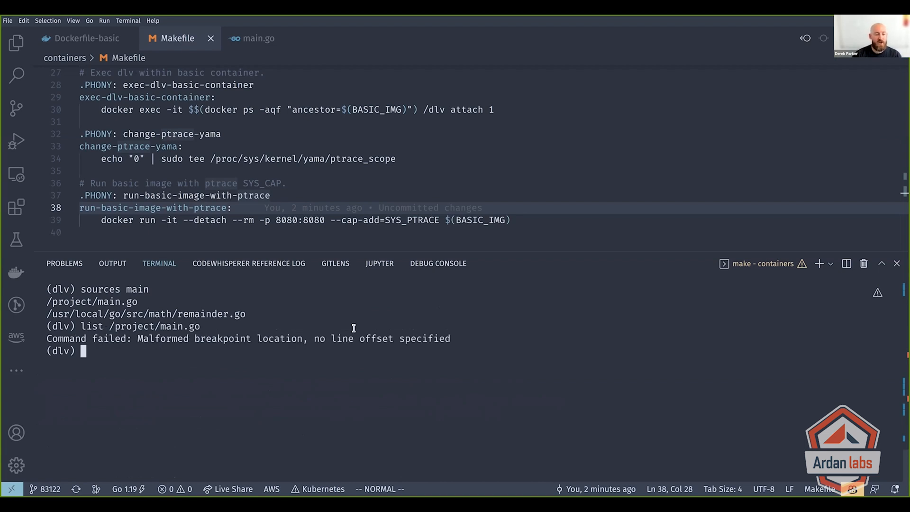
mouse_move(214, 377)
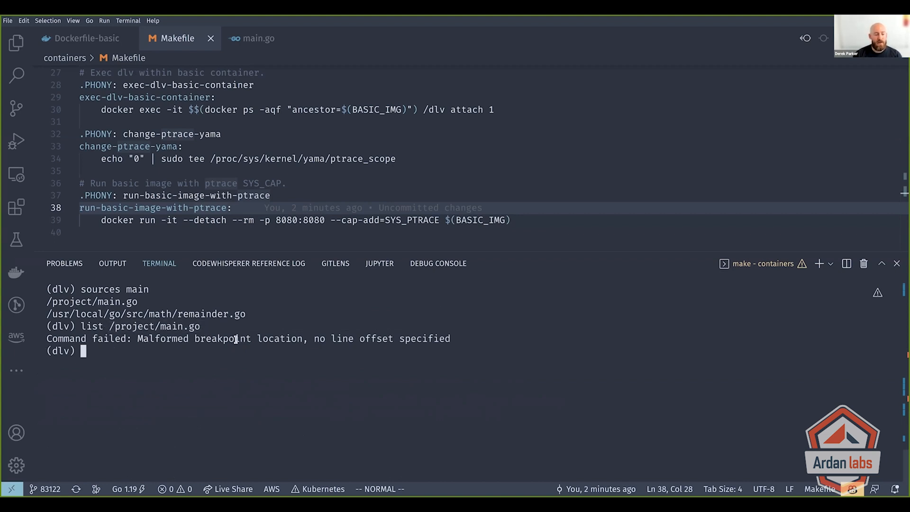
- Try list /project/main.go:1, which fails with no such file, then clear the dlv output
text(list /project/main.go:1)
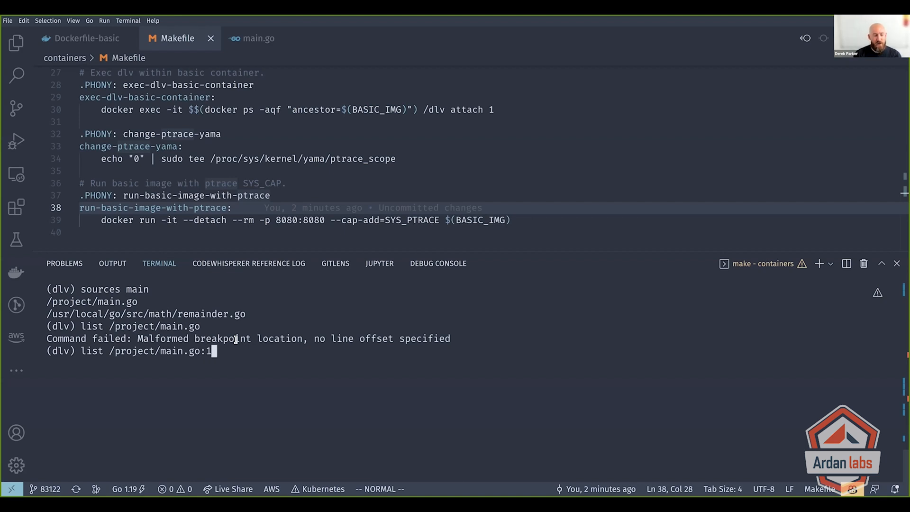
key(Return)
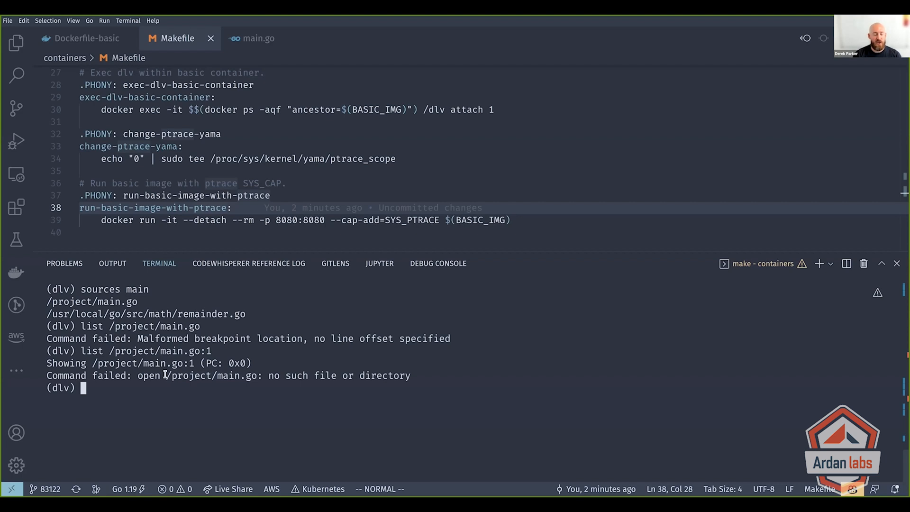
key(ctrl+l)
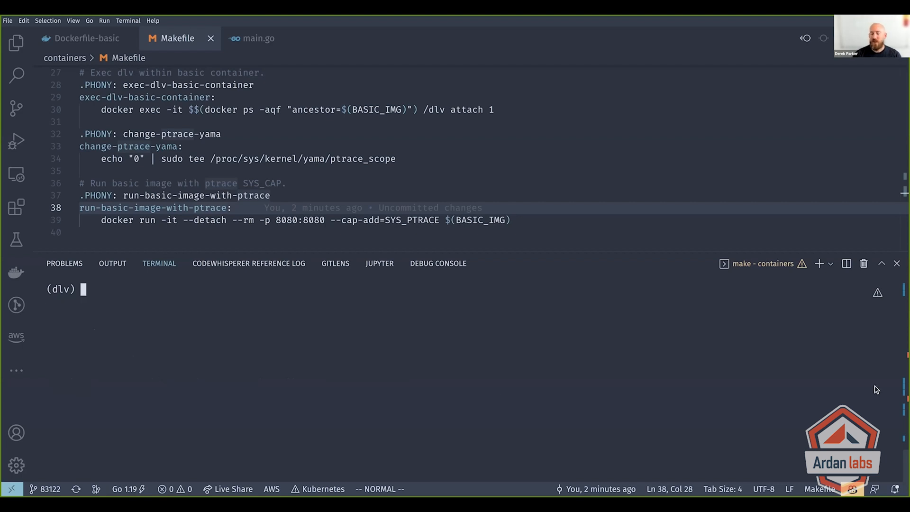
mouse_move(582, 288)
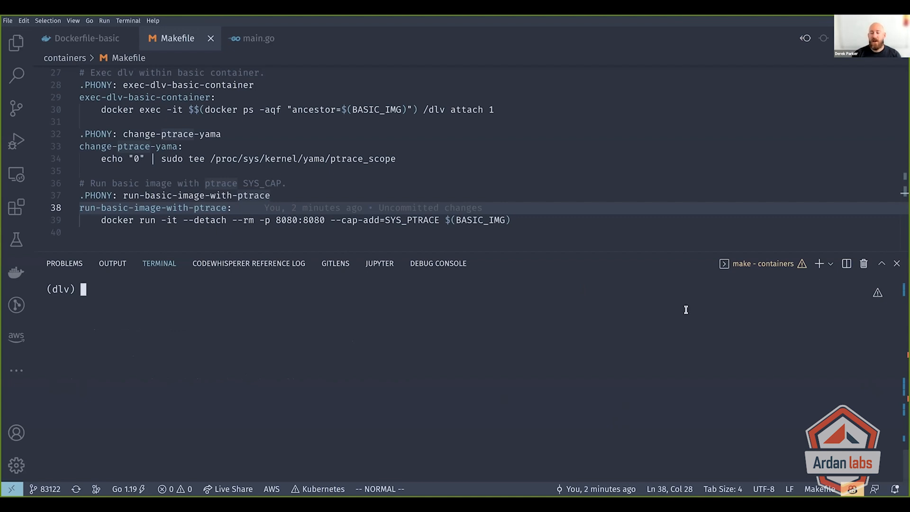
click(846, 262)
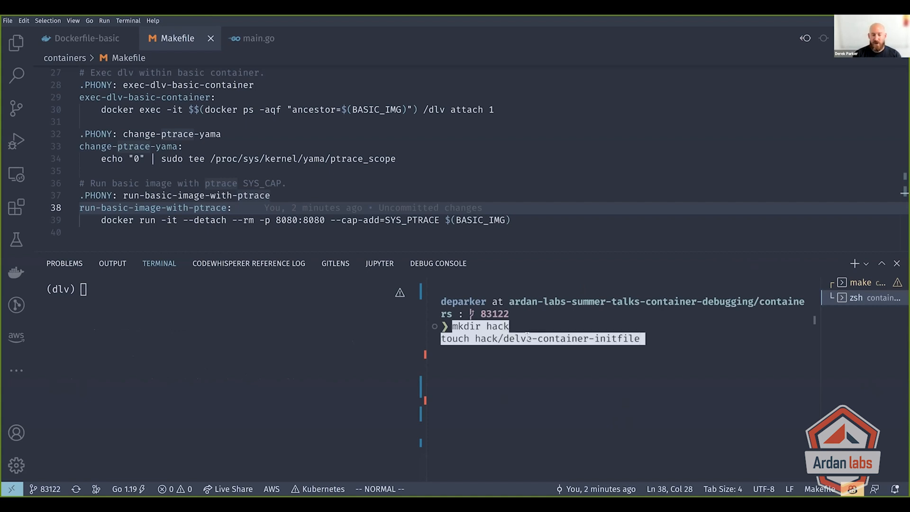
- Create hack/delve-container-initfile with mkdir and touch, then open it in the editor
key(Return)
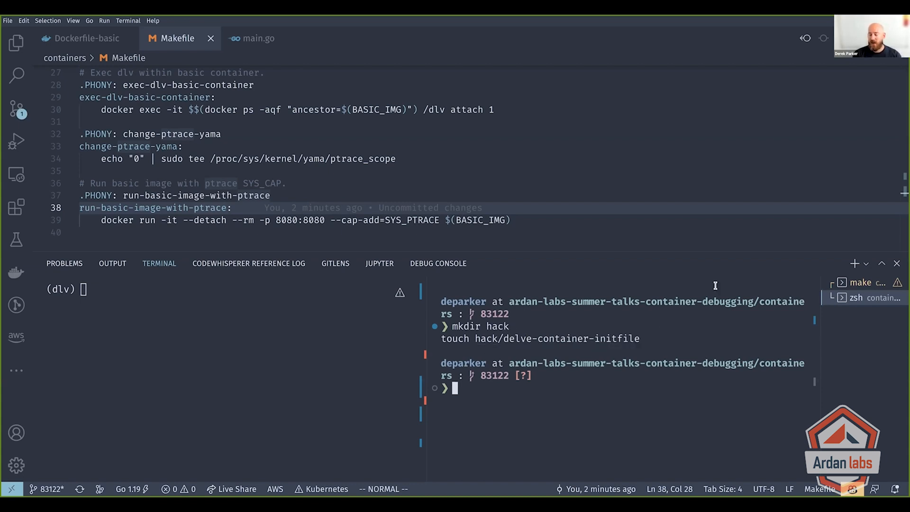
text(code hack)
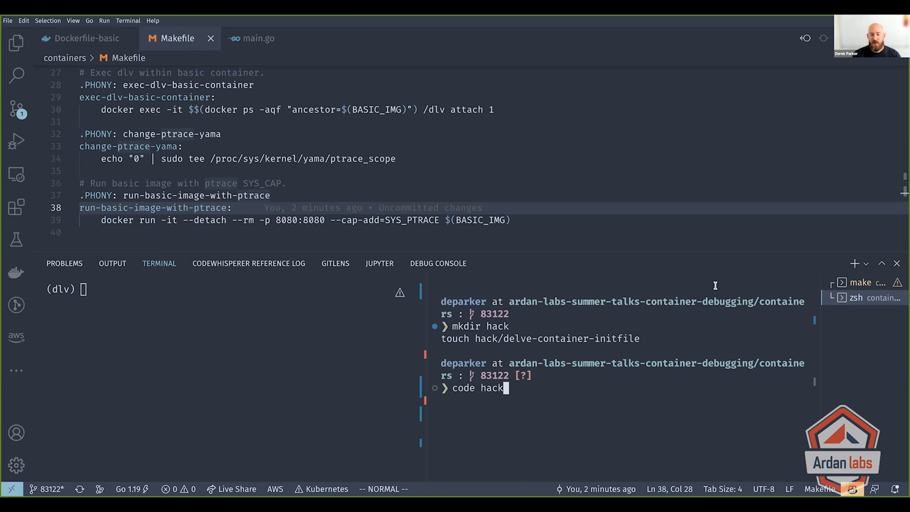
key(Return)
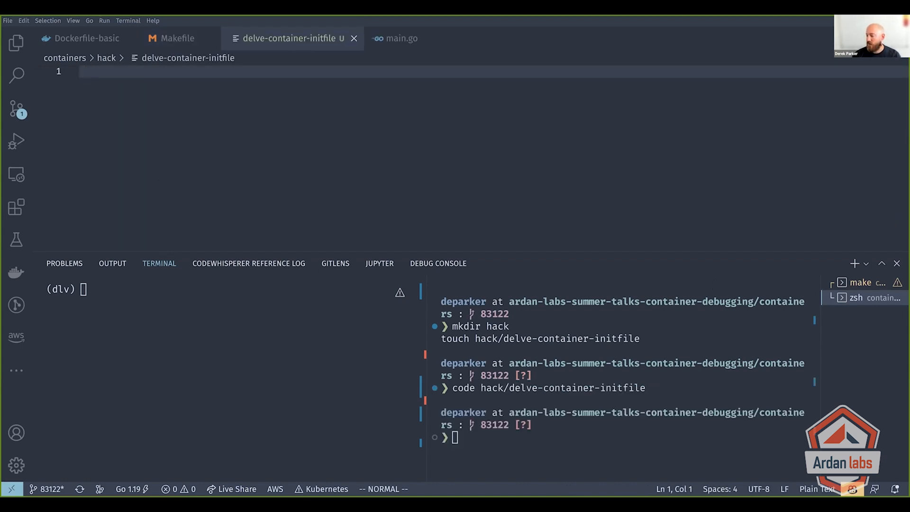
mouse_move(508, 179)
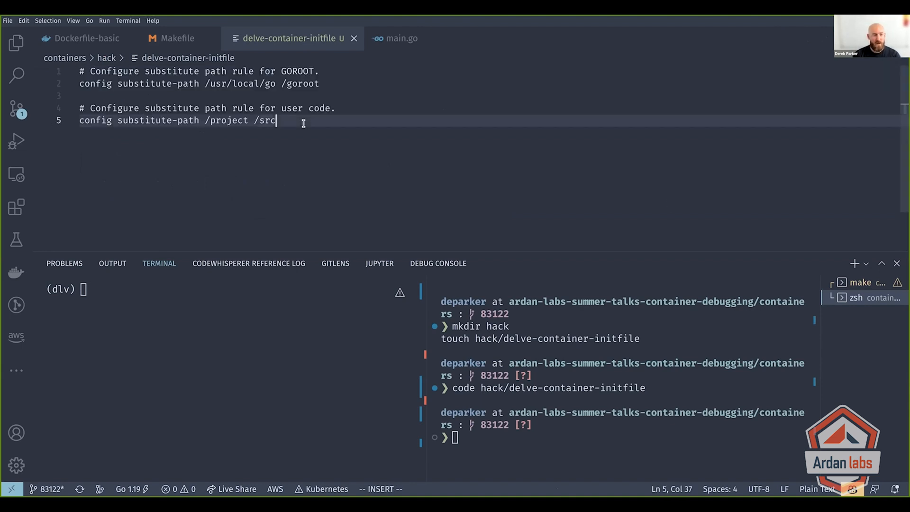
- Add substitute-path rules /usr/local/go→/goroot and /project→/src to the init file, then exit the split shell
key(Escape)
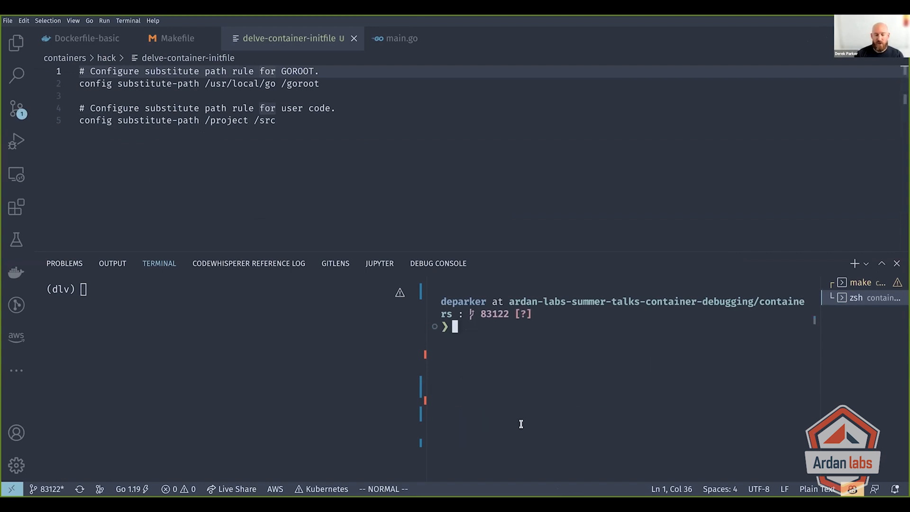
click(244, 120)
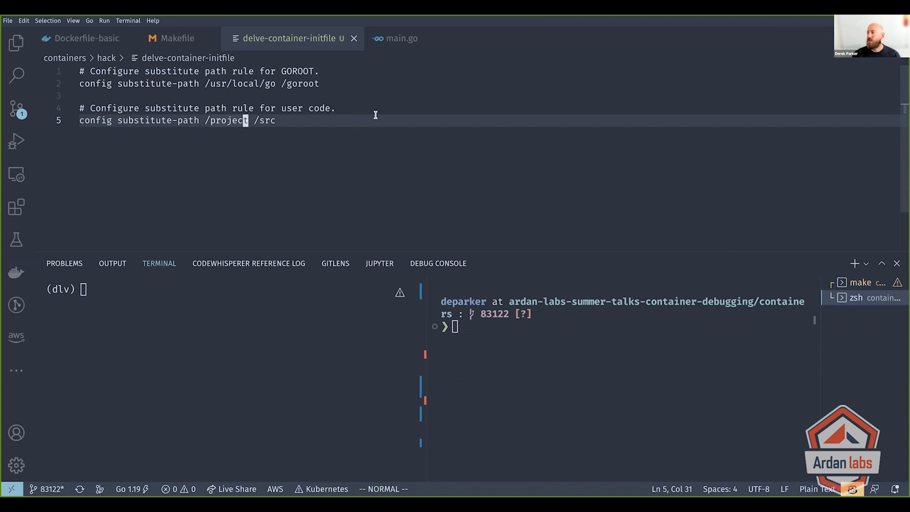
mouse_move(248, 93)
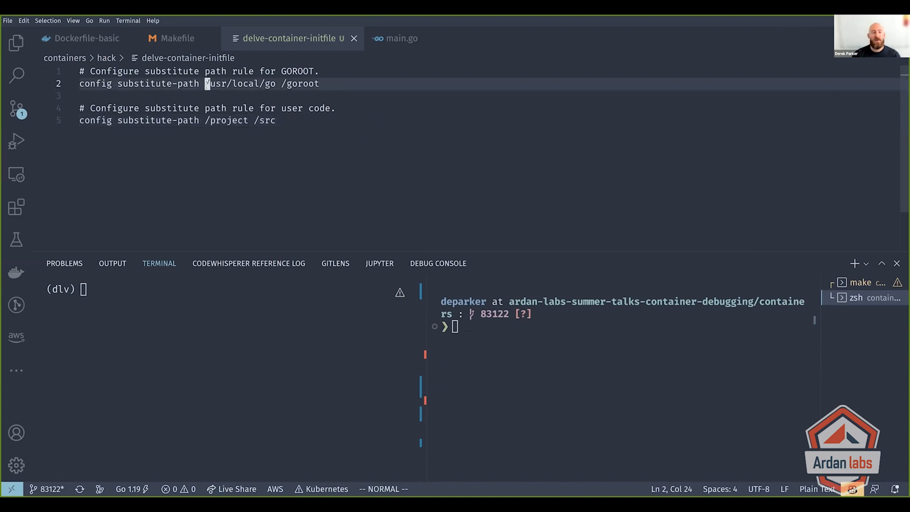
click(273, 120)
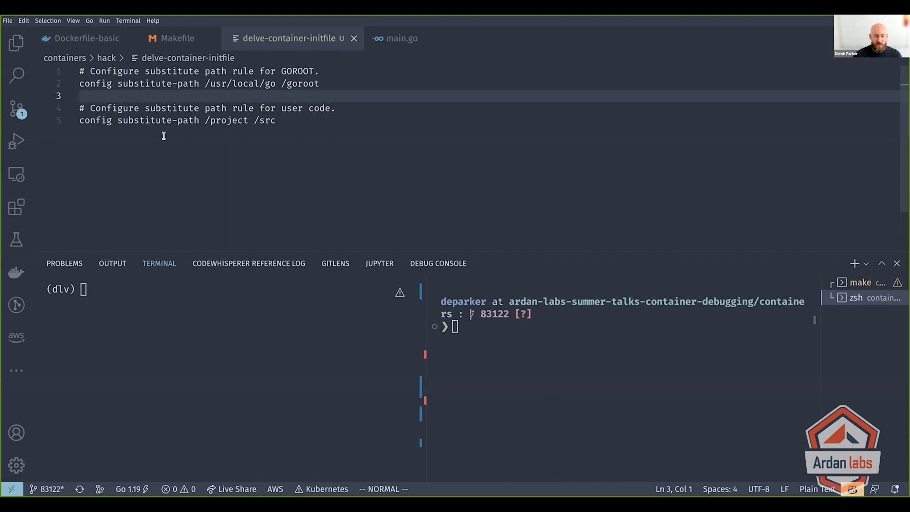
mouse_move(243, 169)
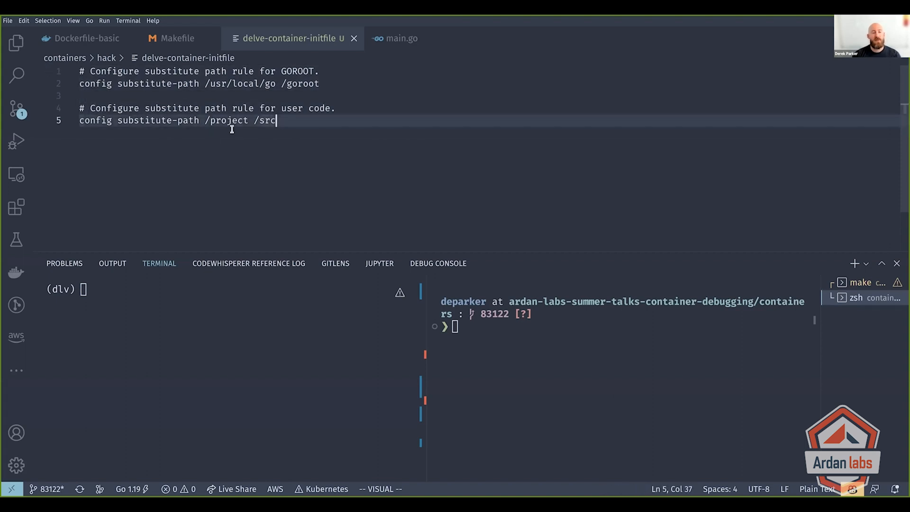
key(Escape)
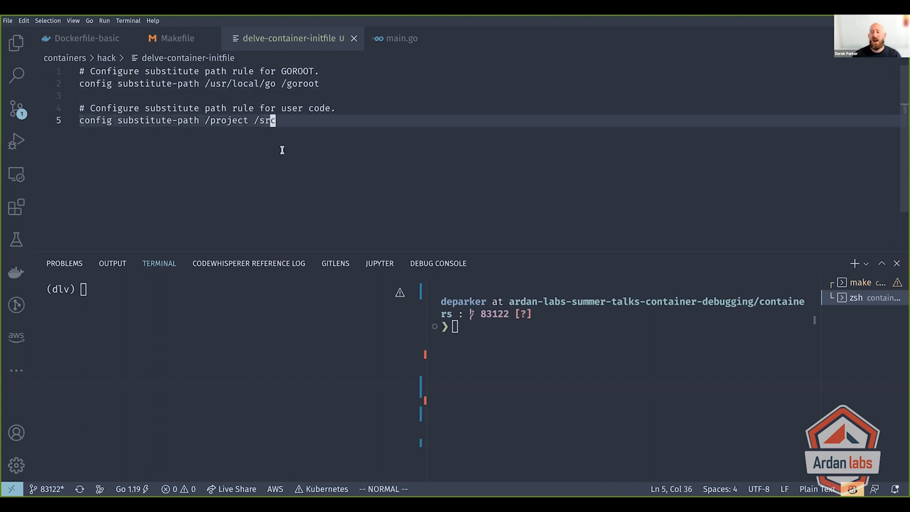
mouse_move(391, 188)
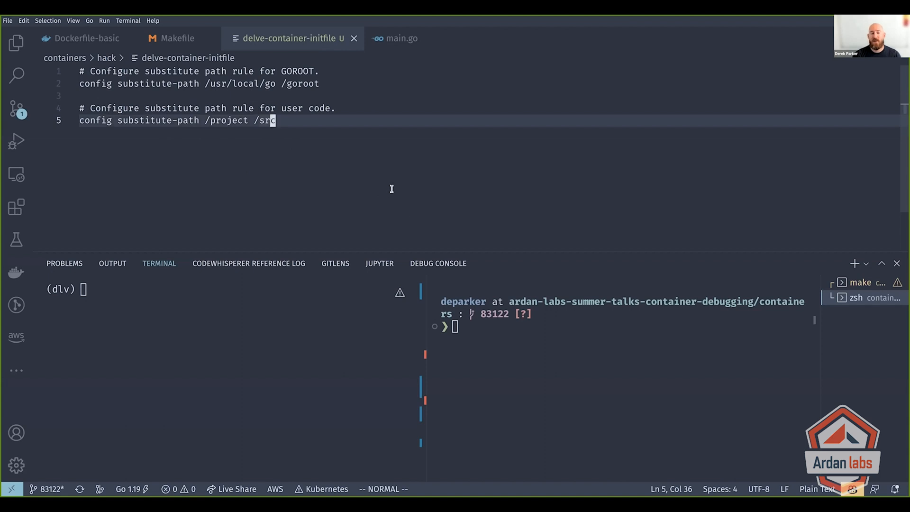
mouse_move(280, 179)
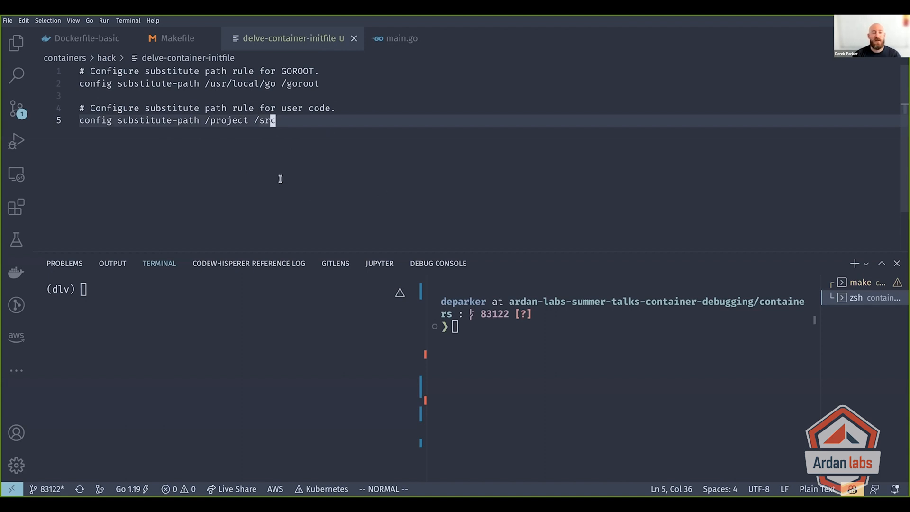
mouse_move(303, 170)
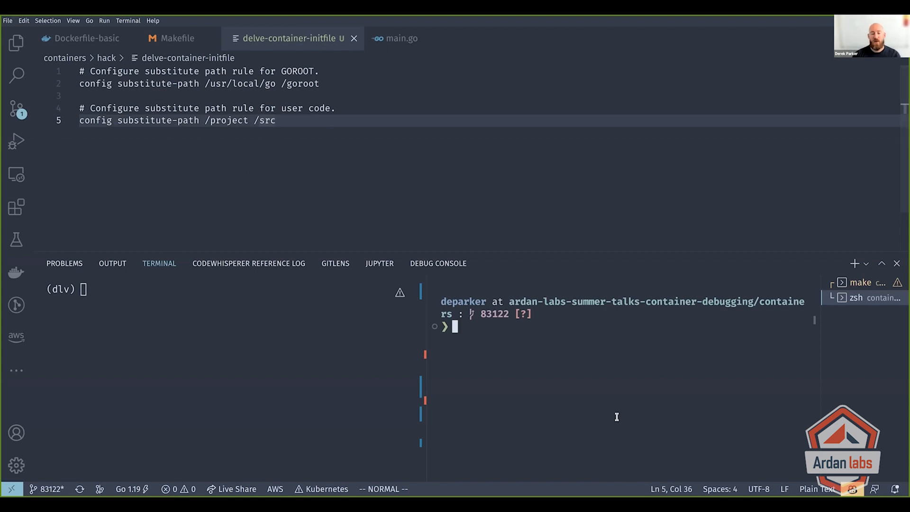
text(exit)
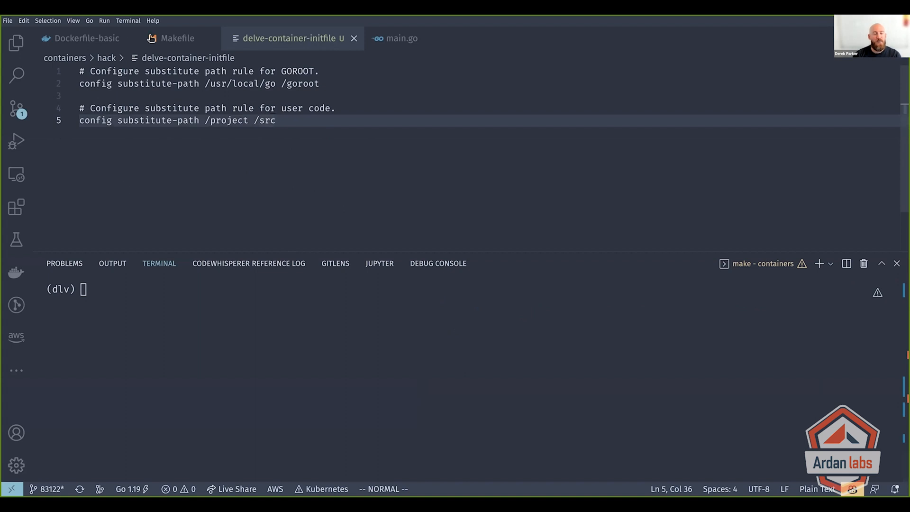
- Exit the dlv session and bring up Source Control to stage the Makefile and init file
click(178, 38)
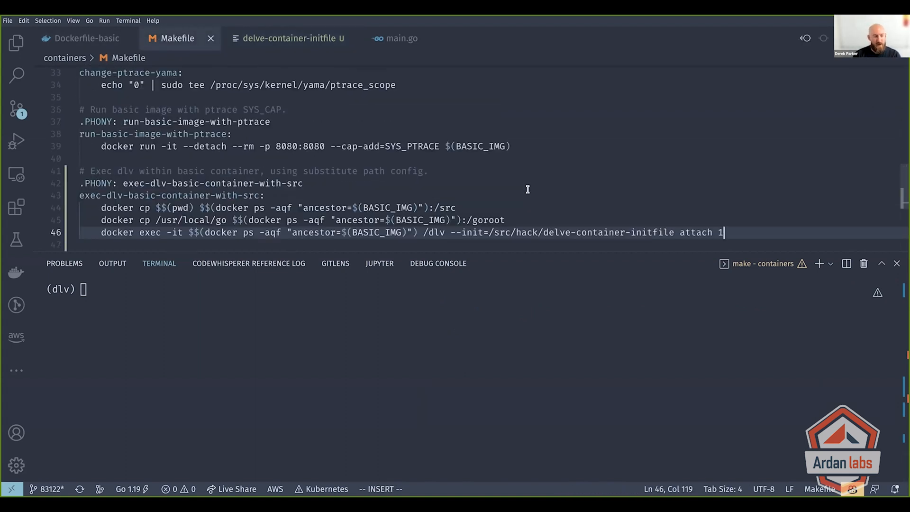
text(exit)
text(n)
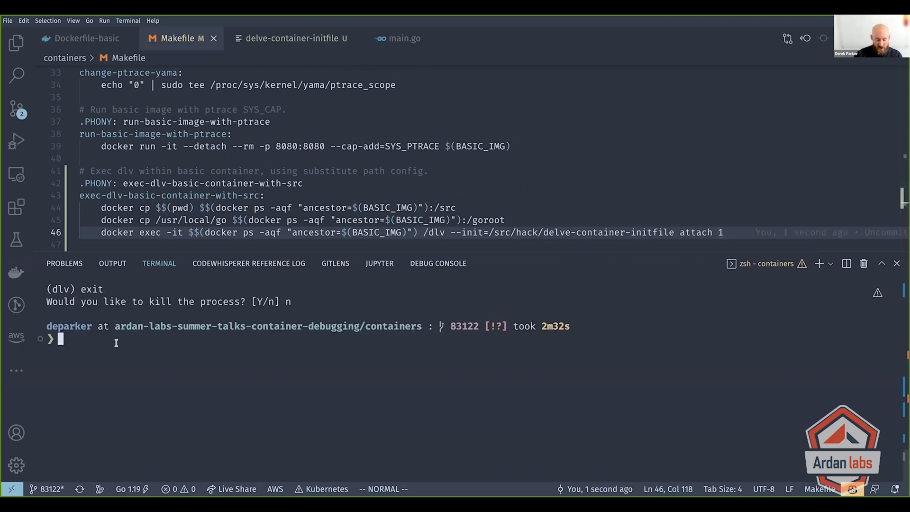
click(16, 109)
text(Add new make command)
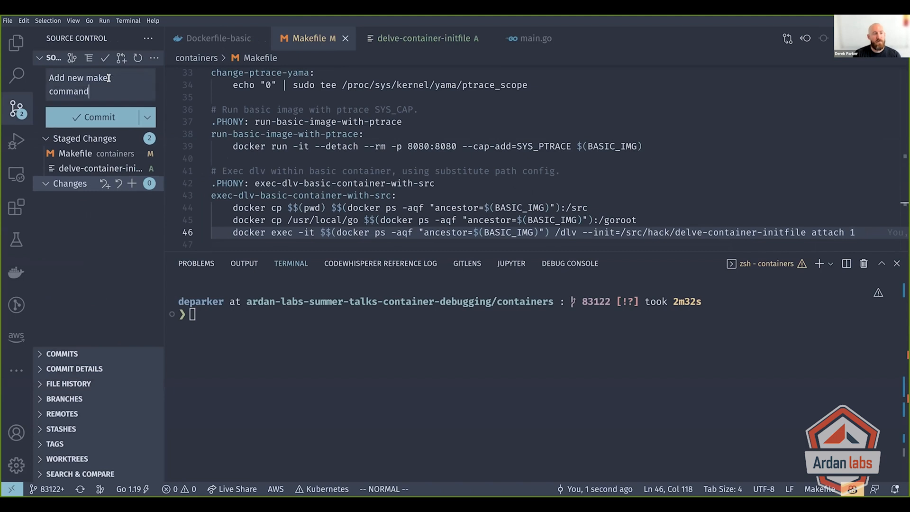
- Commit the staged changes, then review the goroot copy line and the init file's substitute-path rules
click(99, 117)
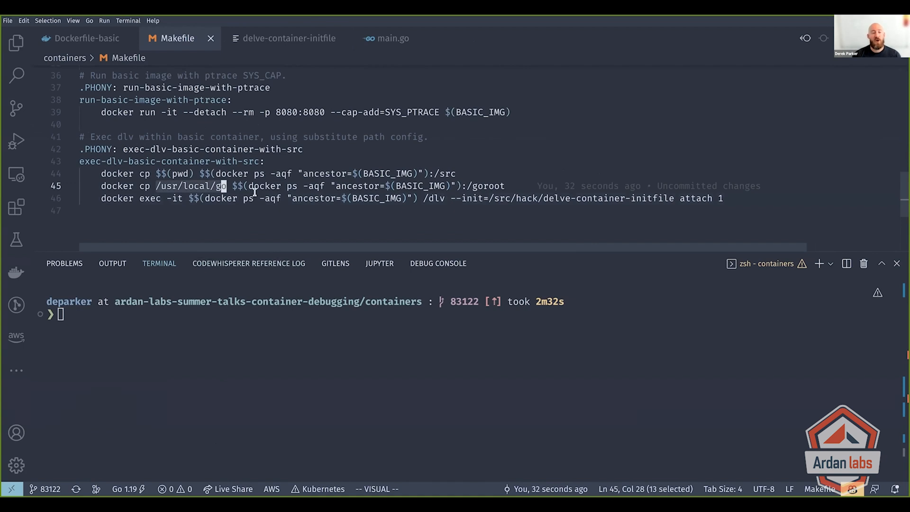
key(Escape)
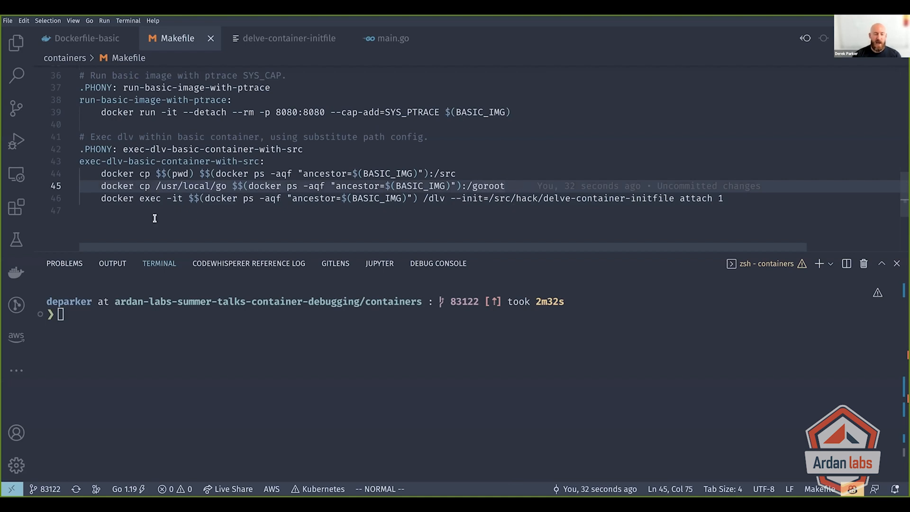
mouse_move(515, 198)
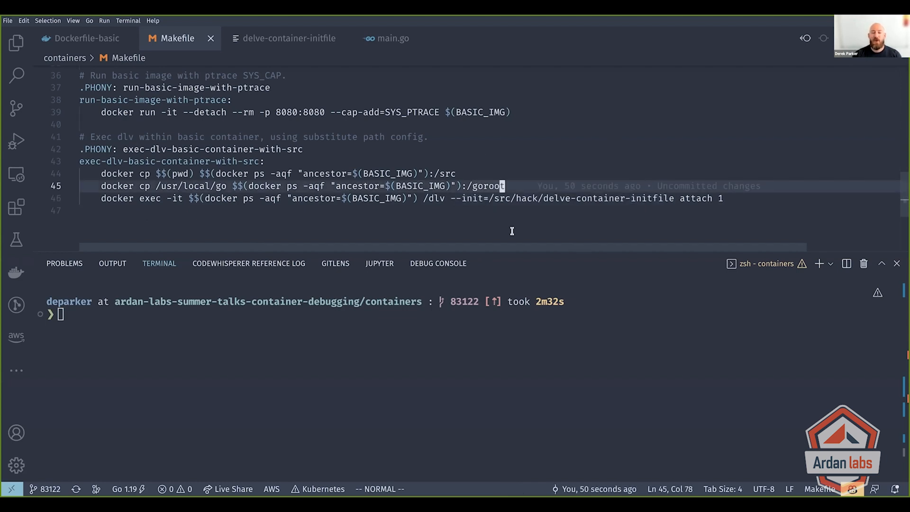
click(289, 38)
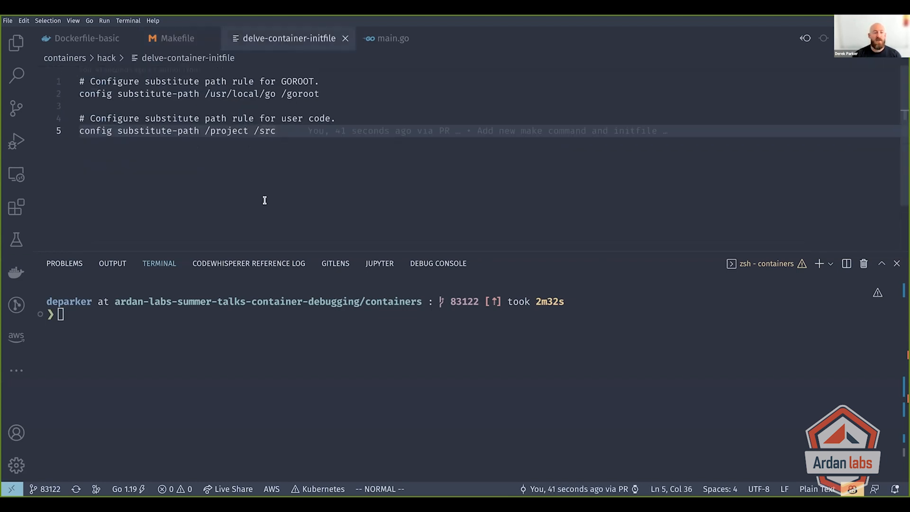
mouse_move(257, 172)
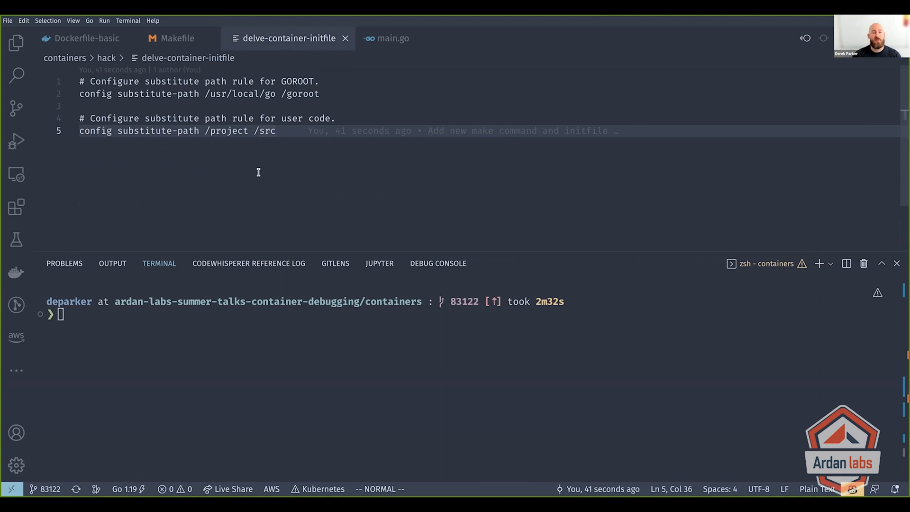
mouse_move(331, 219)
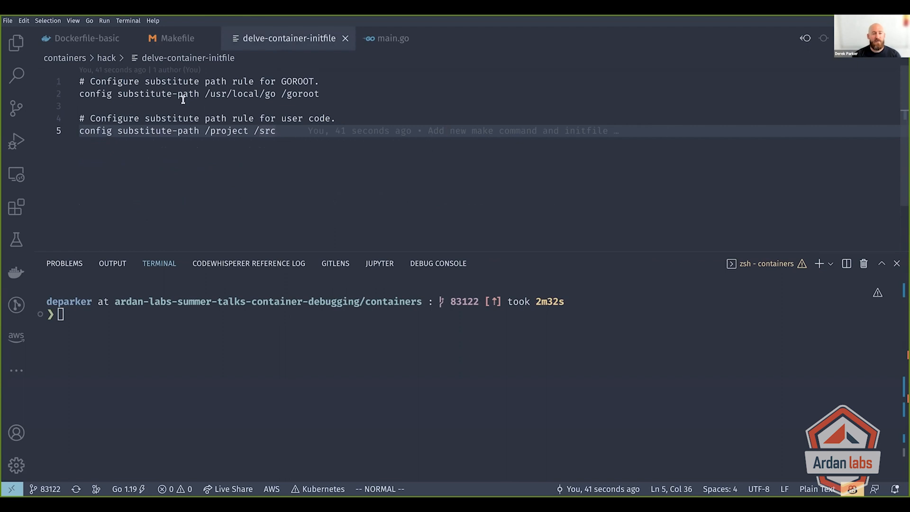
mouse_move(194, 148)
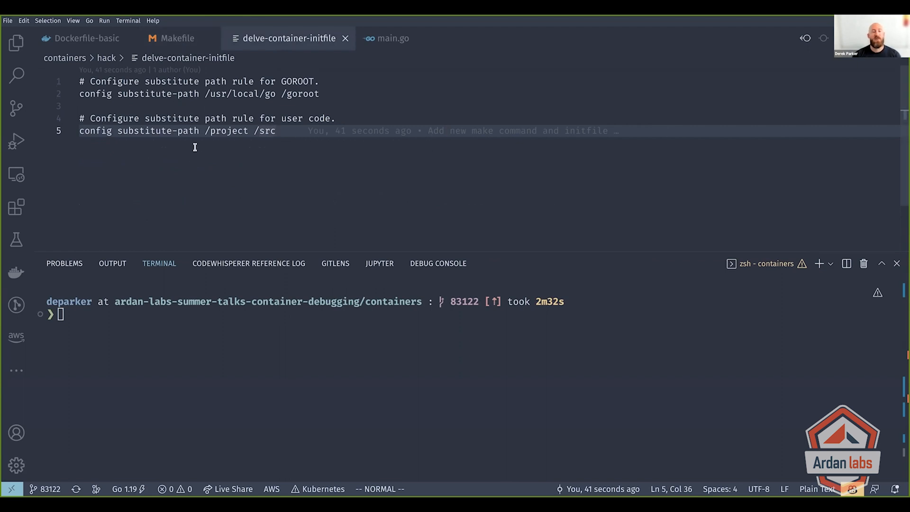
click(178, 37)
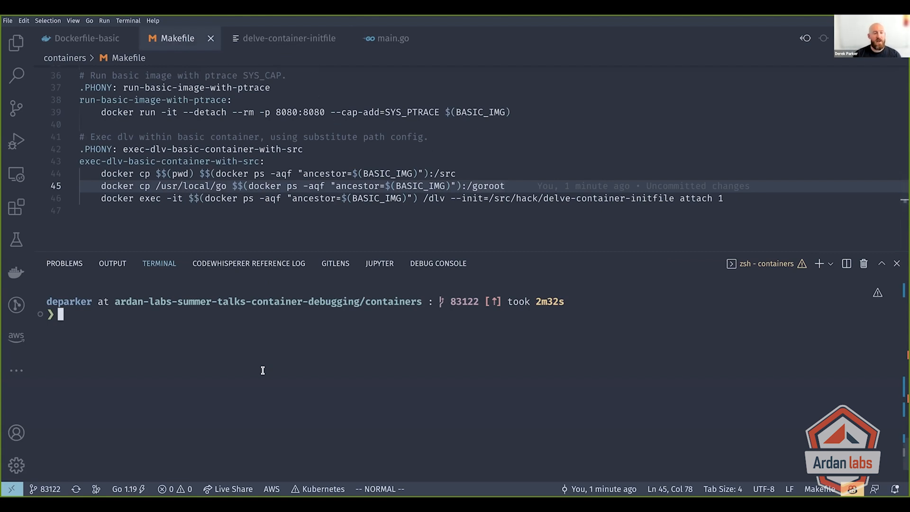
- Run make exec-dlv-basic-container, continue in dlv with a helloServer breakpoint, and split the terminal
text(make dlv)
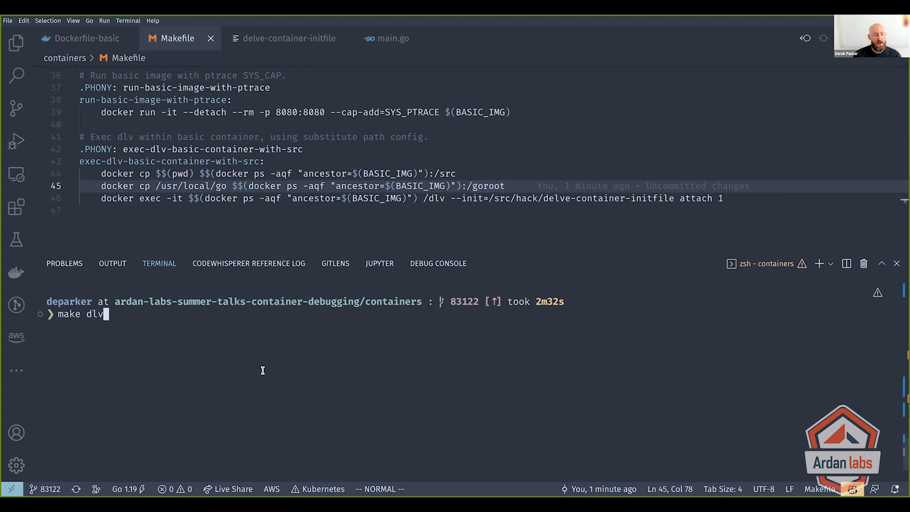
text(exec-dlv-basic-container)
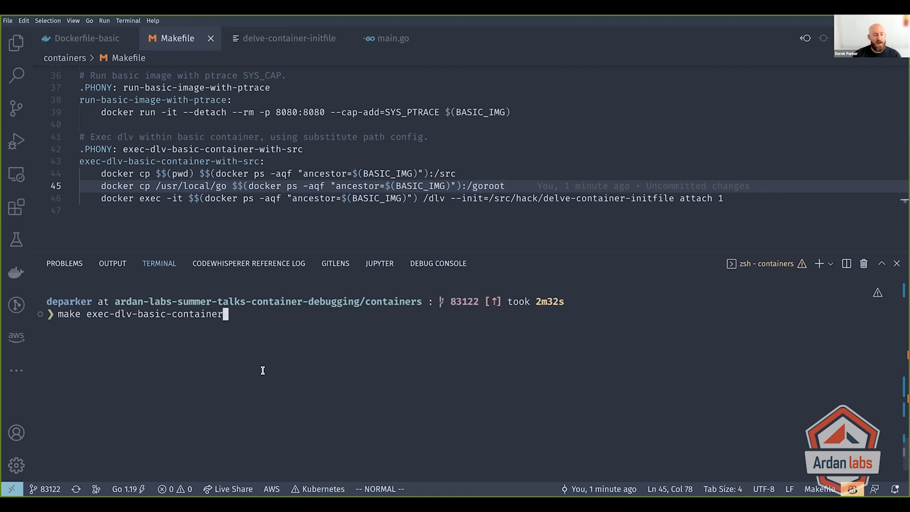
key(Return)
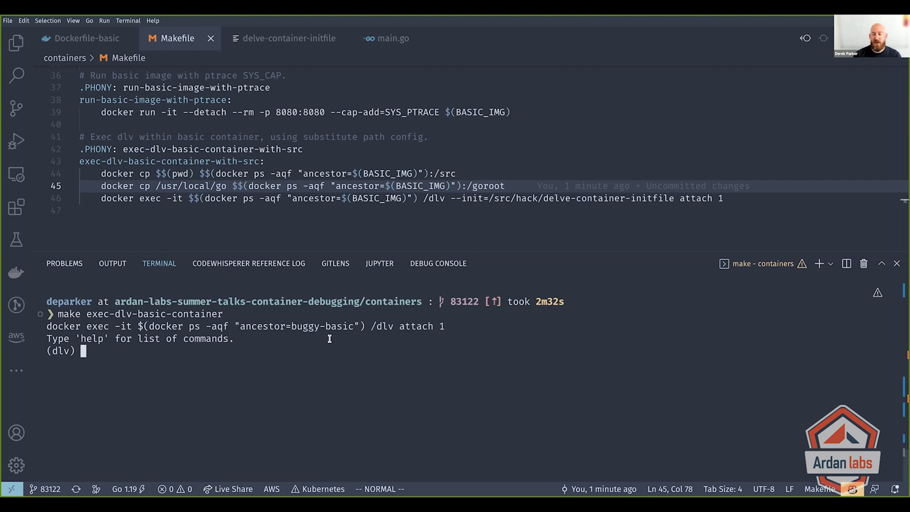
click(846, 262)
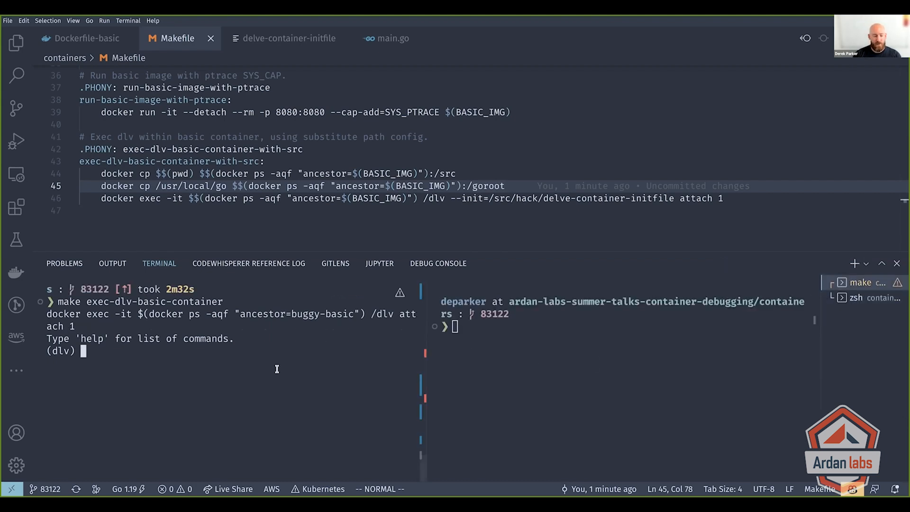
text(continue)
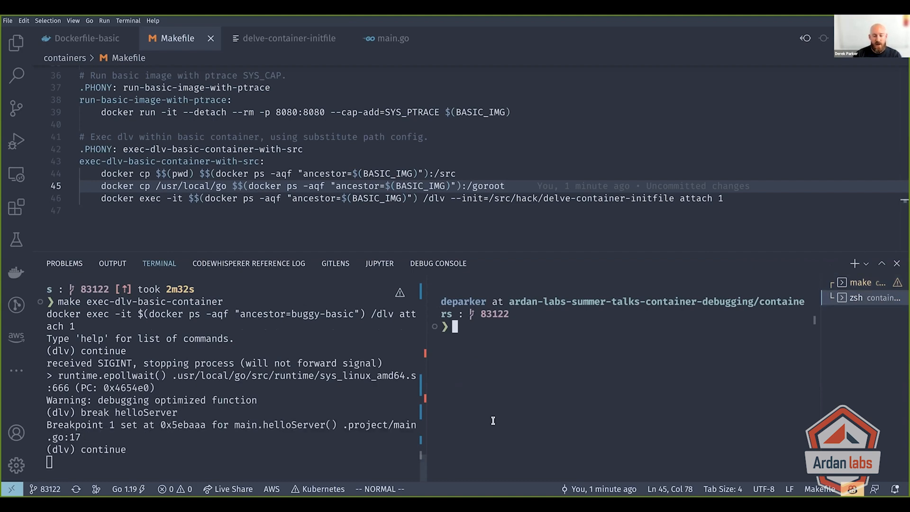
- Run make curl-app to hit the helloServer breakpoint at main.go:17, then exit dlv
text(make curl-app)
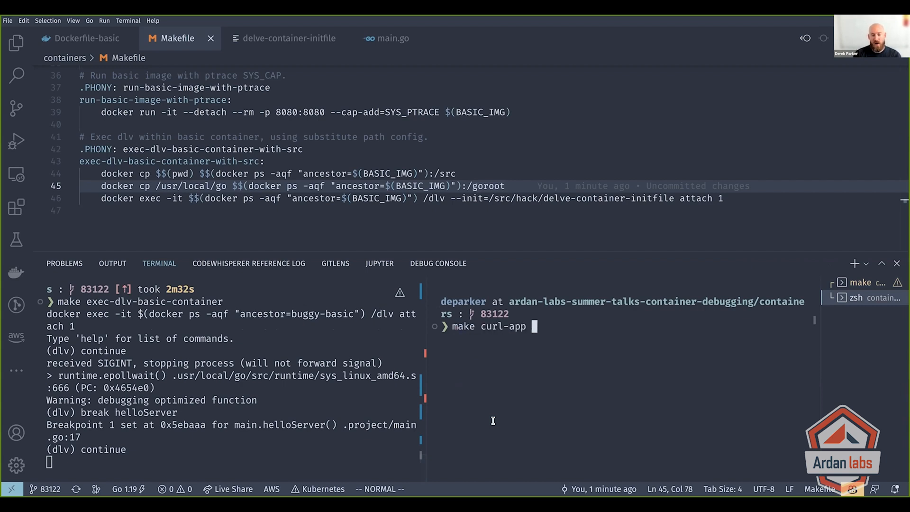
key(Return)
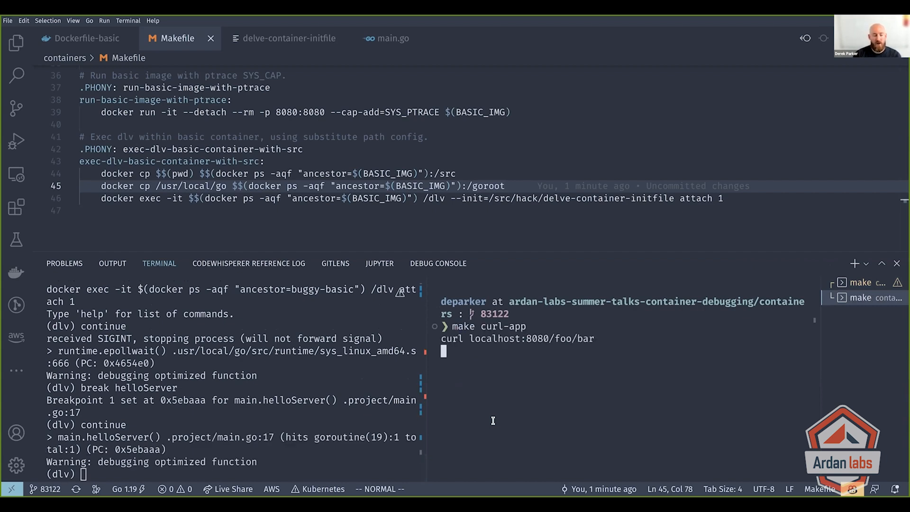
mouse_move(429, 423)
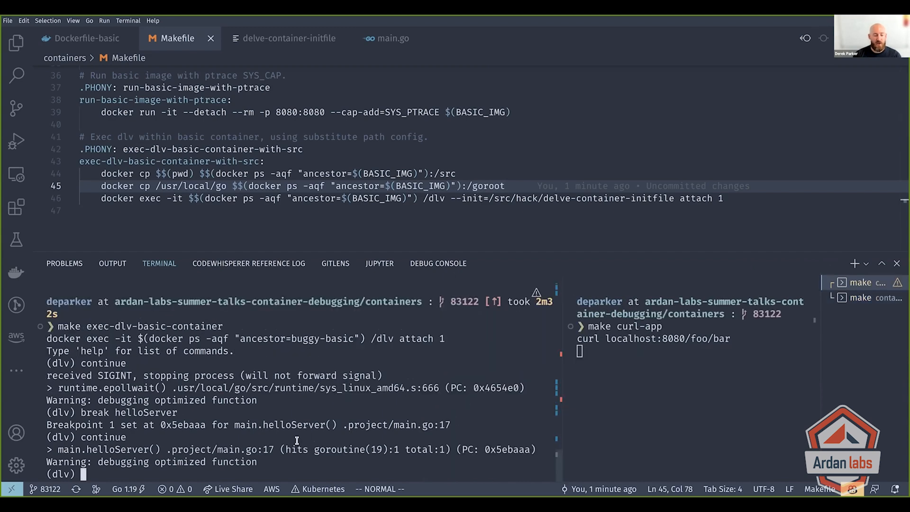
text(exit)
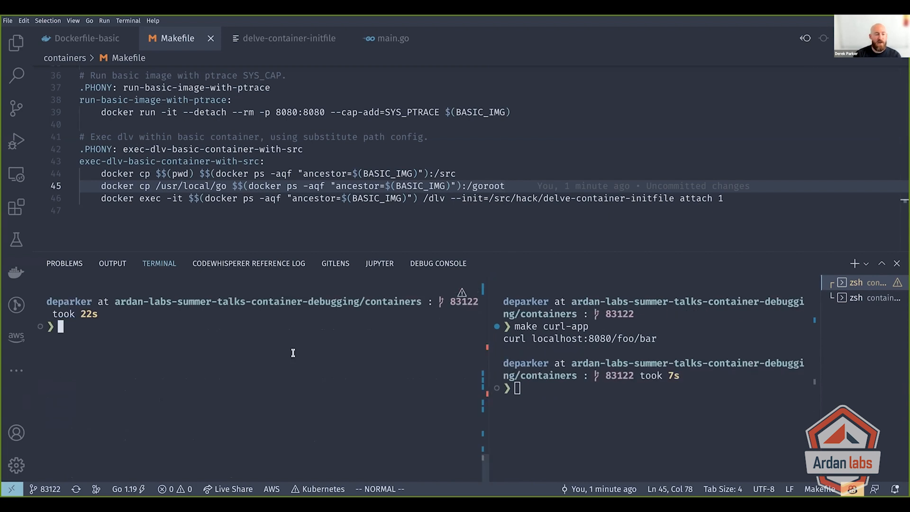
- Point the Makefile's goroot copy at /home/deparker/Code/goroot before running the with-src target
text(make exec-dlv-basic-container)
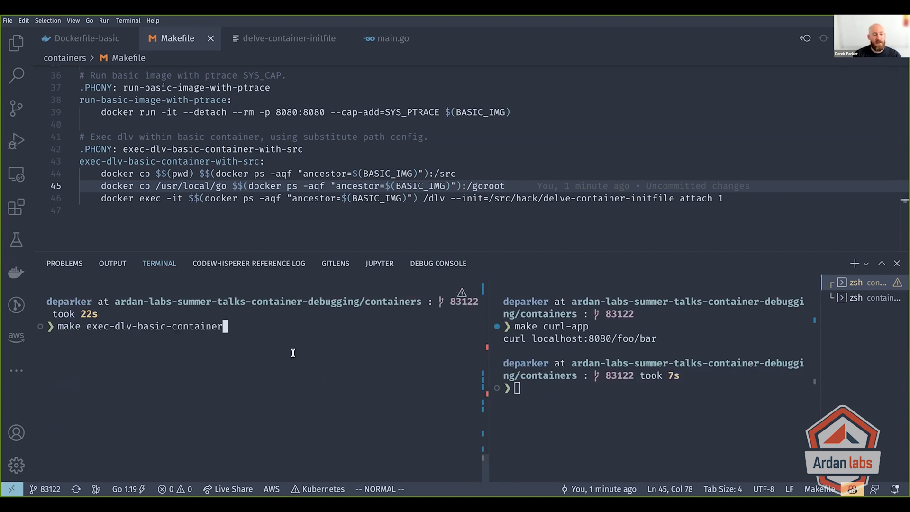
key(Return)
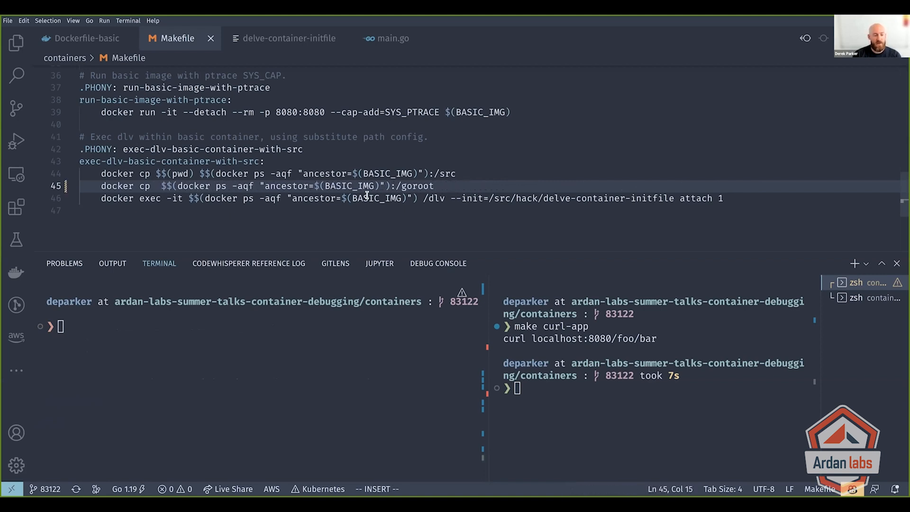
text(/)
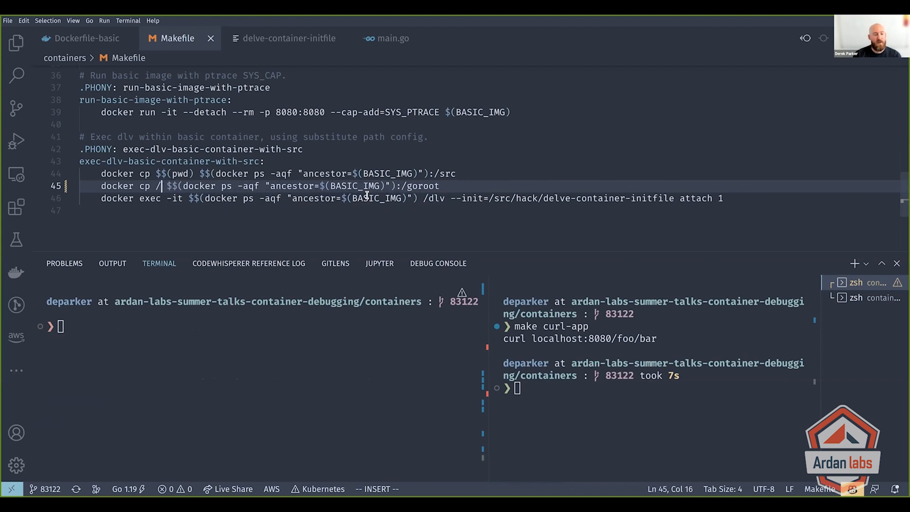
text(home/deparker/Co)
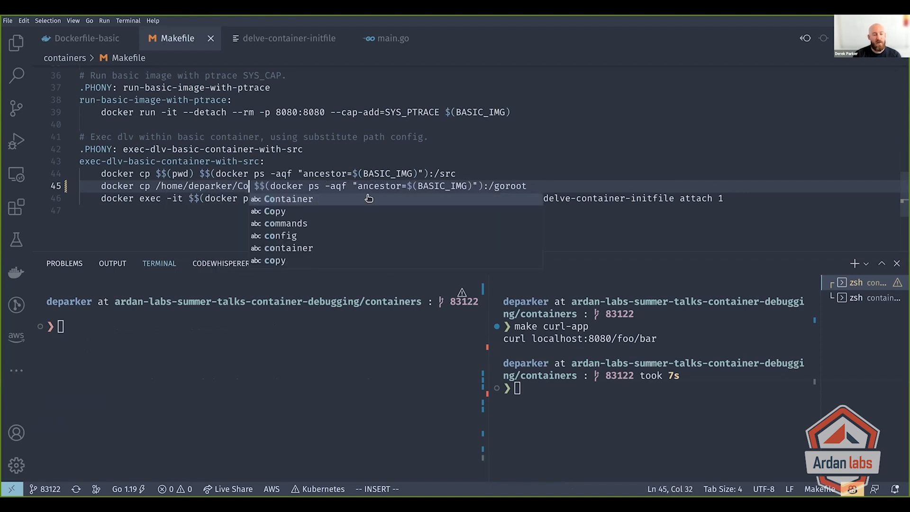
key(Escape)
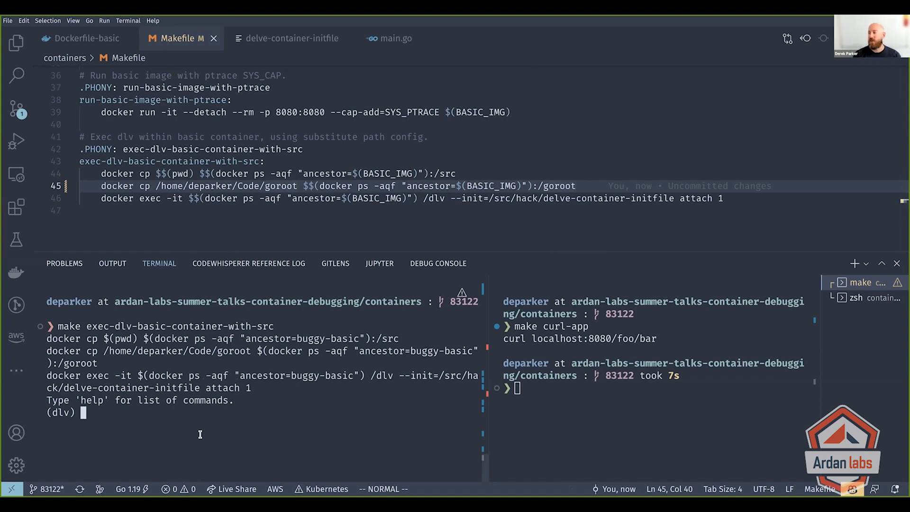
- Break on helloServer, continue until curl-app hits it with source listed, then exit dlv
key(ctrl+r)
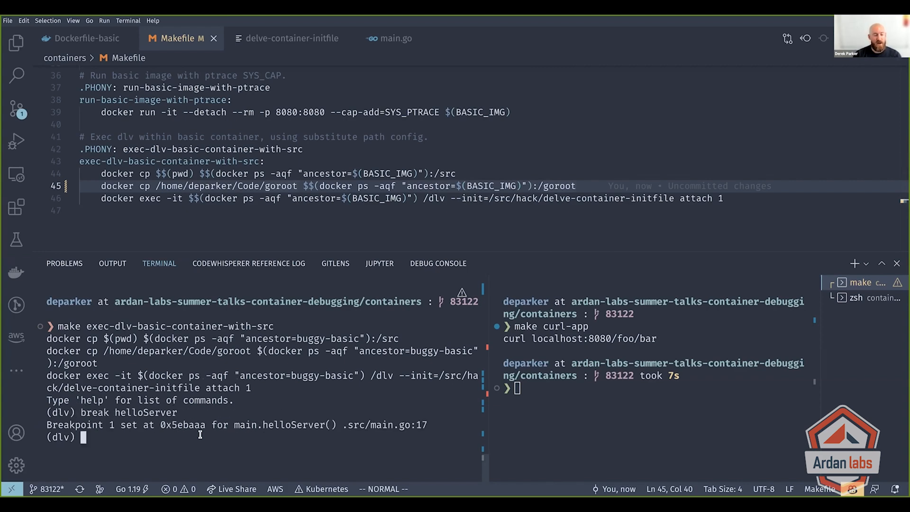
text(continue)
click(658, 388)
text(make curl-app)
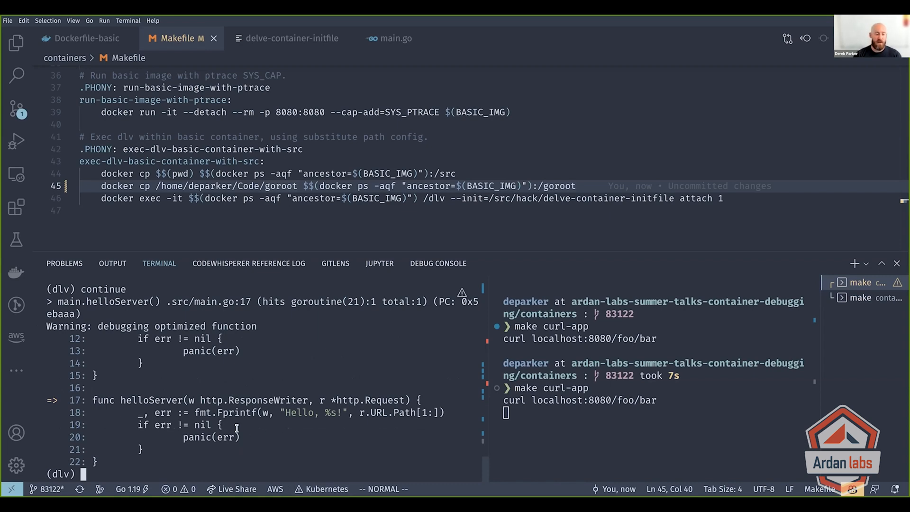
text(exit)
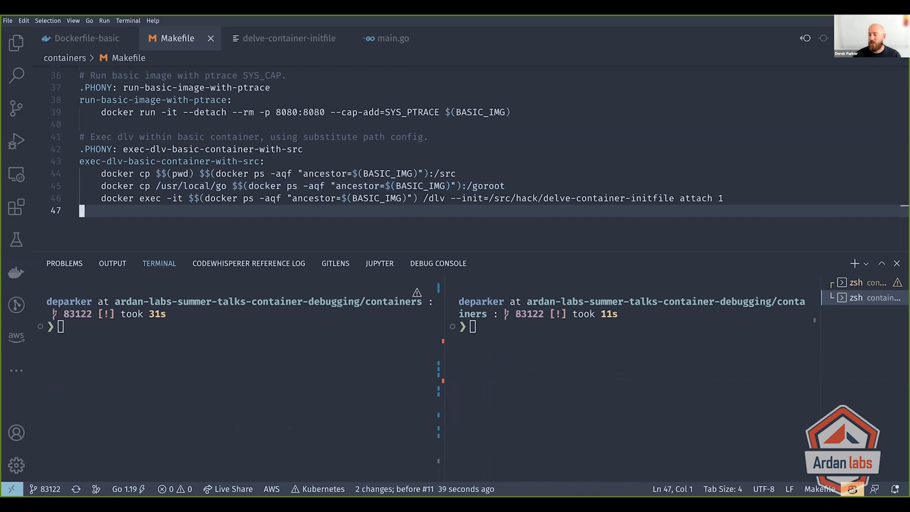
mouse_move(709, 481)
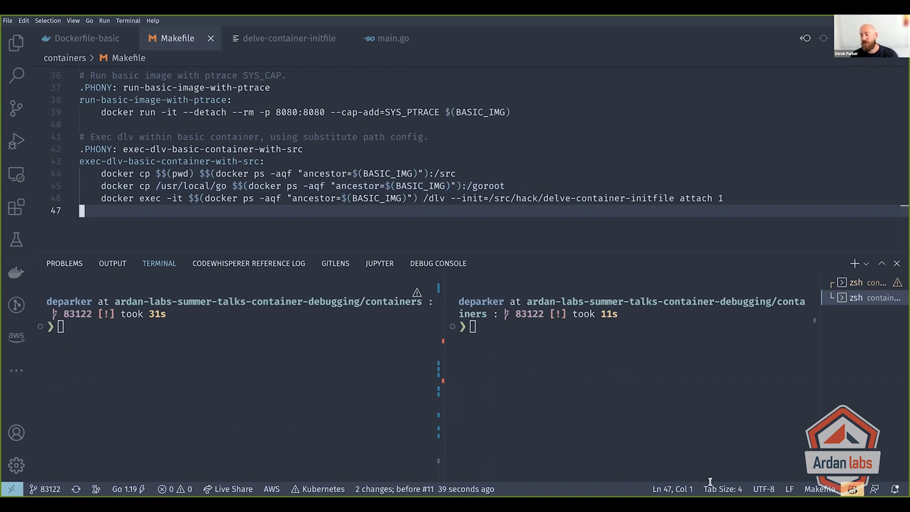